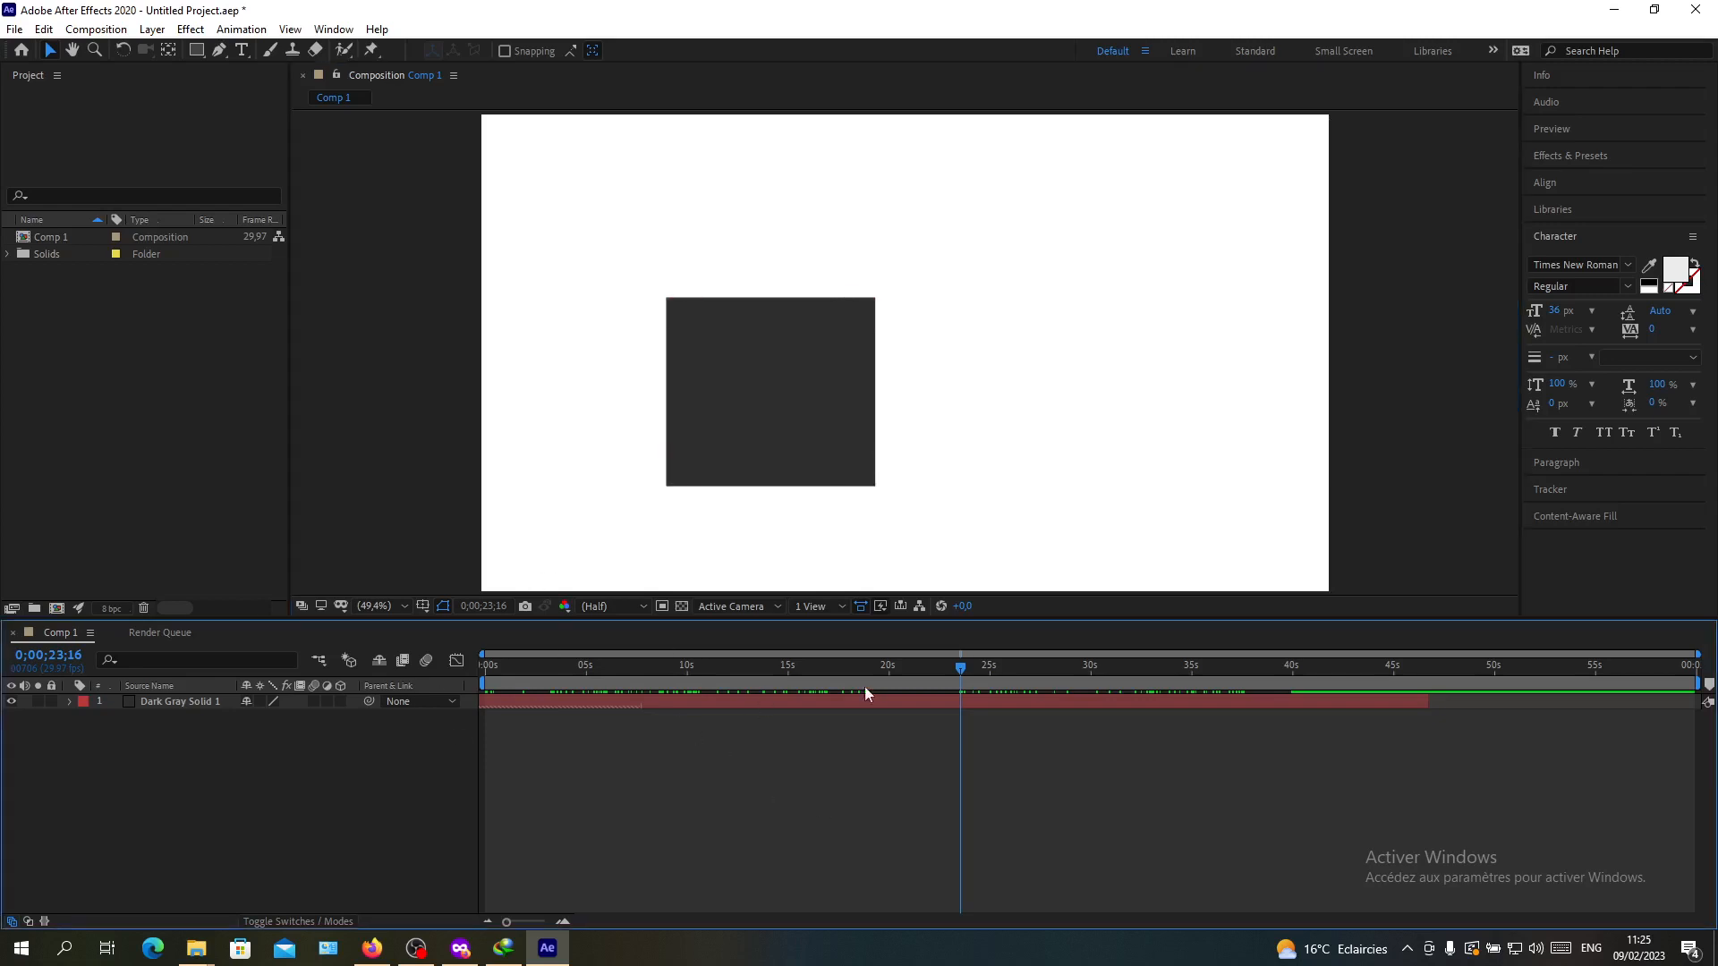
# Step: Move the current-time indicator in Comp 1 to 0;00;16;15
pyautogui.click(740, 665)
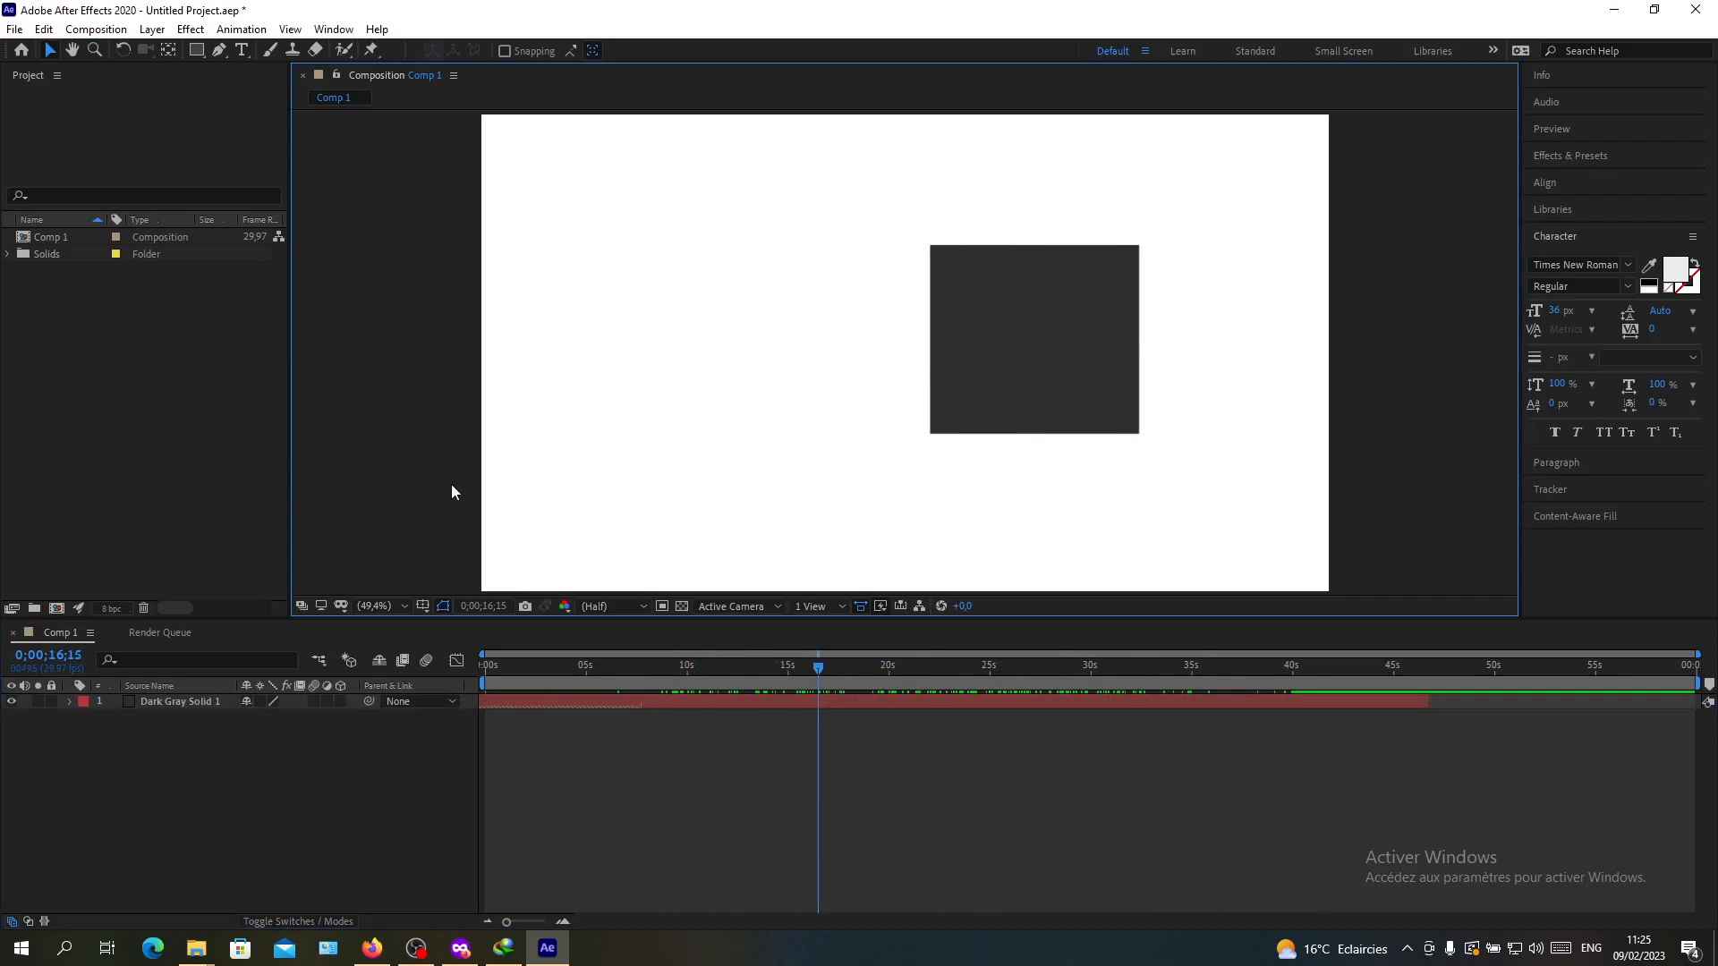
pyautogui.moveTo(39, 127)
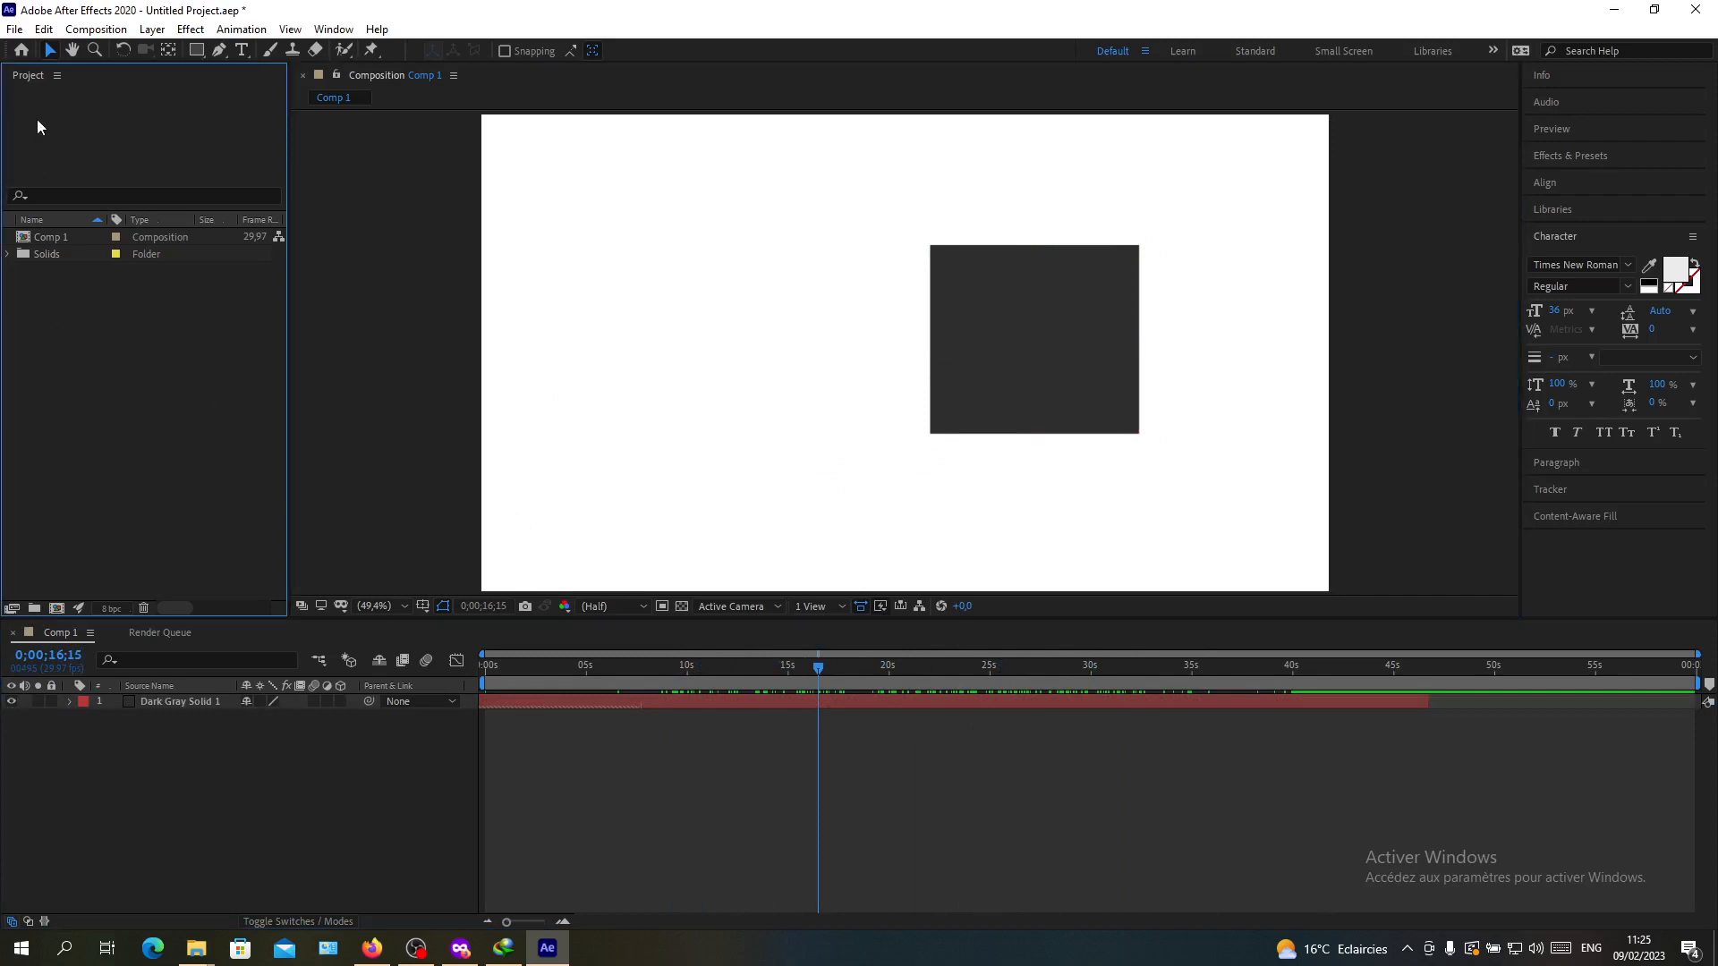
pyautogui.moveTo(421, 428)
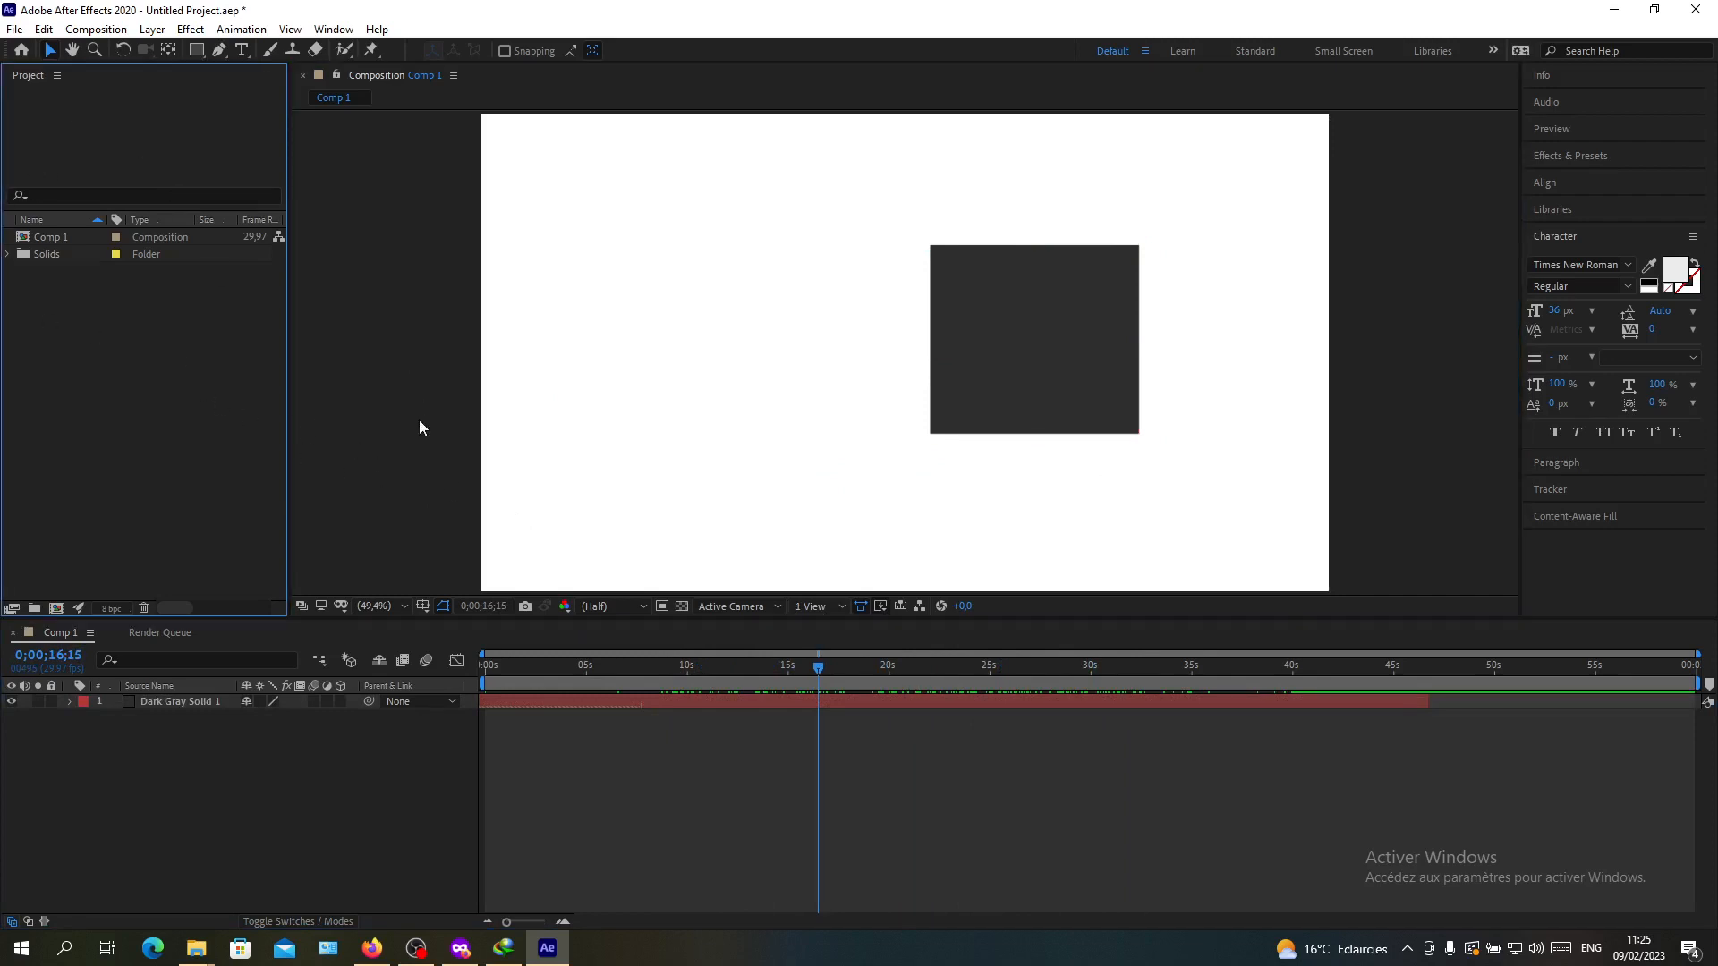
pyautogui.moveTo(384, 282)
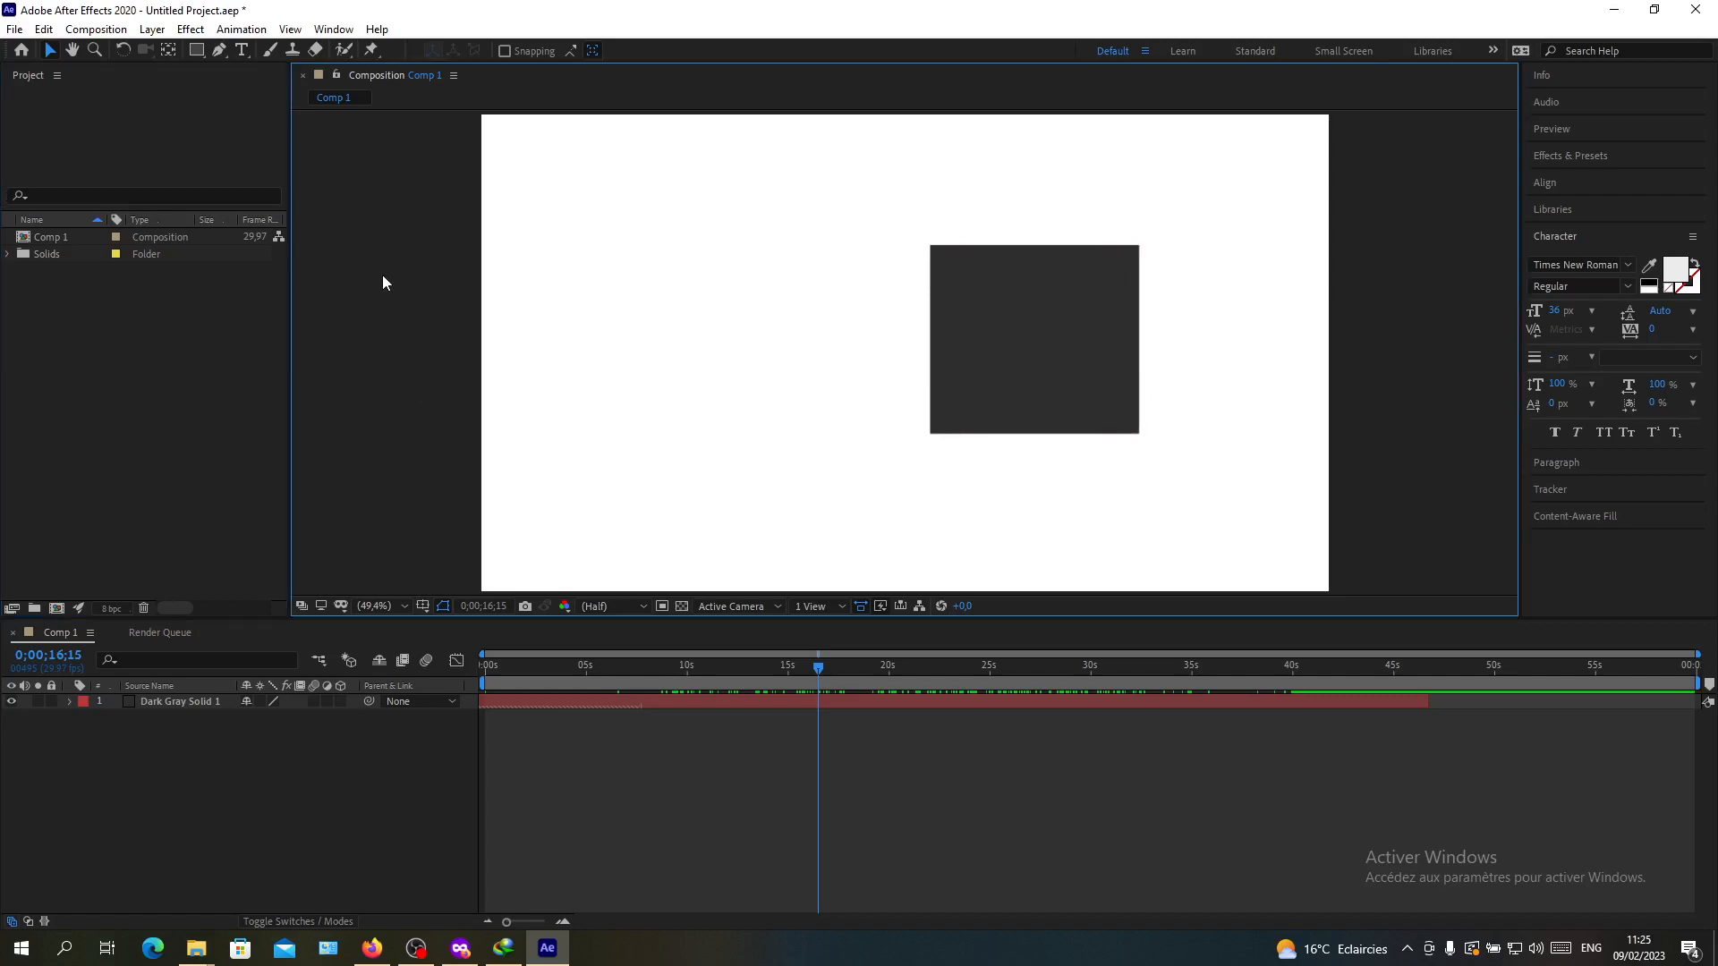
pyautogui.moveTo(13, 111)
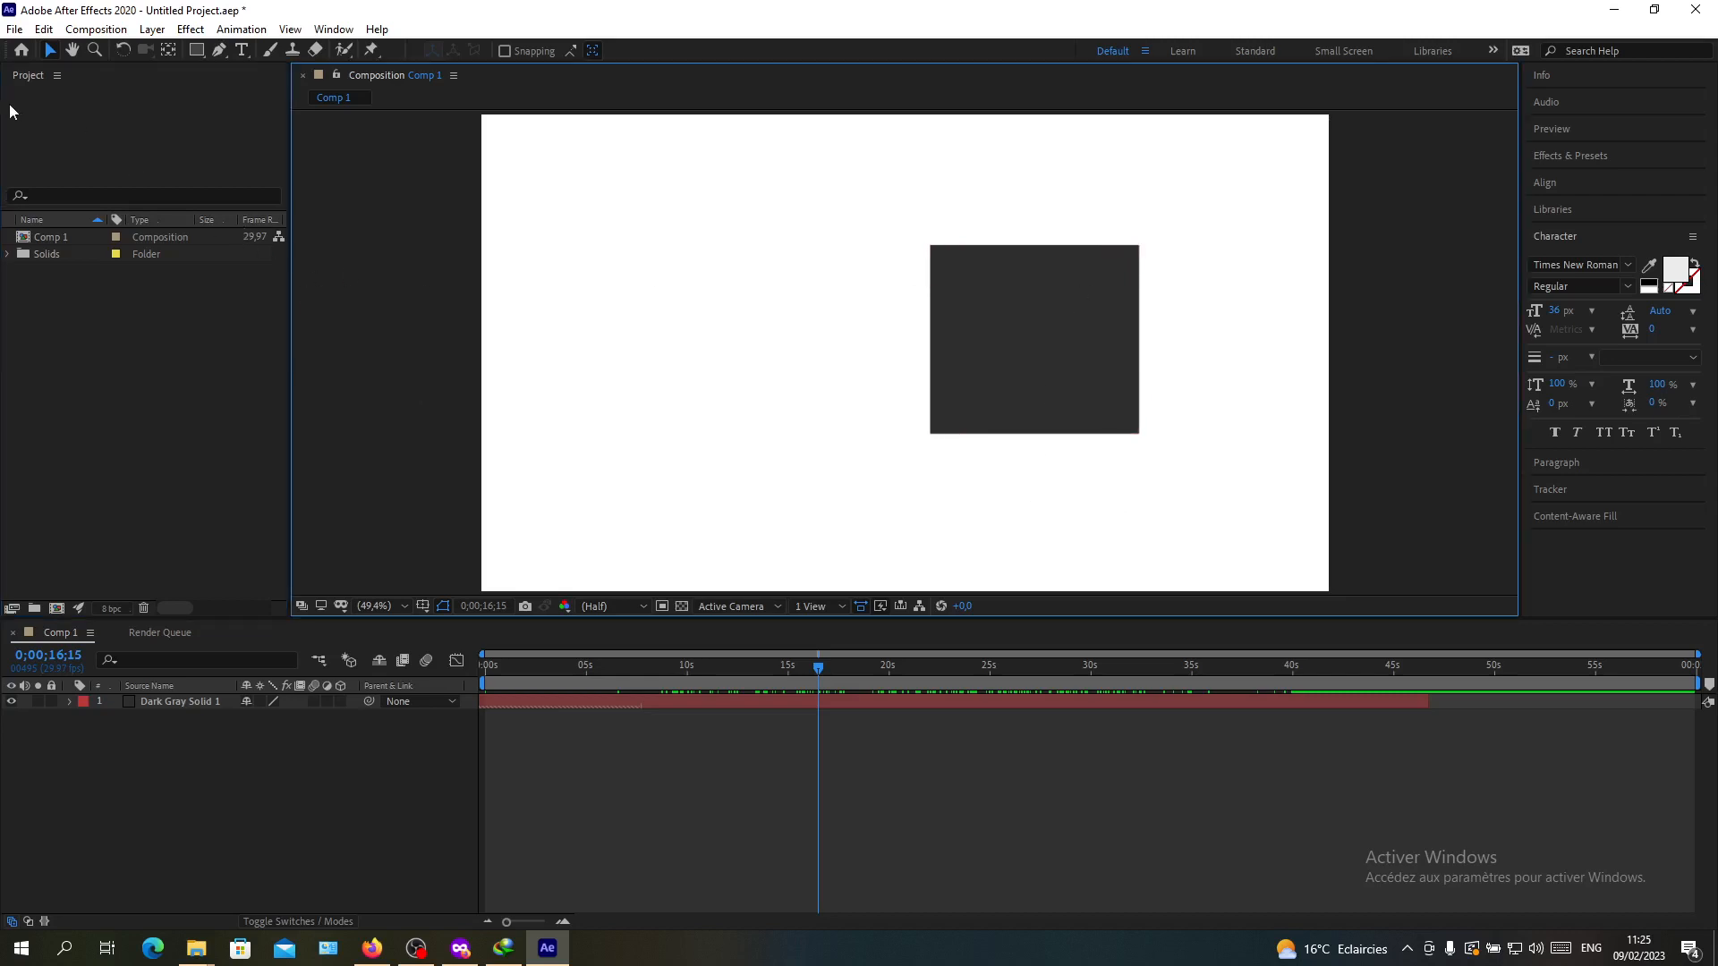
# Step: Browse the File > Export options, then switch to the Composition menu
pyautogui.click(14, 29)
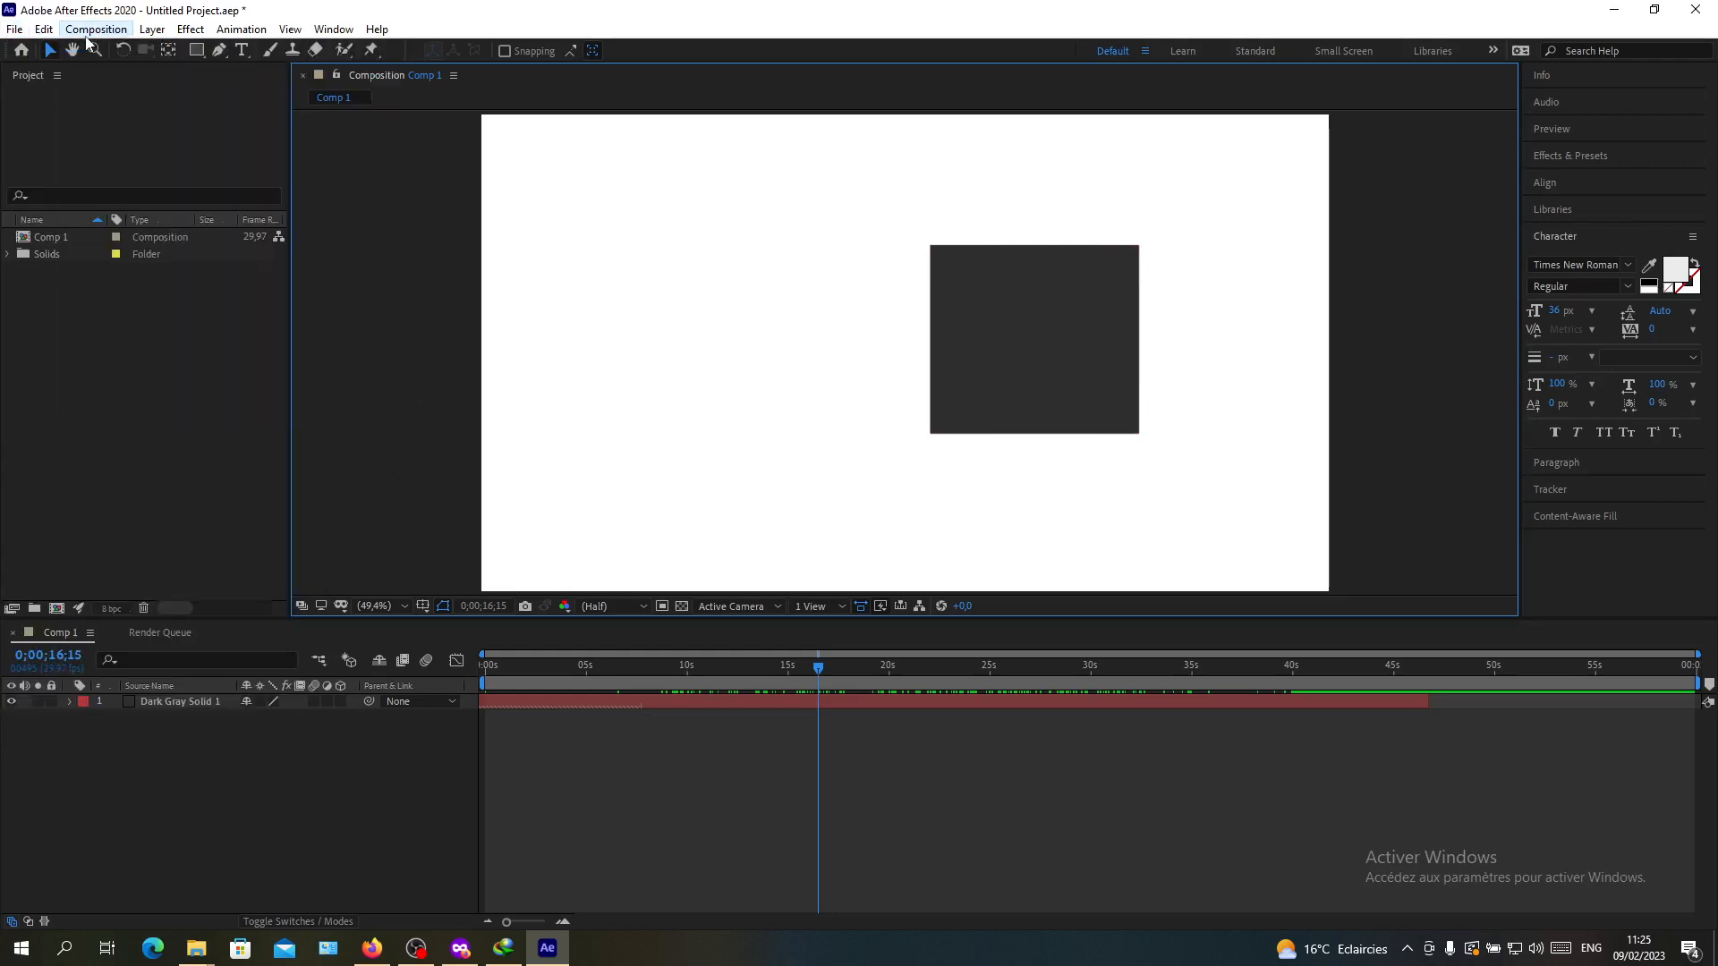
pyautogui.click(15, 29)
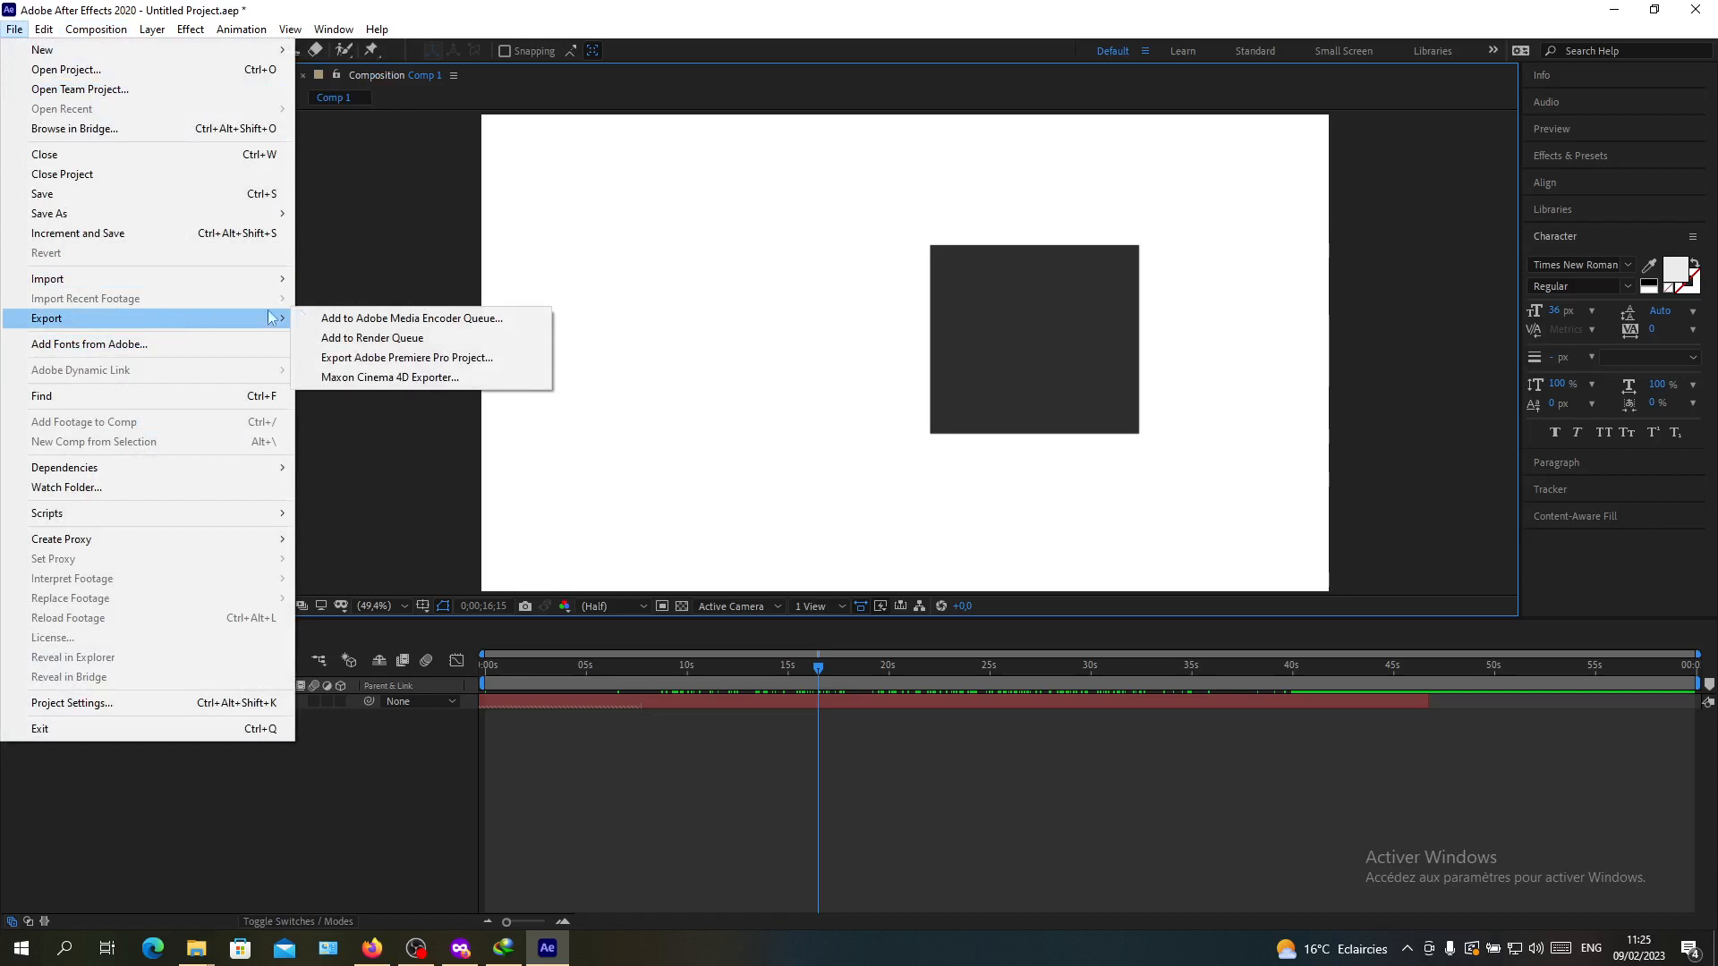
pyautogui.moveTo(412, 318)
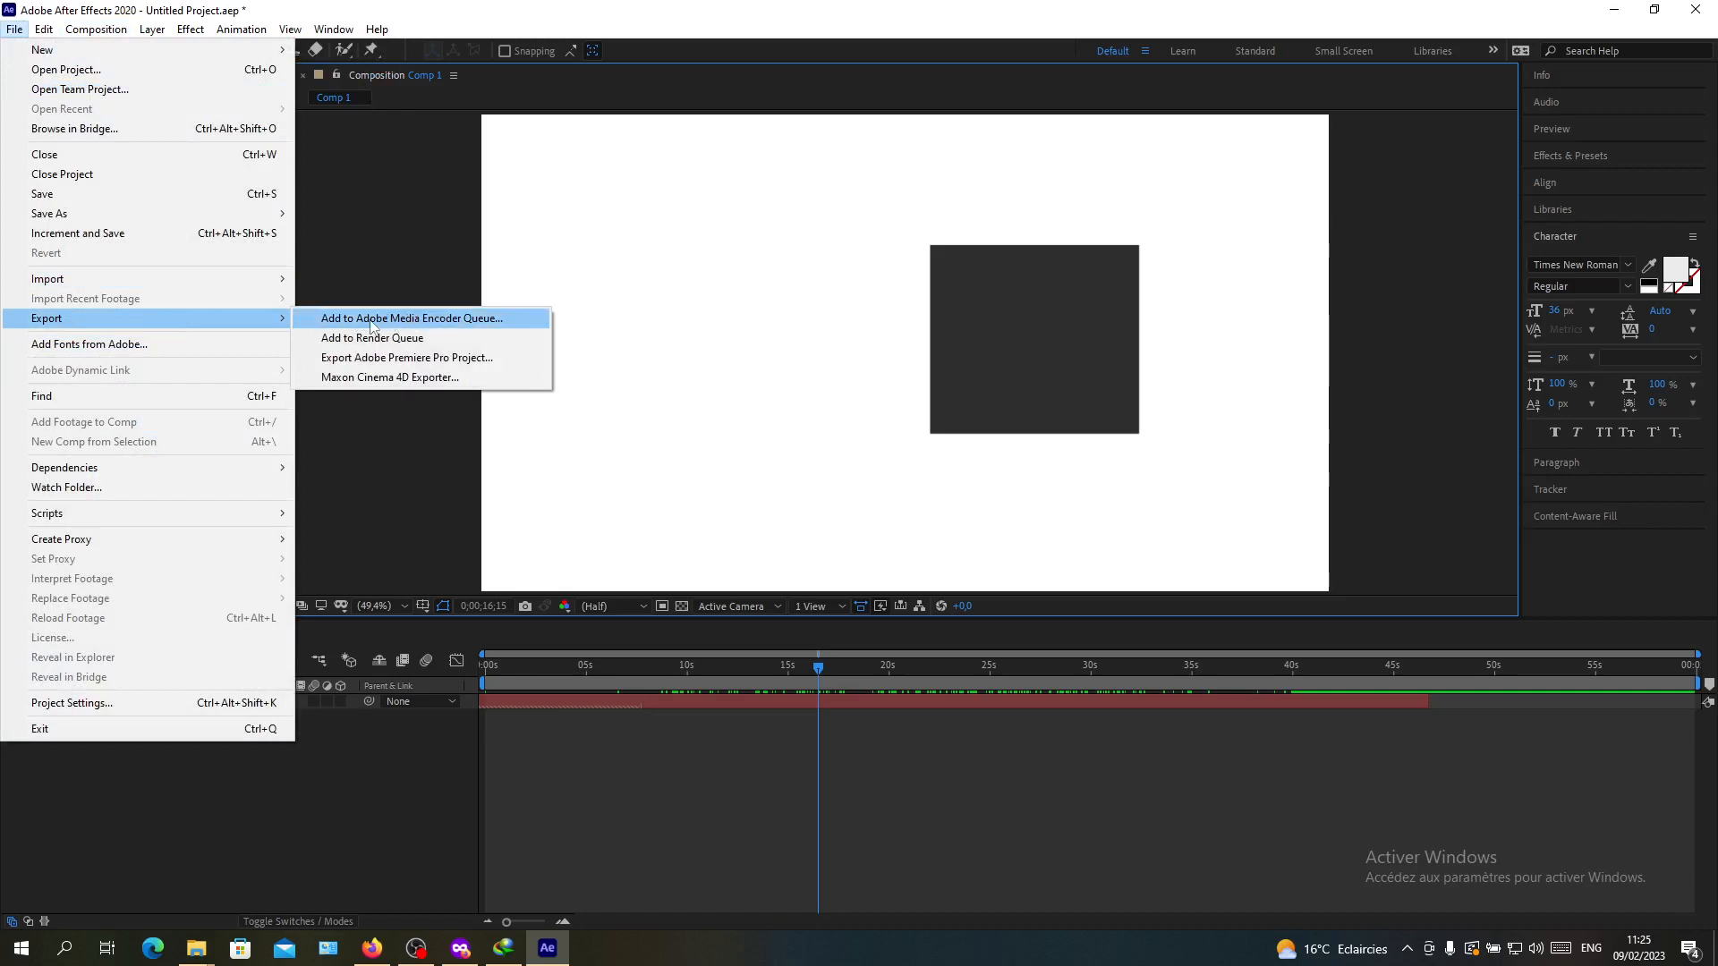
pyautogui.moveTo(484, 327)
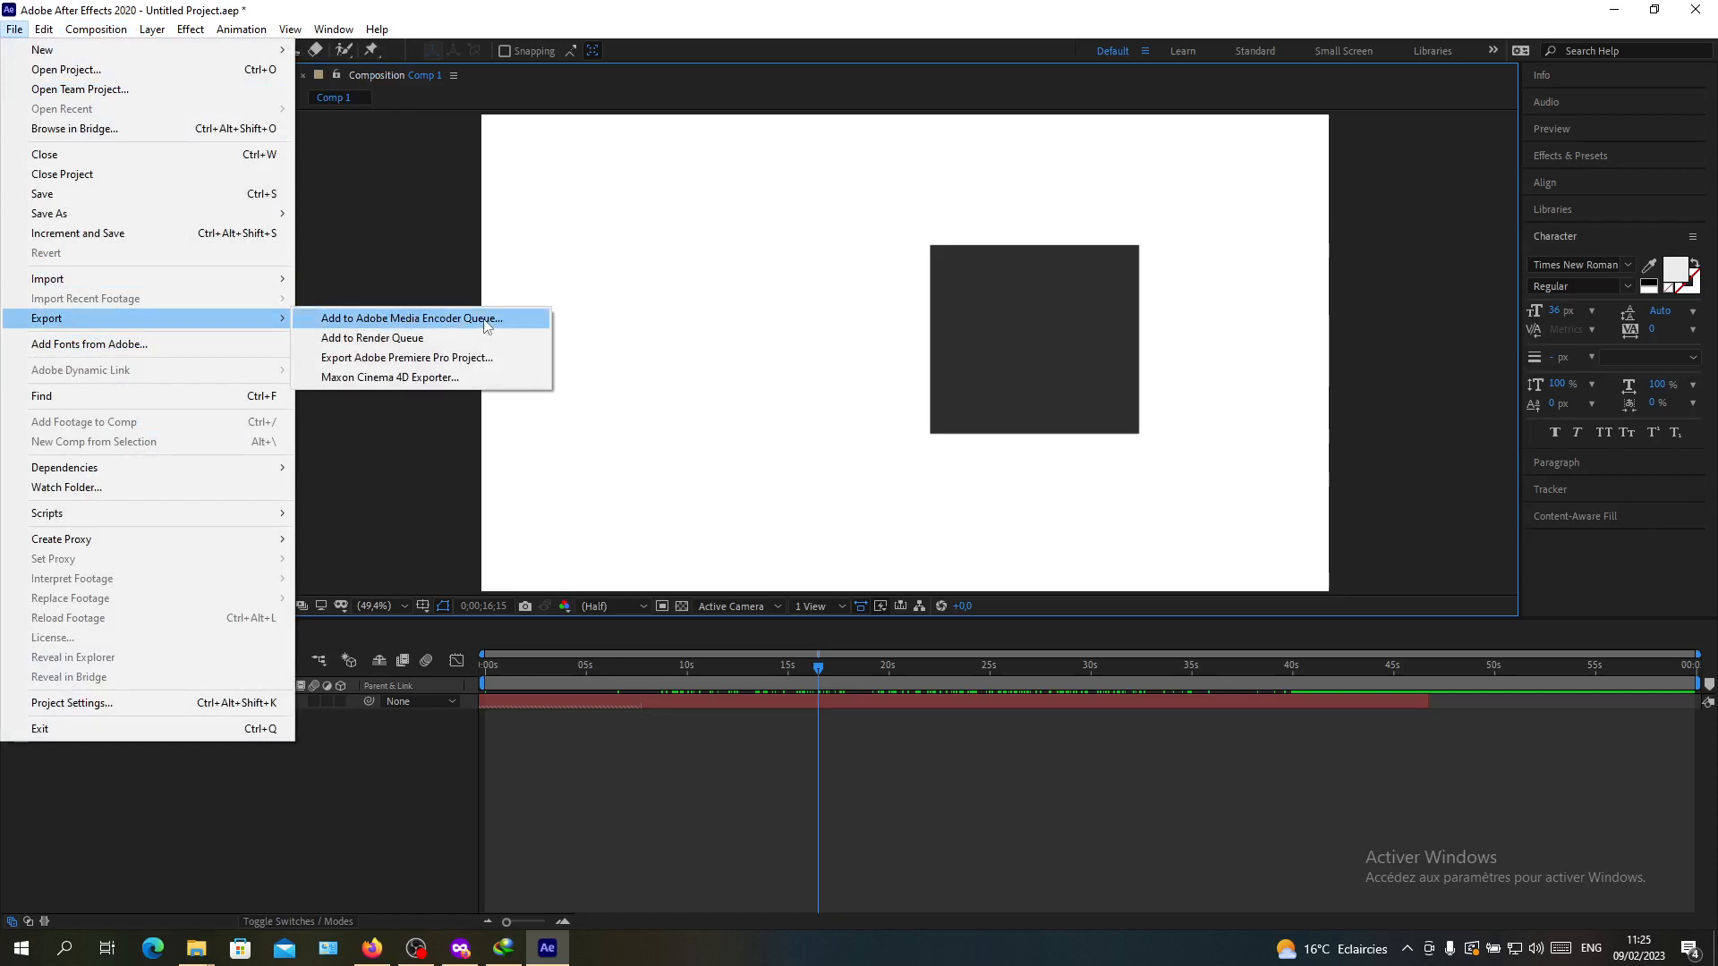
pyautogui.moveTo(384, 338)
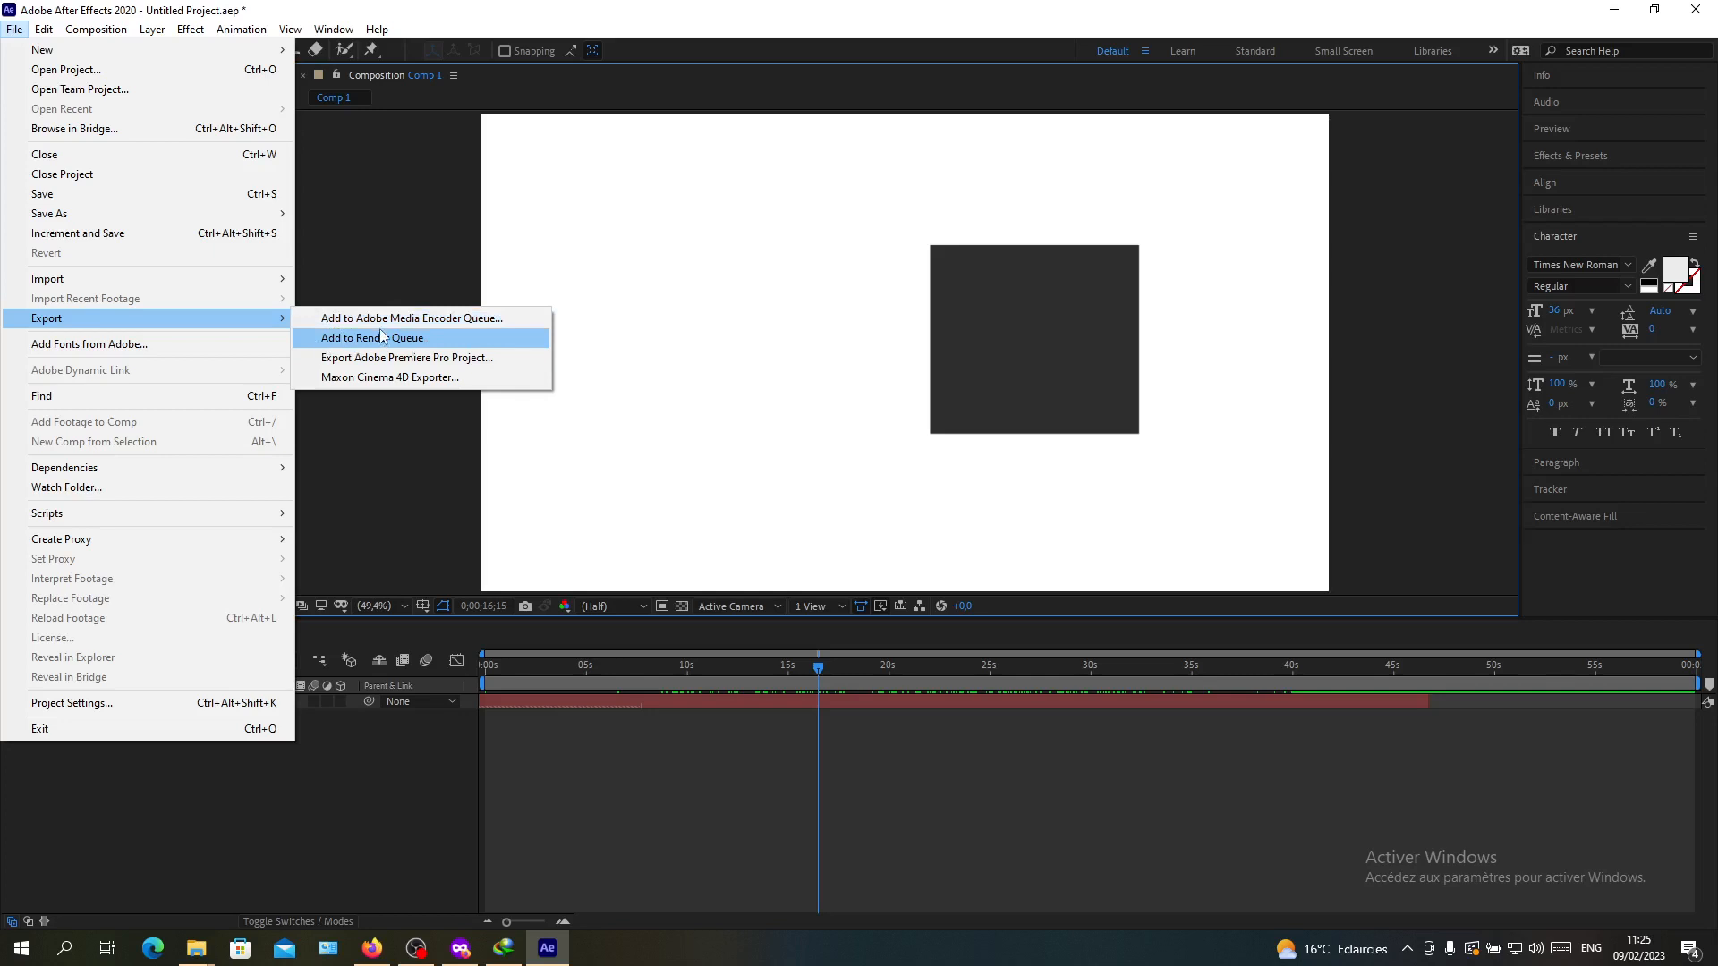
pyautogui.click(96, 30)
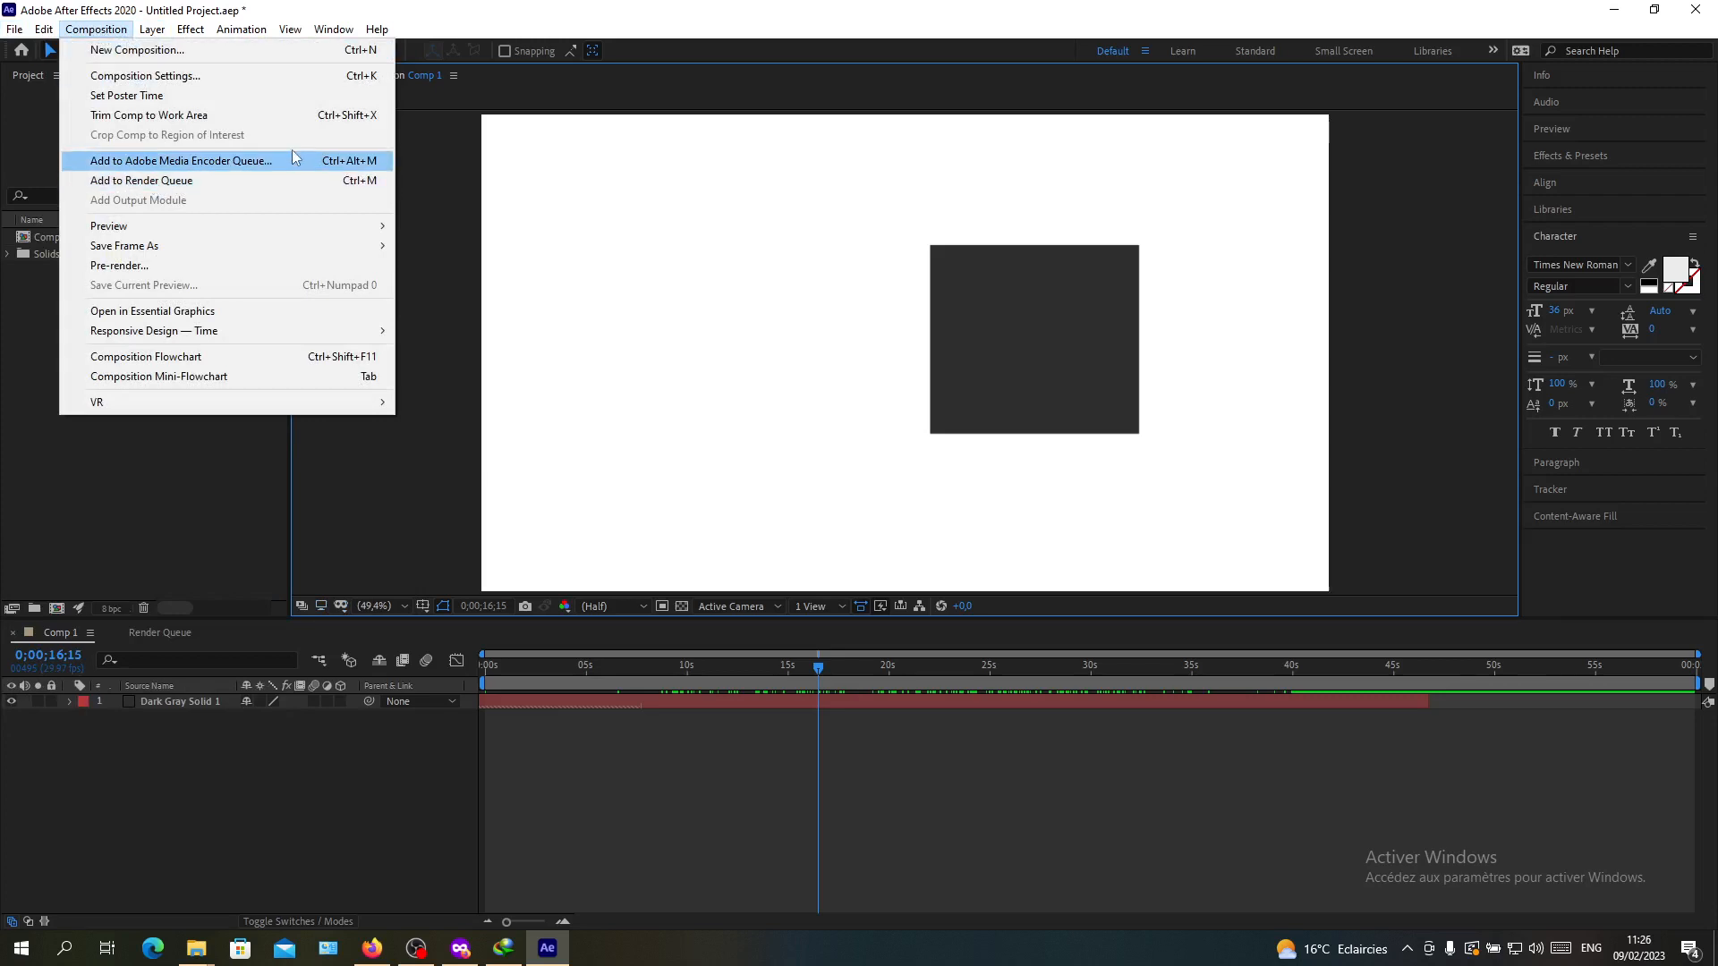
pyautogui.moveTo(27, 65)
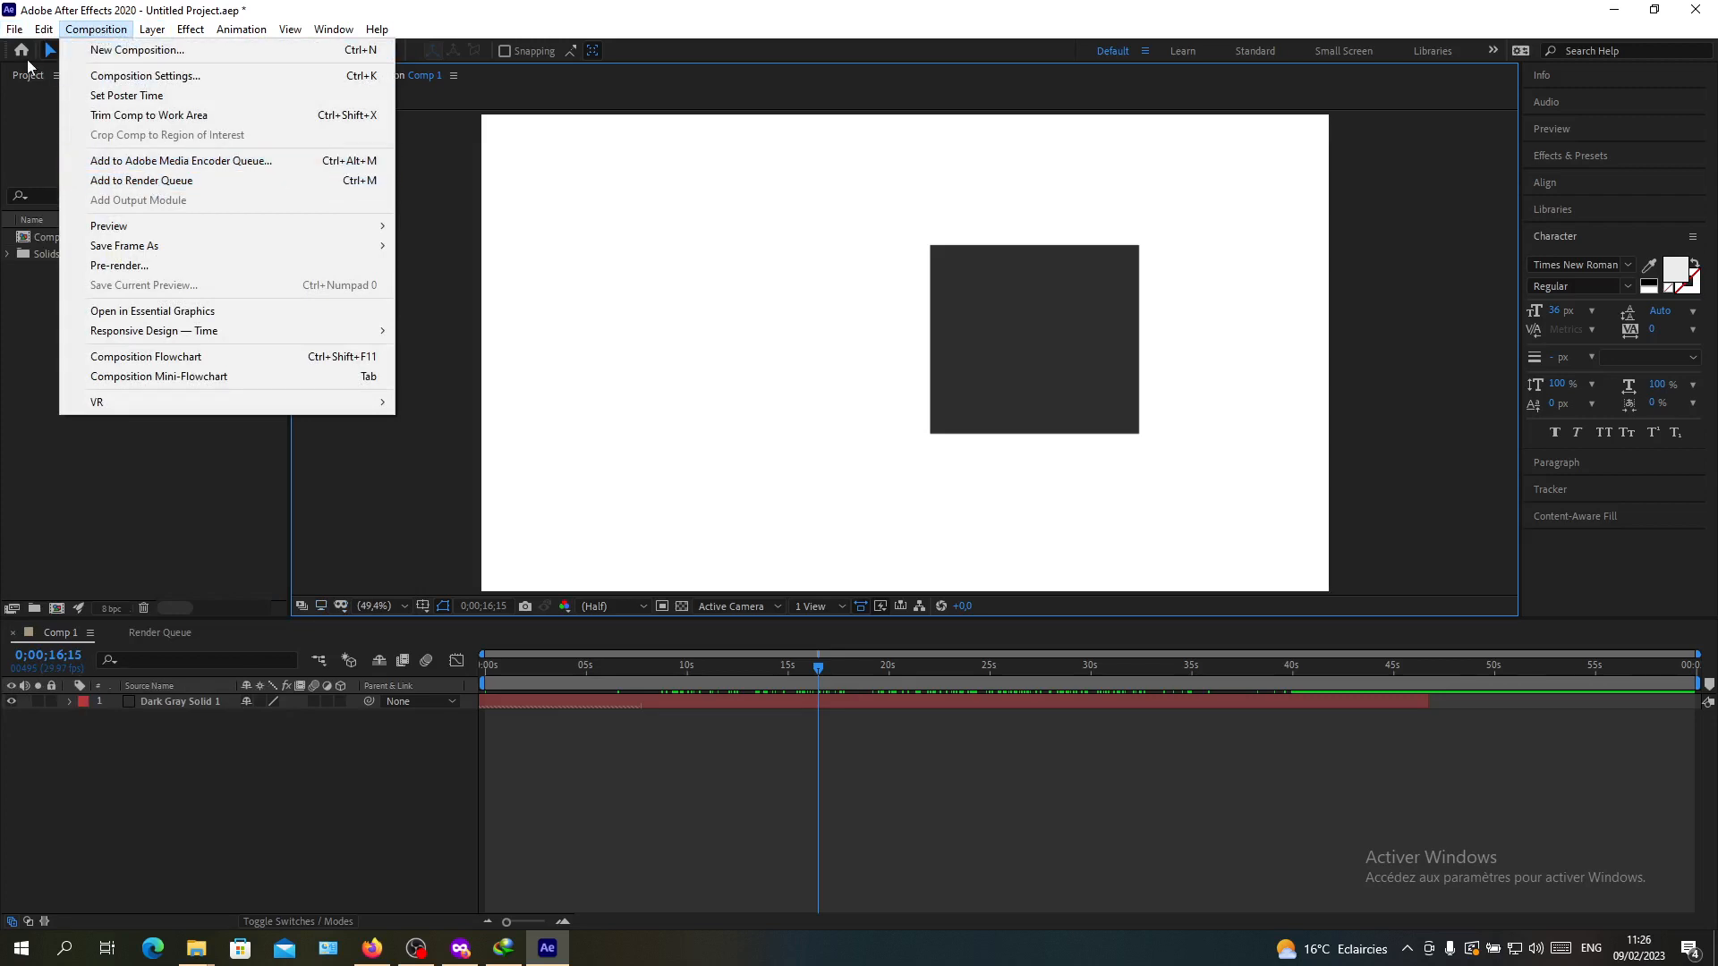
pyautogui.moveTo(180, 161)
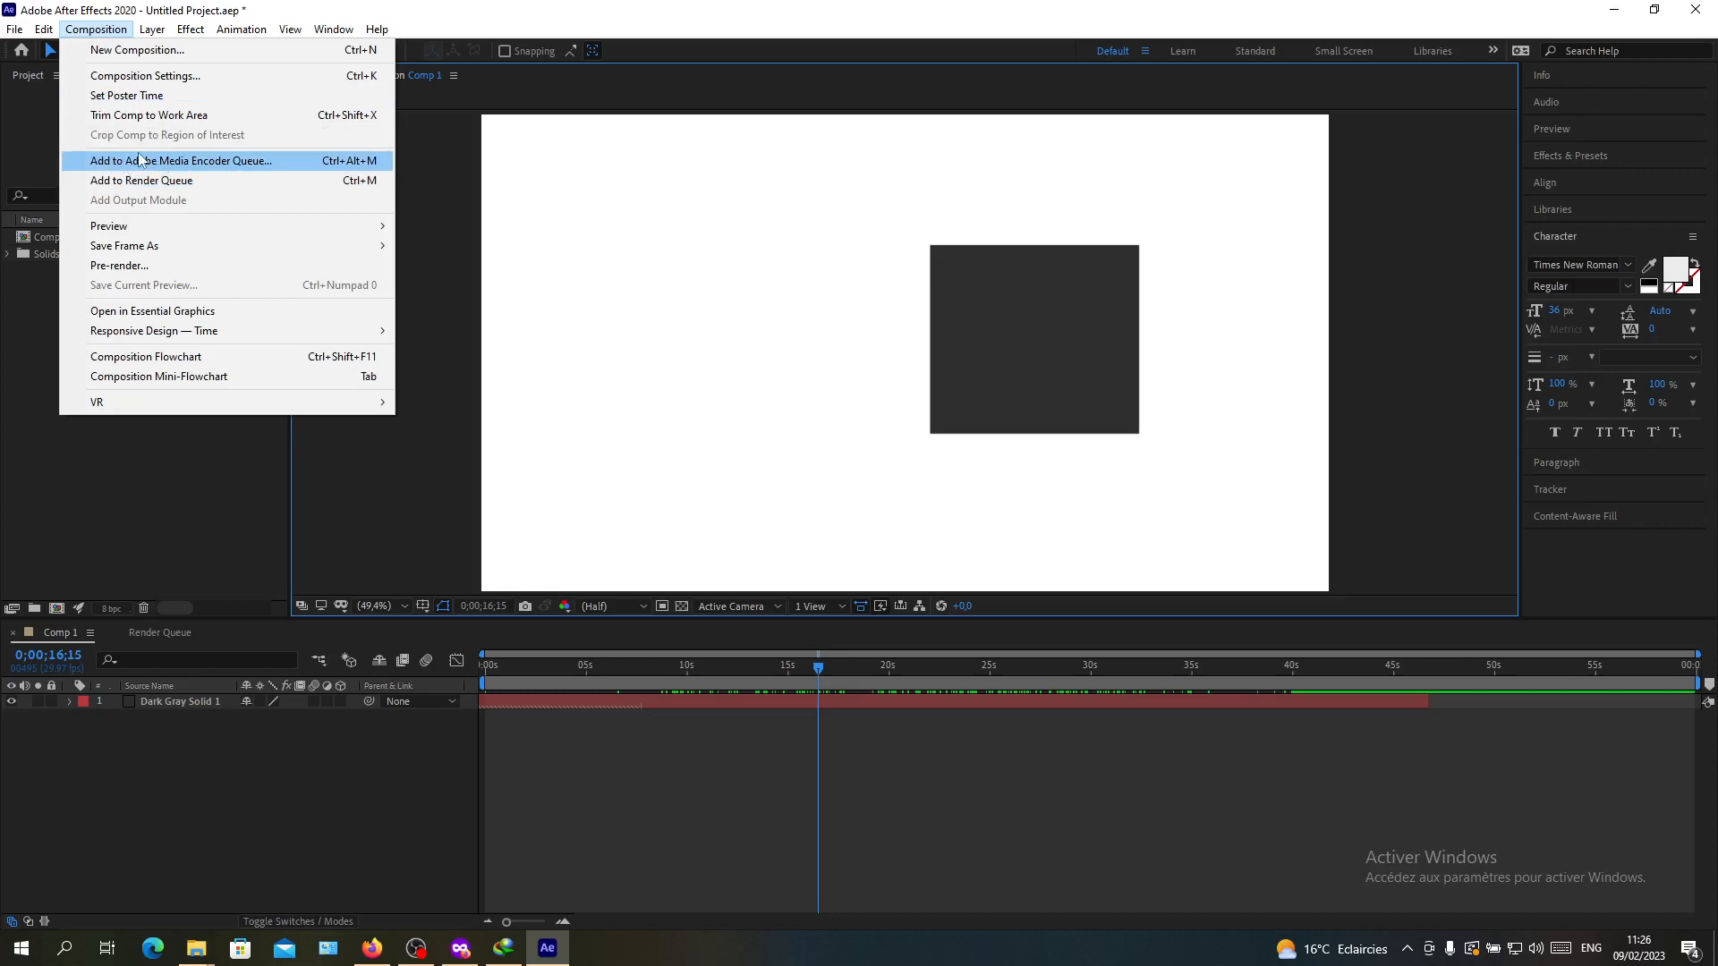
pyautogui.moveTo(290, 172)
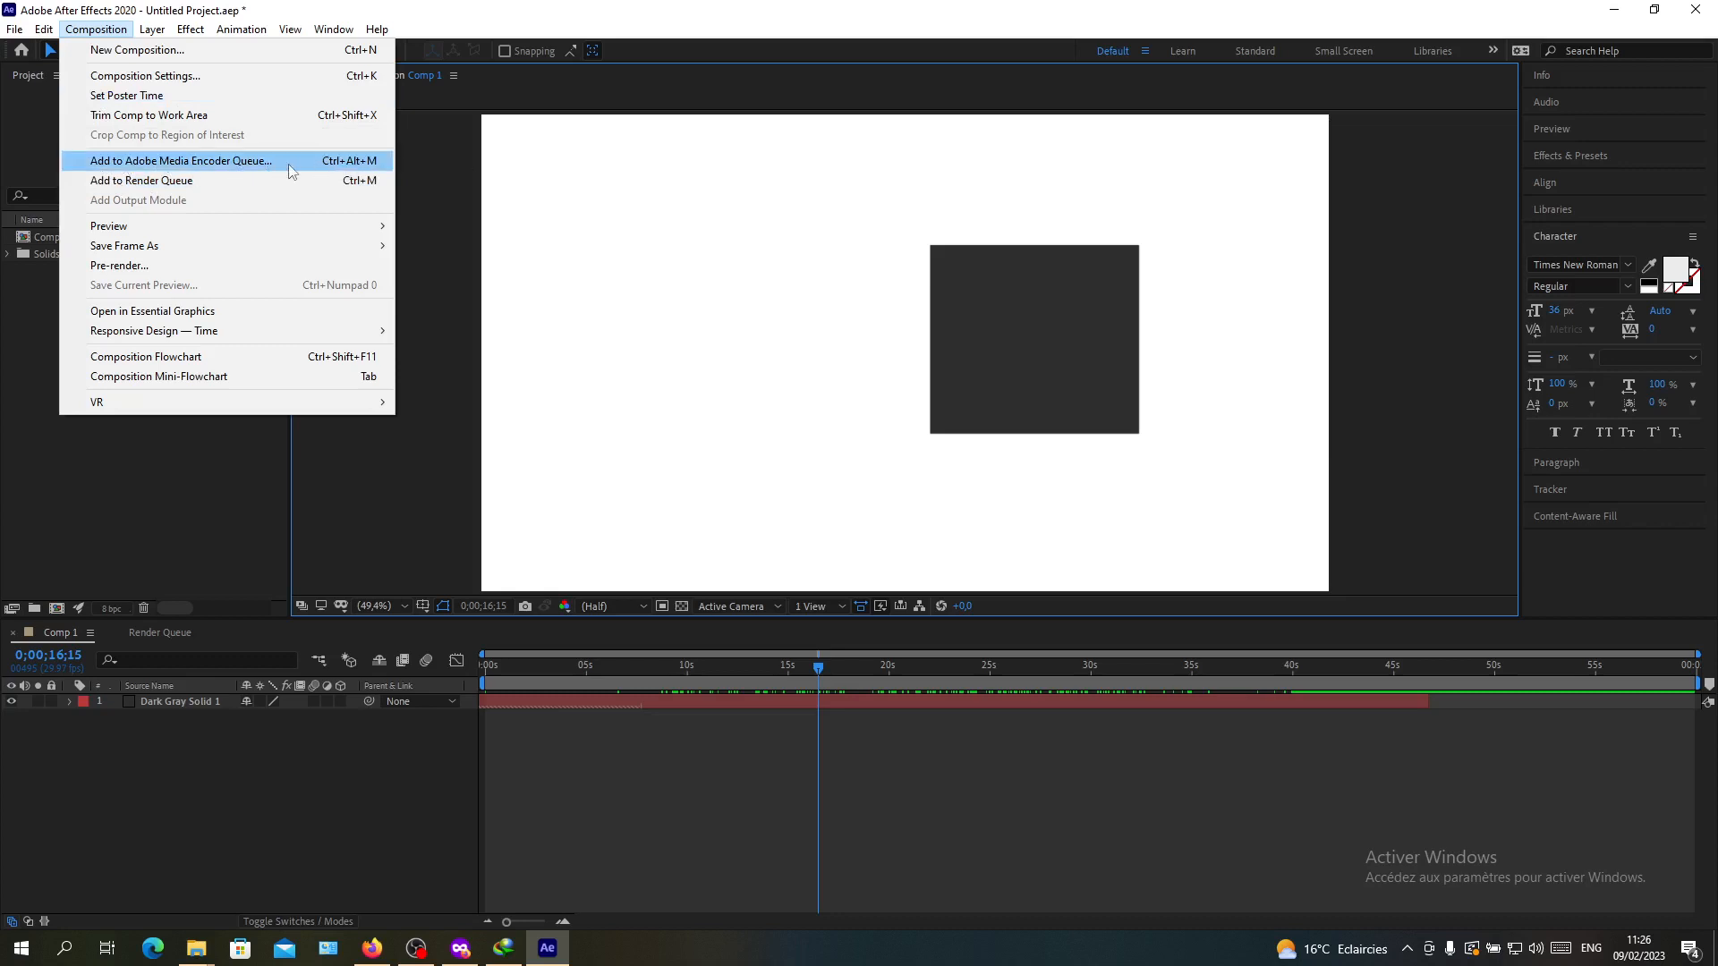
pyautogui.moveTo(257, 166)
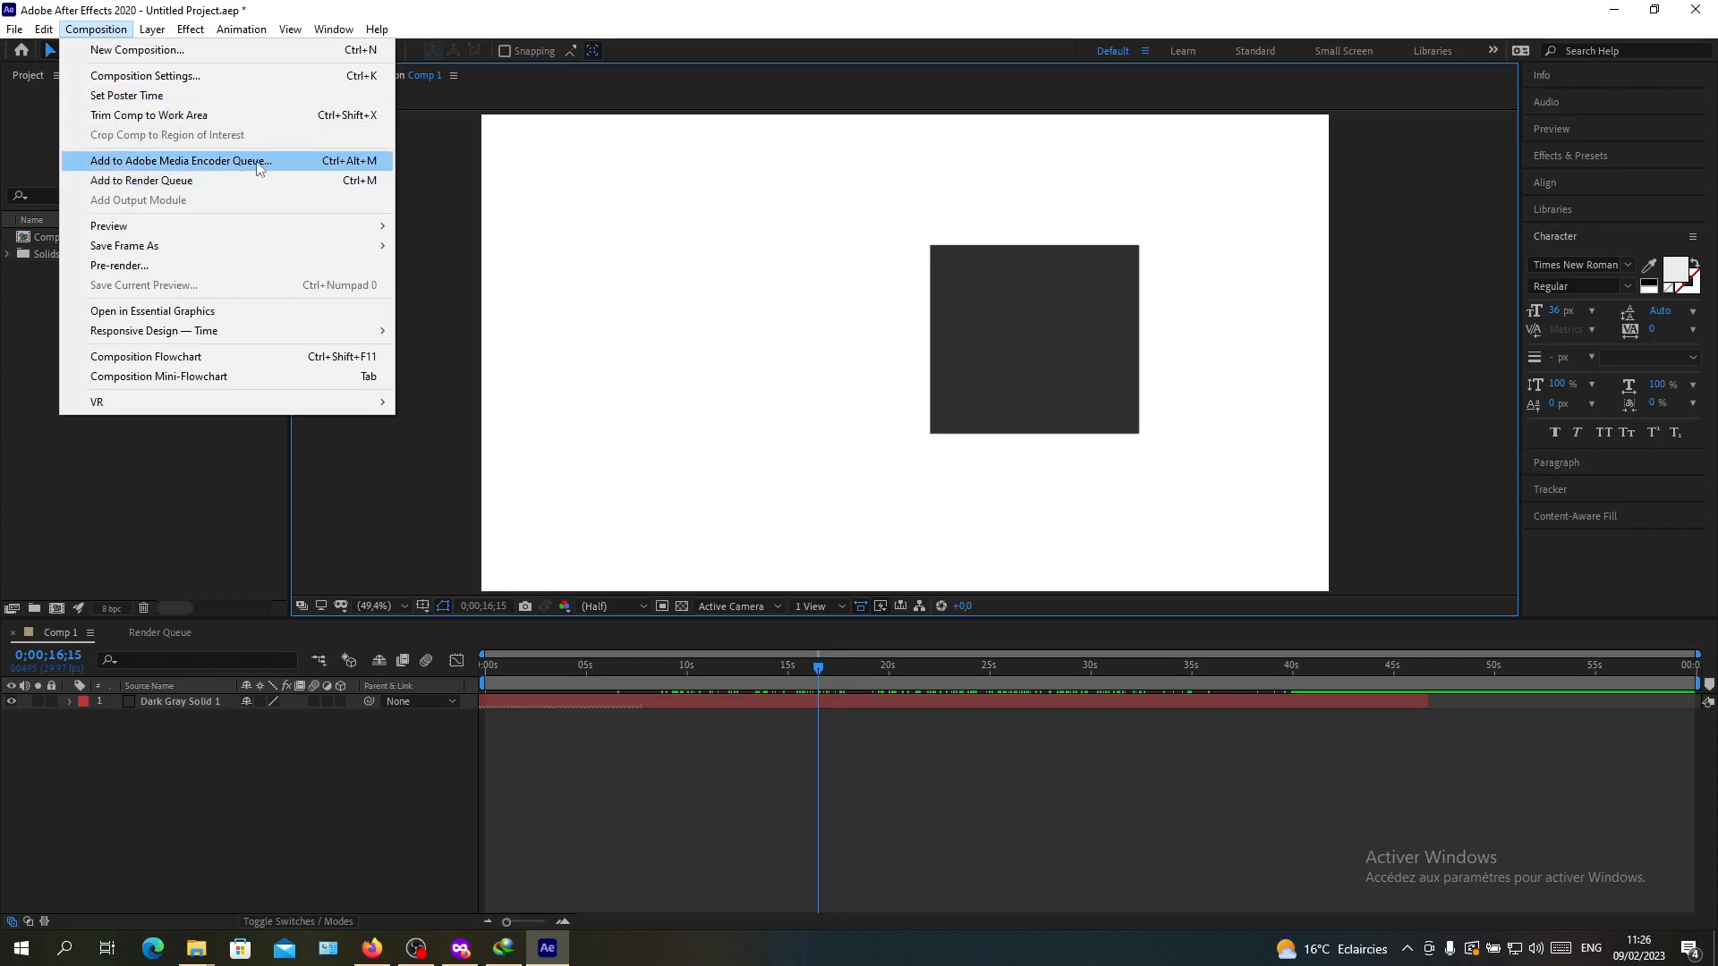
pyautogui.moveTo(141, 180)
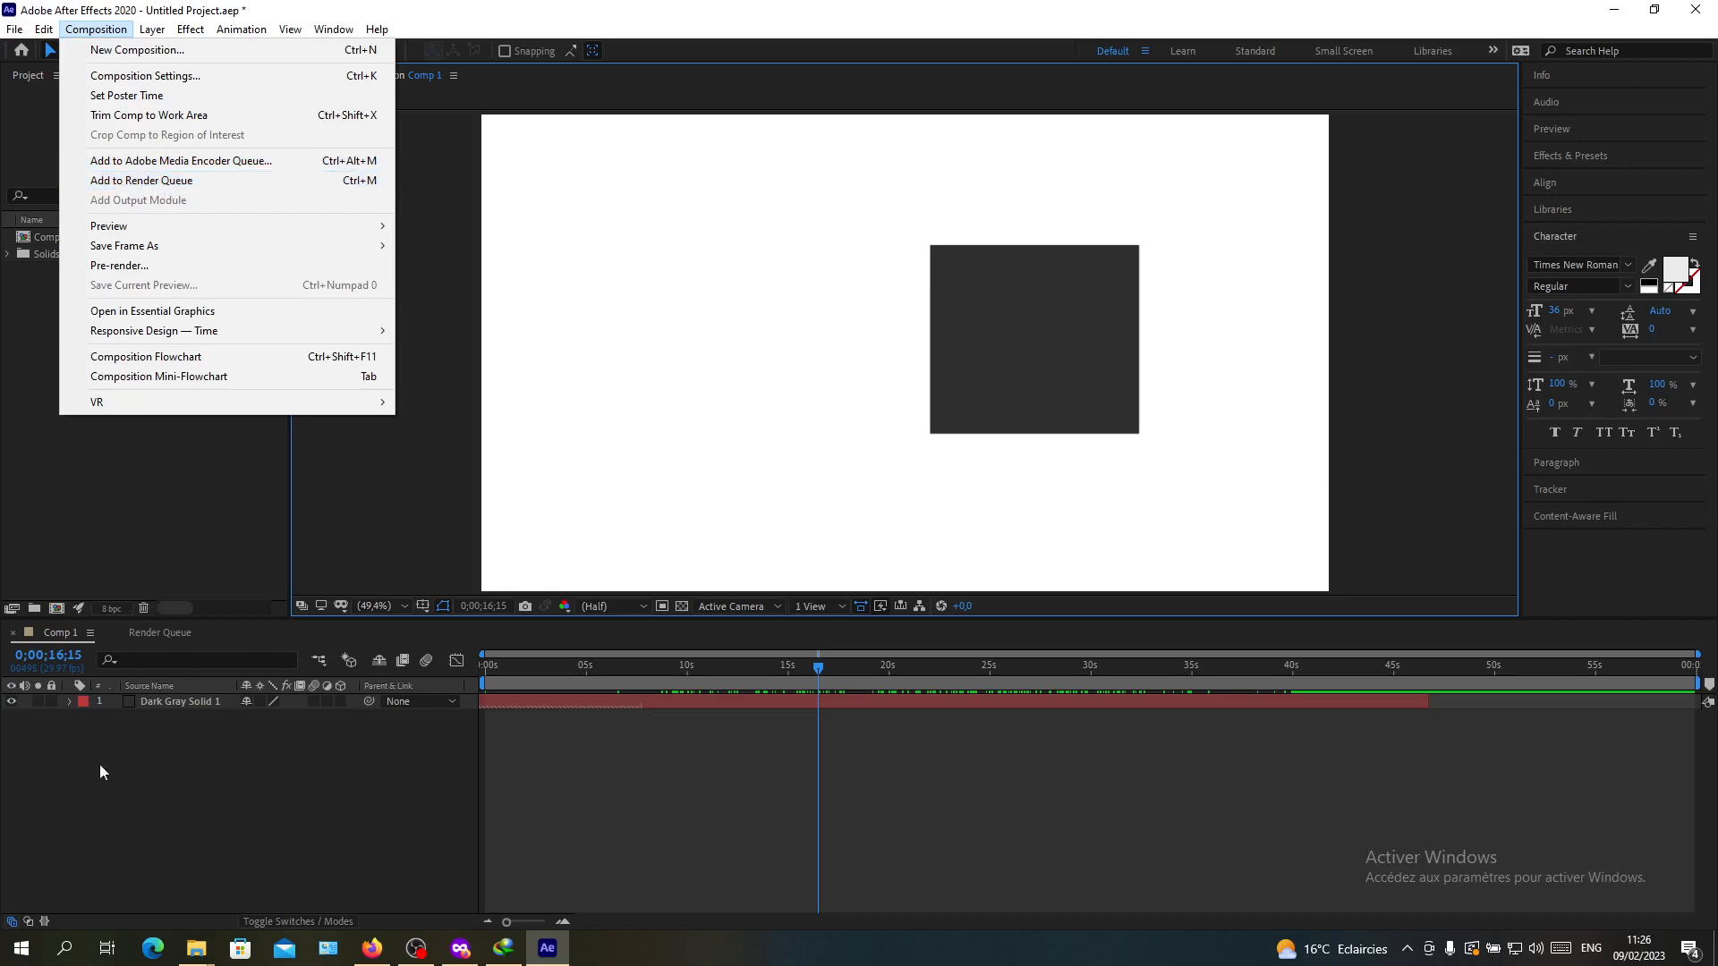
pyautogui.moveTo(141, 180)
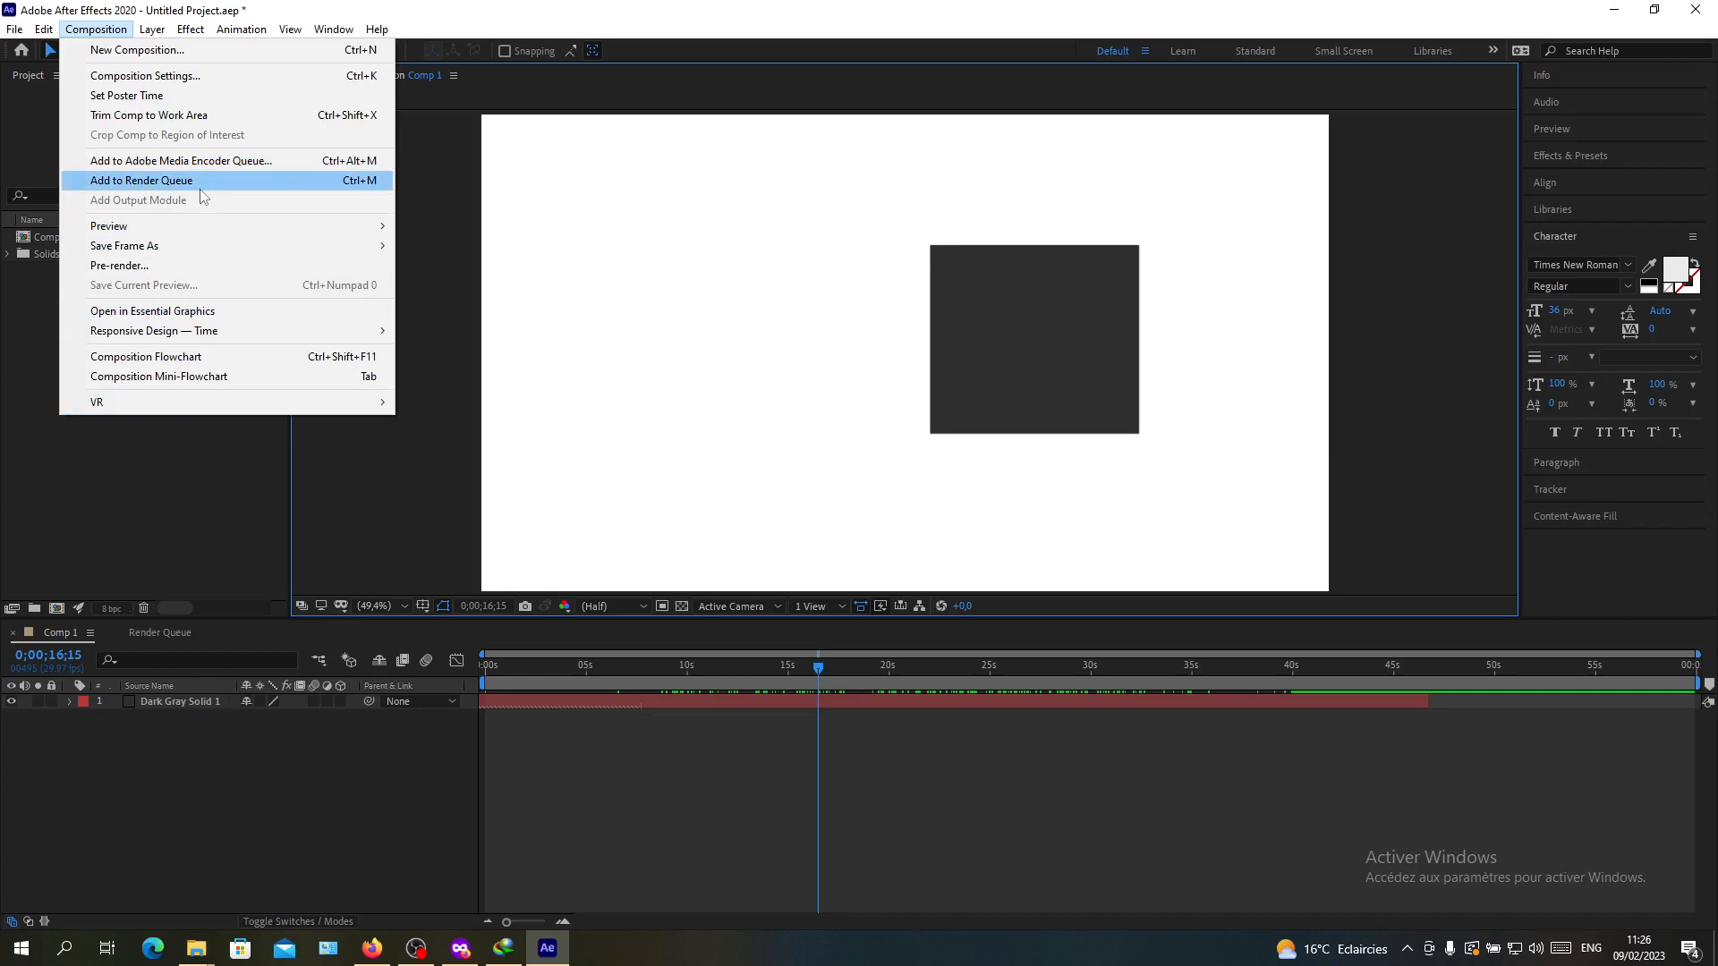
# Step: Add Comp 1 to the render queue and trim it to one Comp 1 item
pyautogui.click(141, 180)
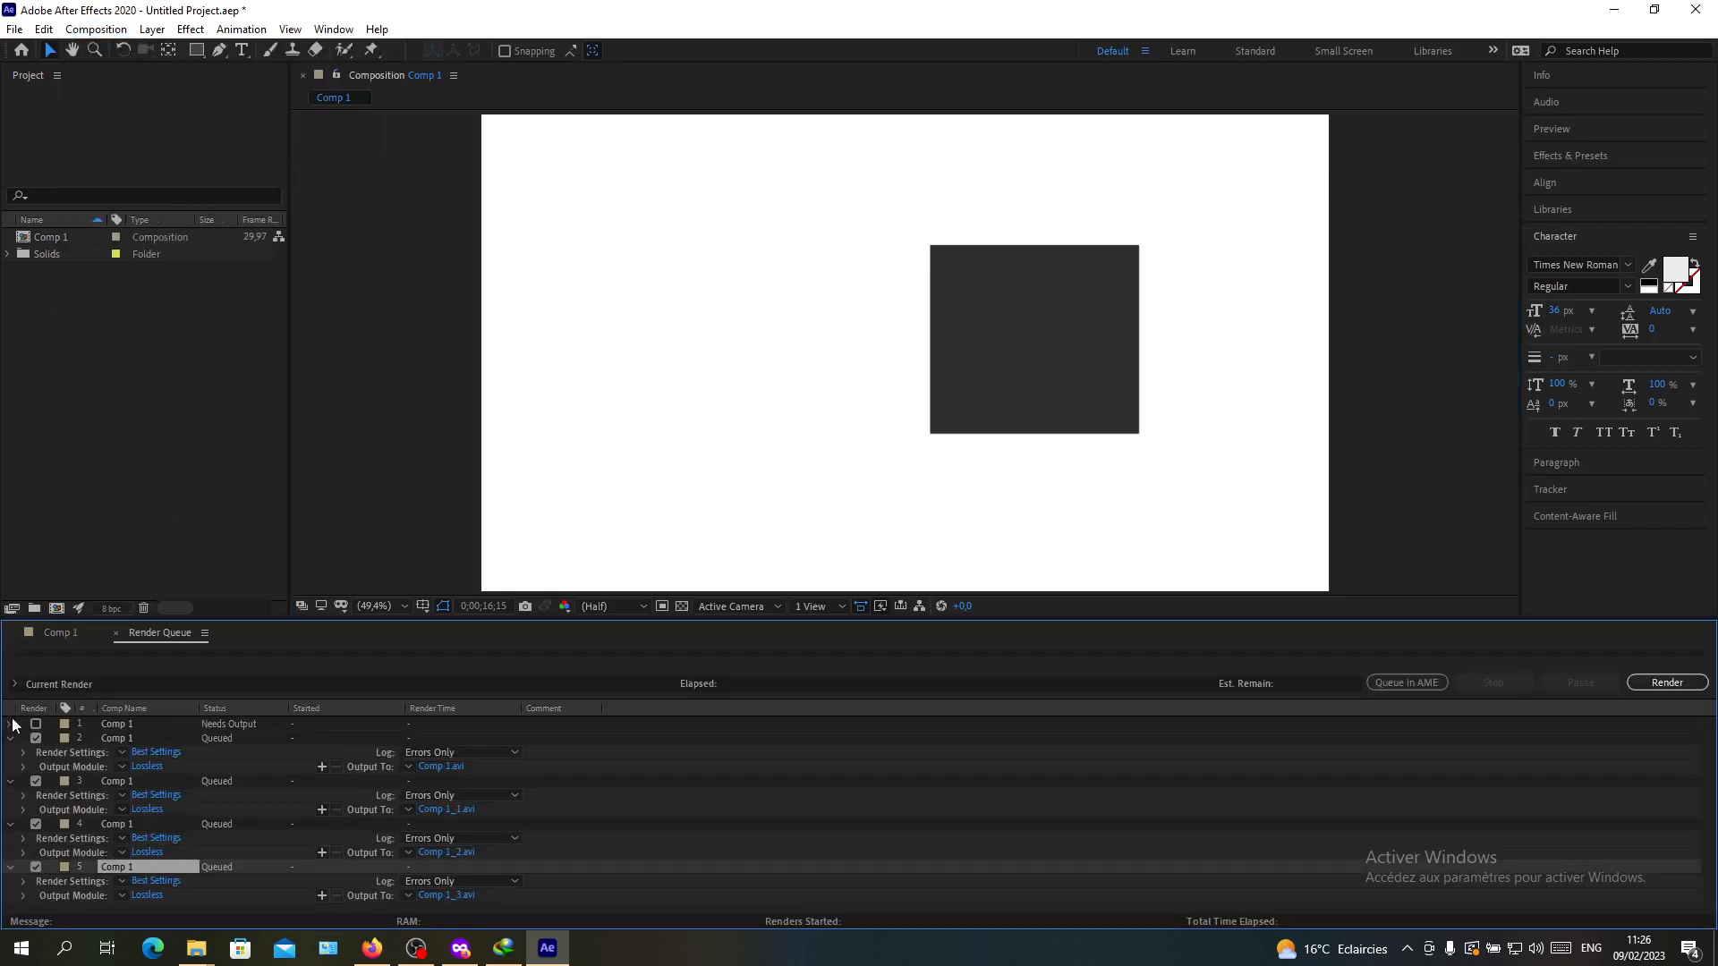
pyautogui.click(10, 752)
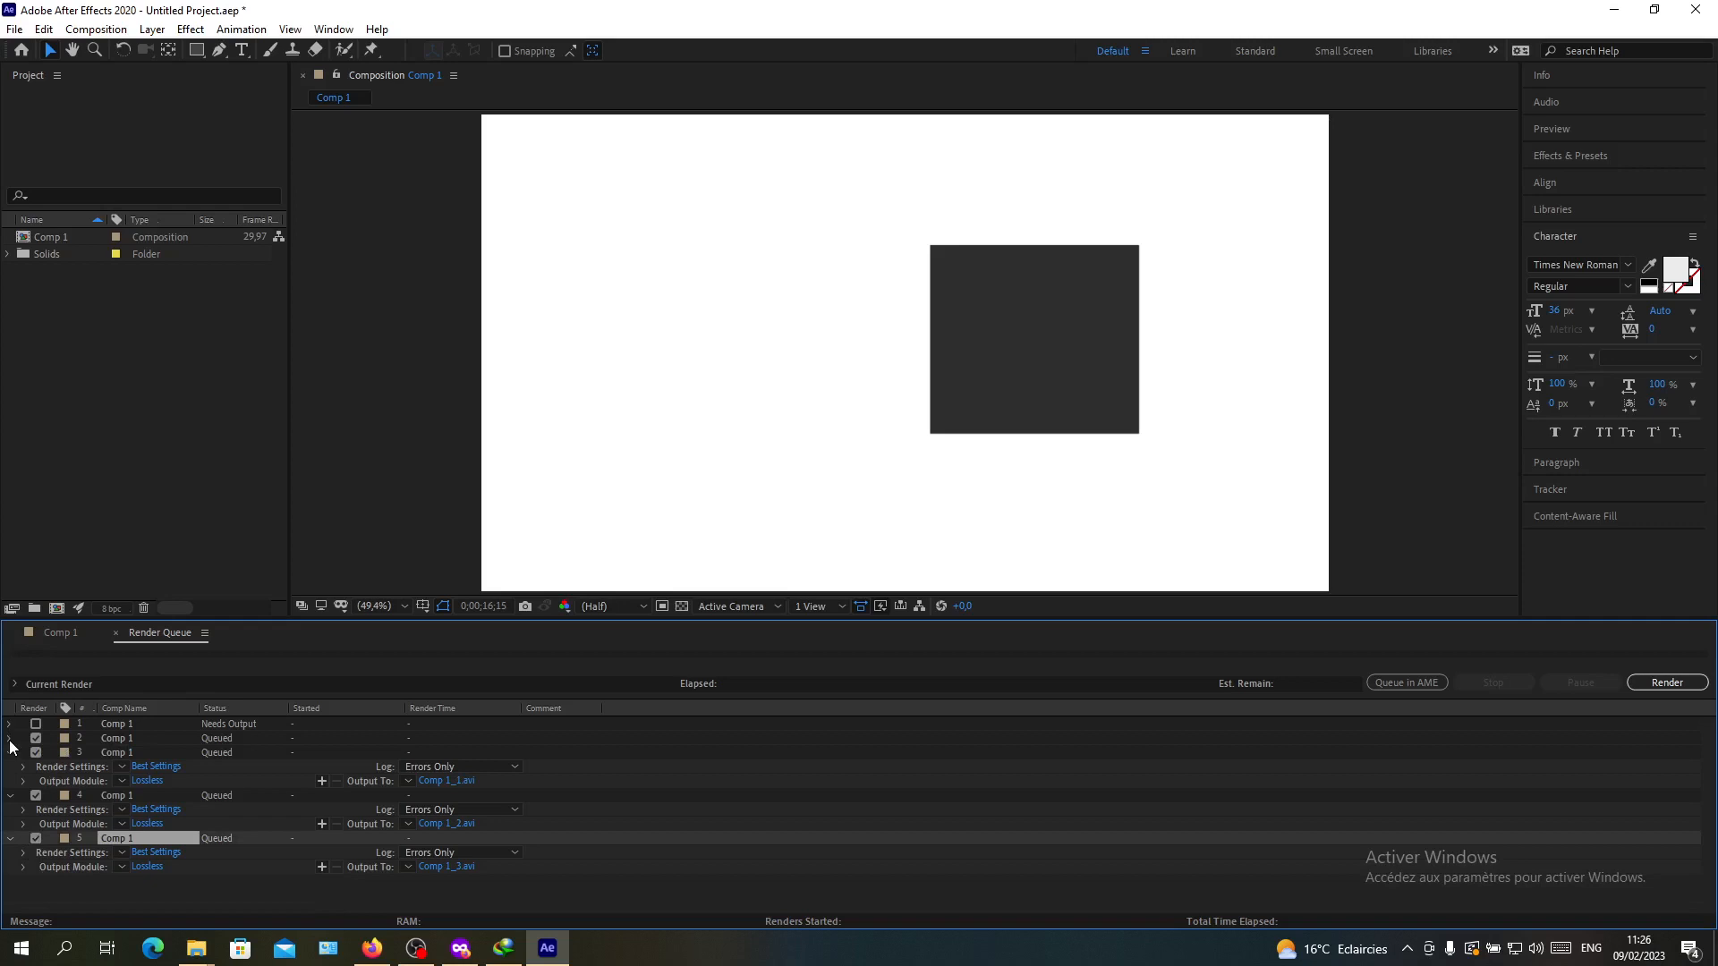
pyautogui.click(10, 723)
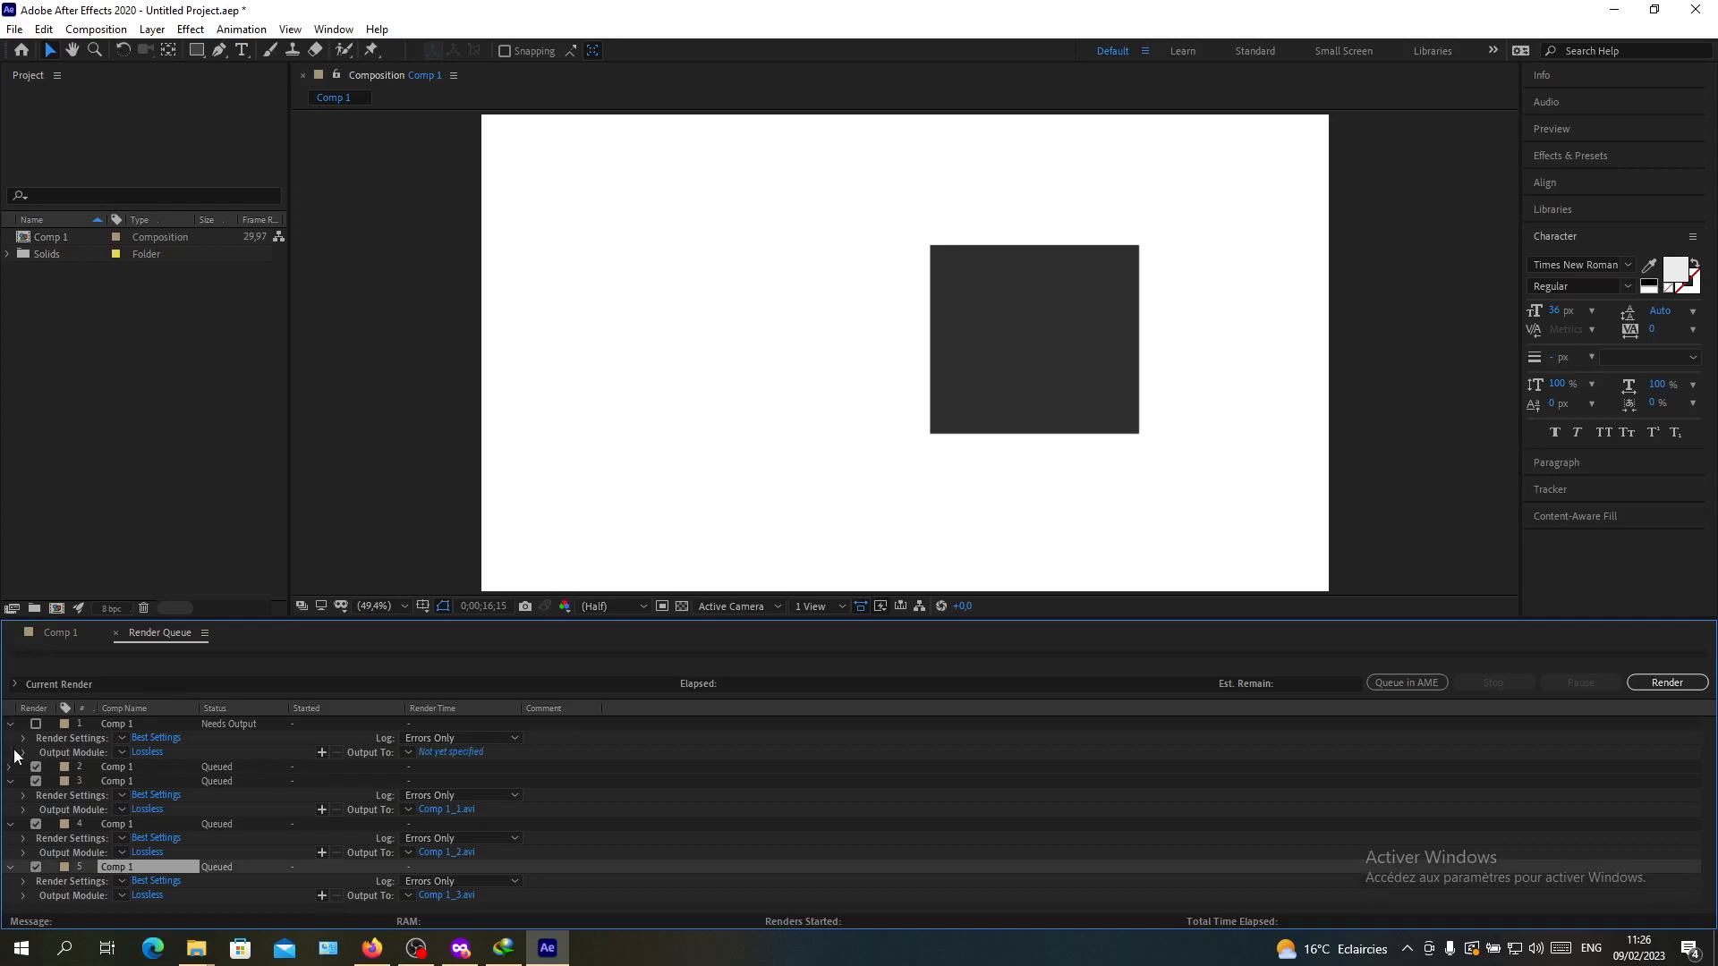
pyautogui.click(9, 766)
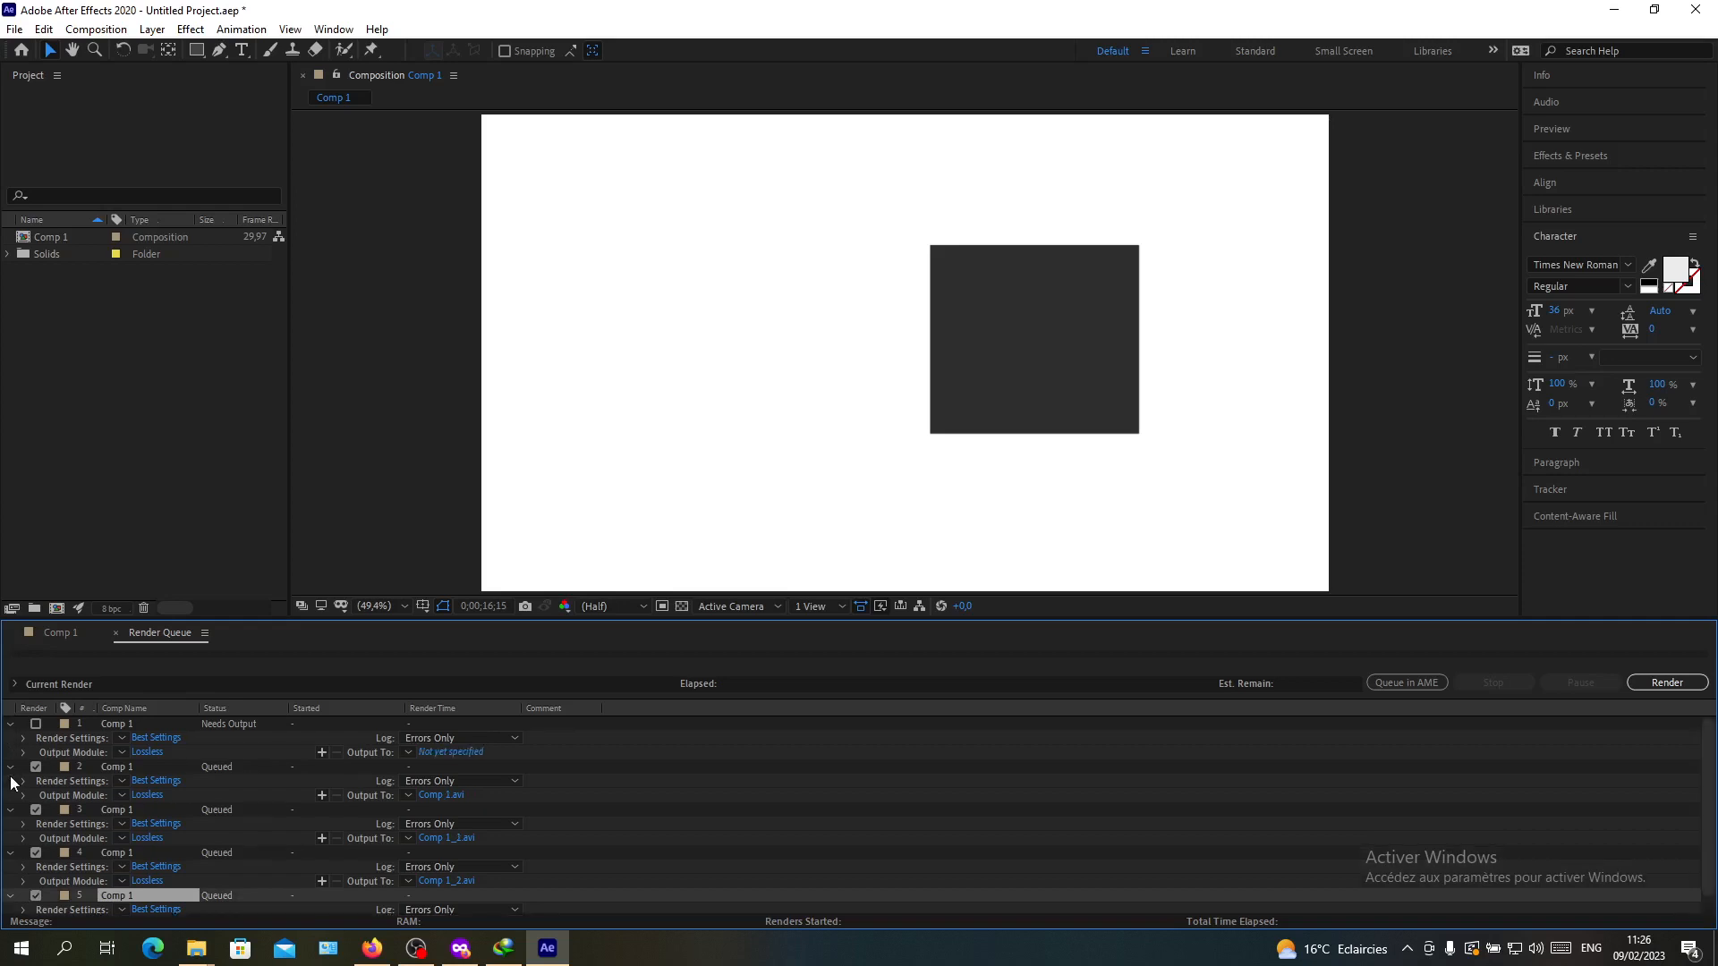
pyautogui.click(11, 781)
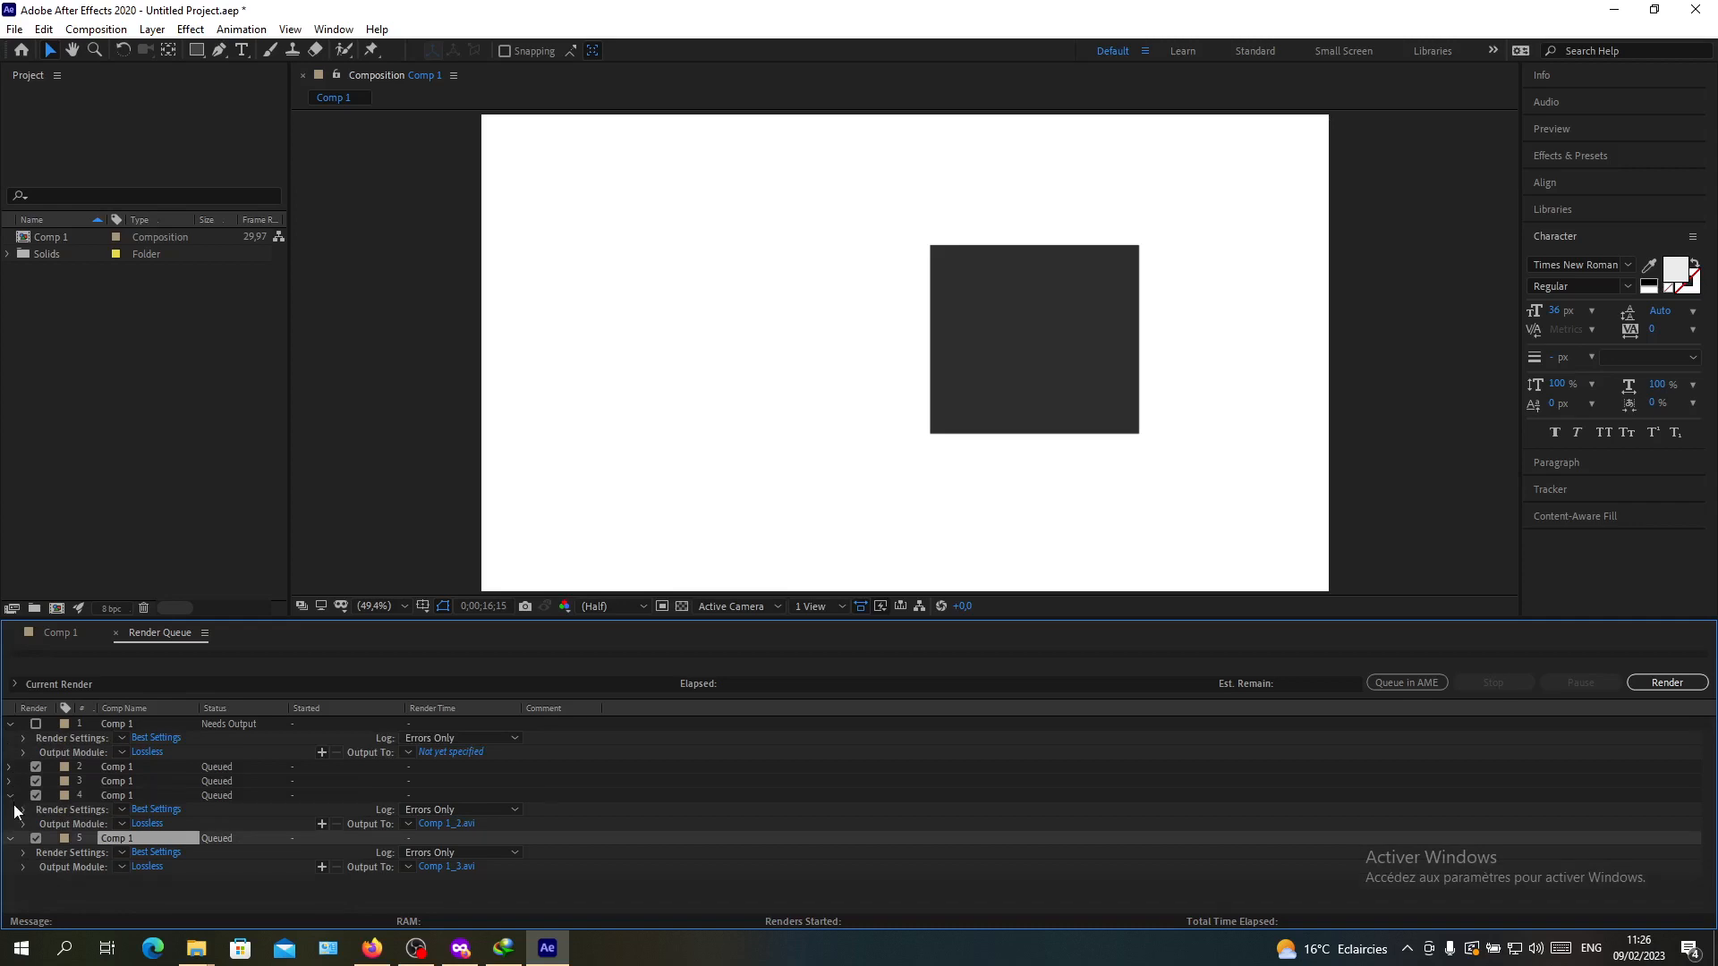
pyautogui.click(10, 839)
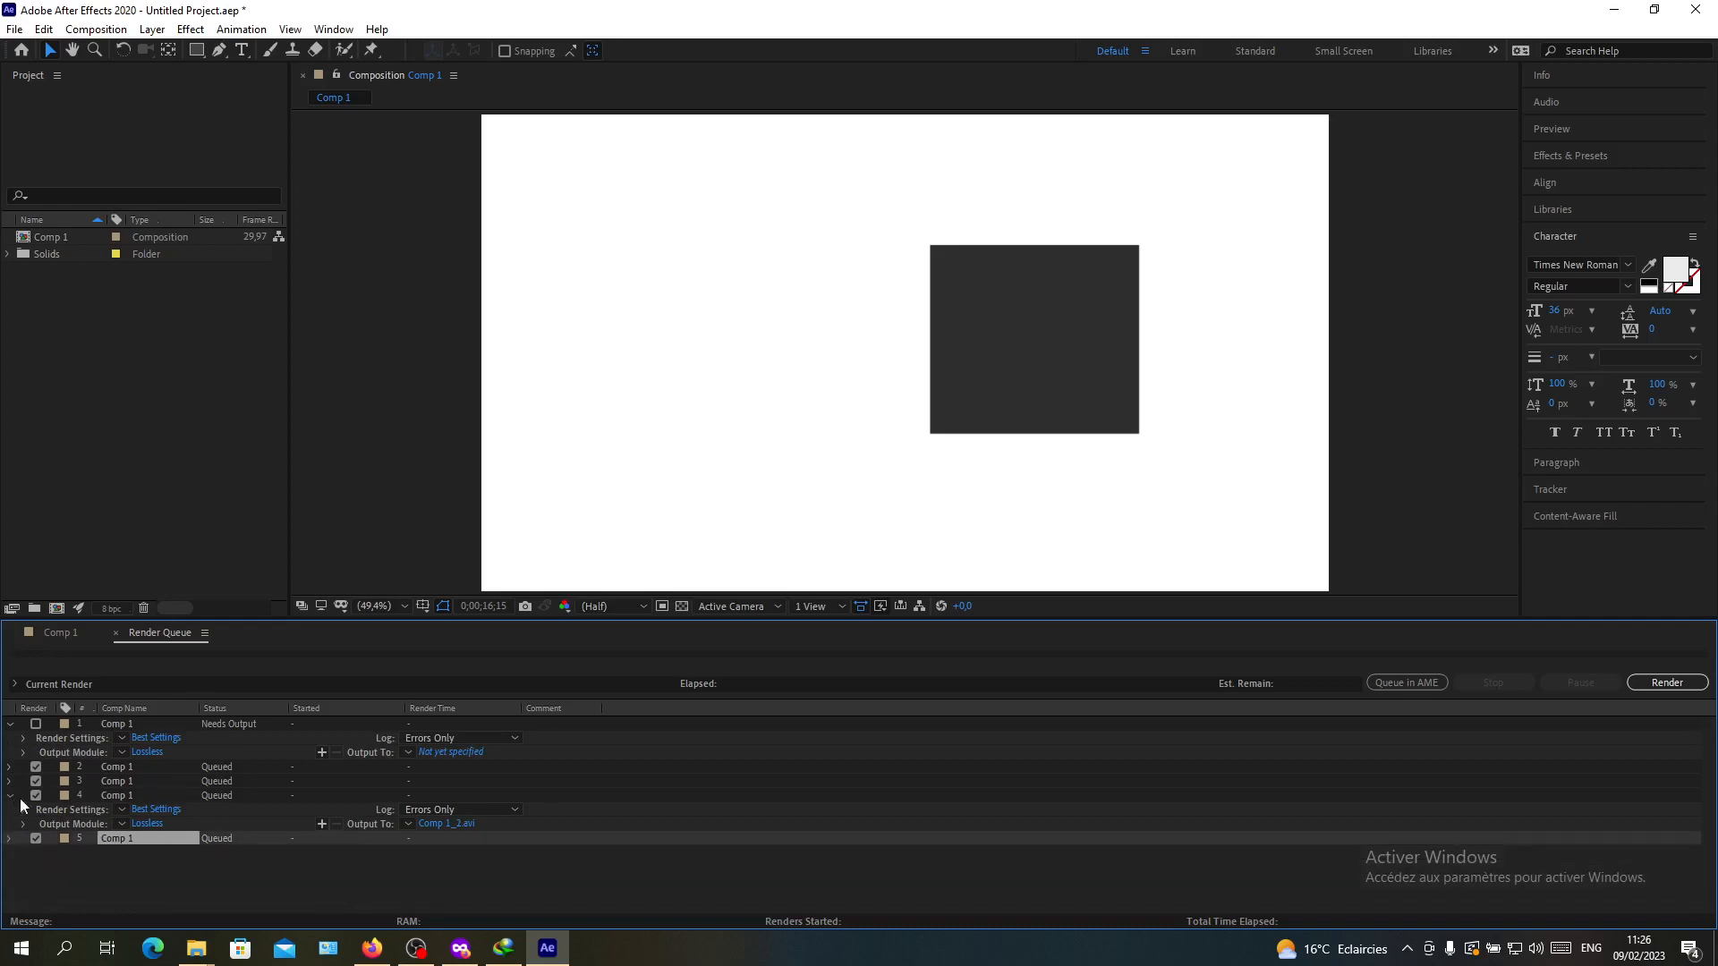
pyautogui.click(10, 723)
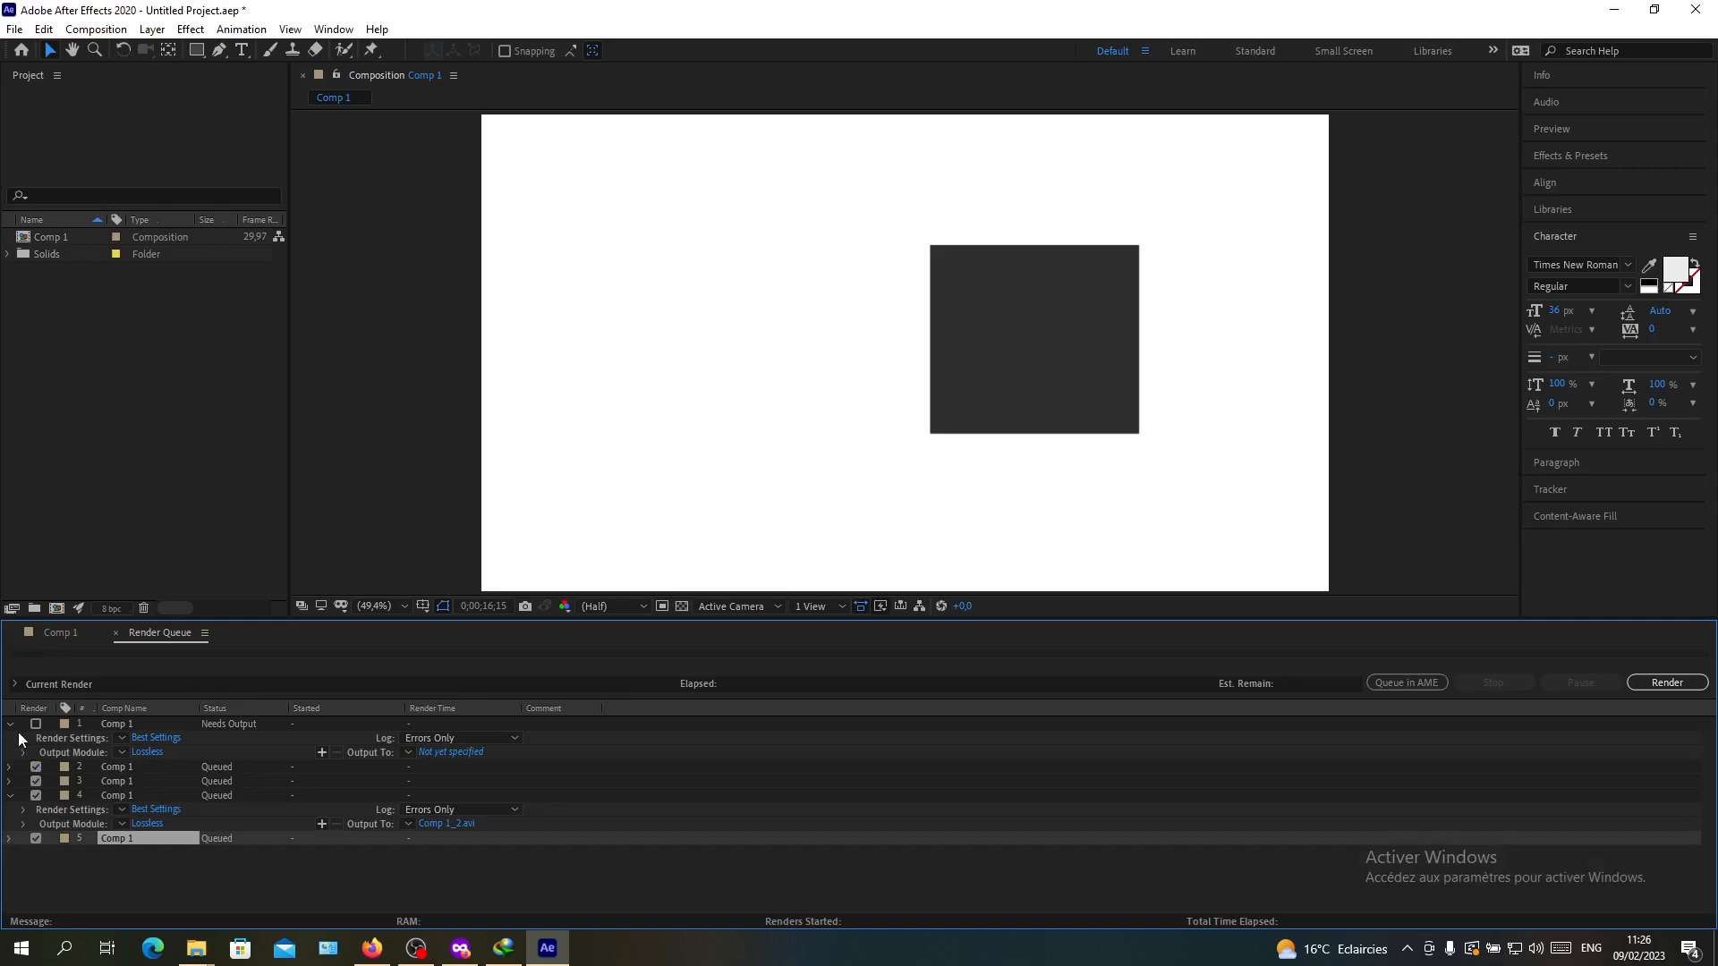
pyautogui.click(10, 724)
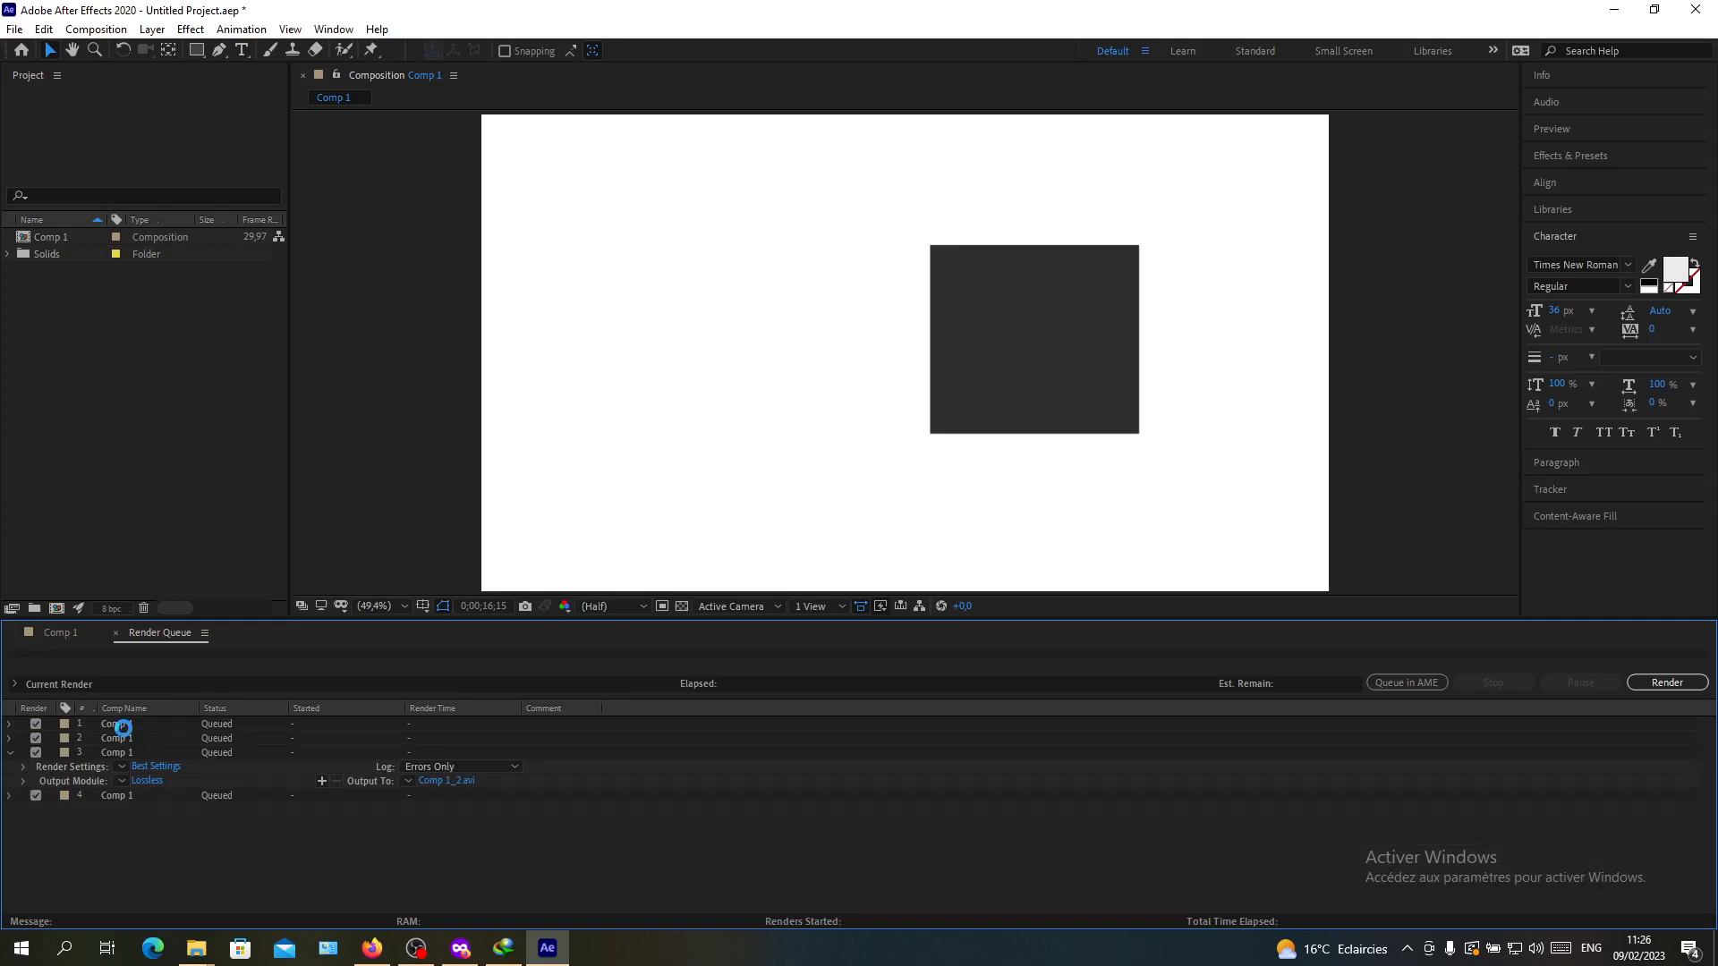
pyautogui.click(59, 633)
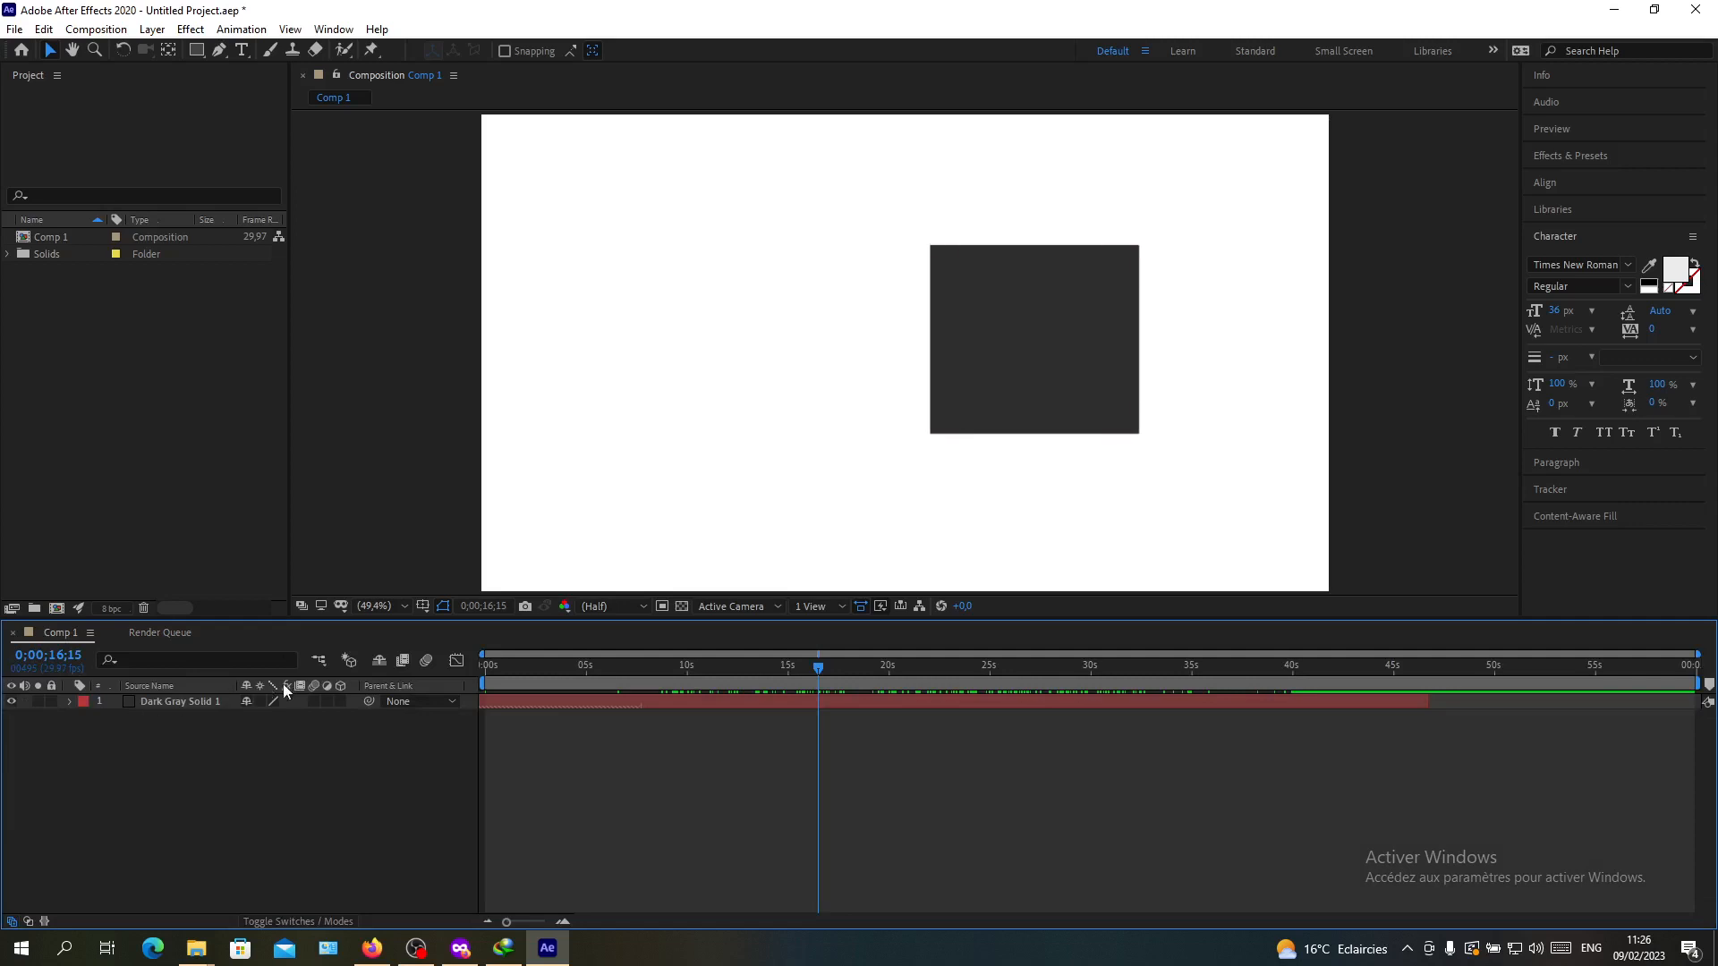
pyautogui.click(14, 28)
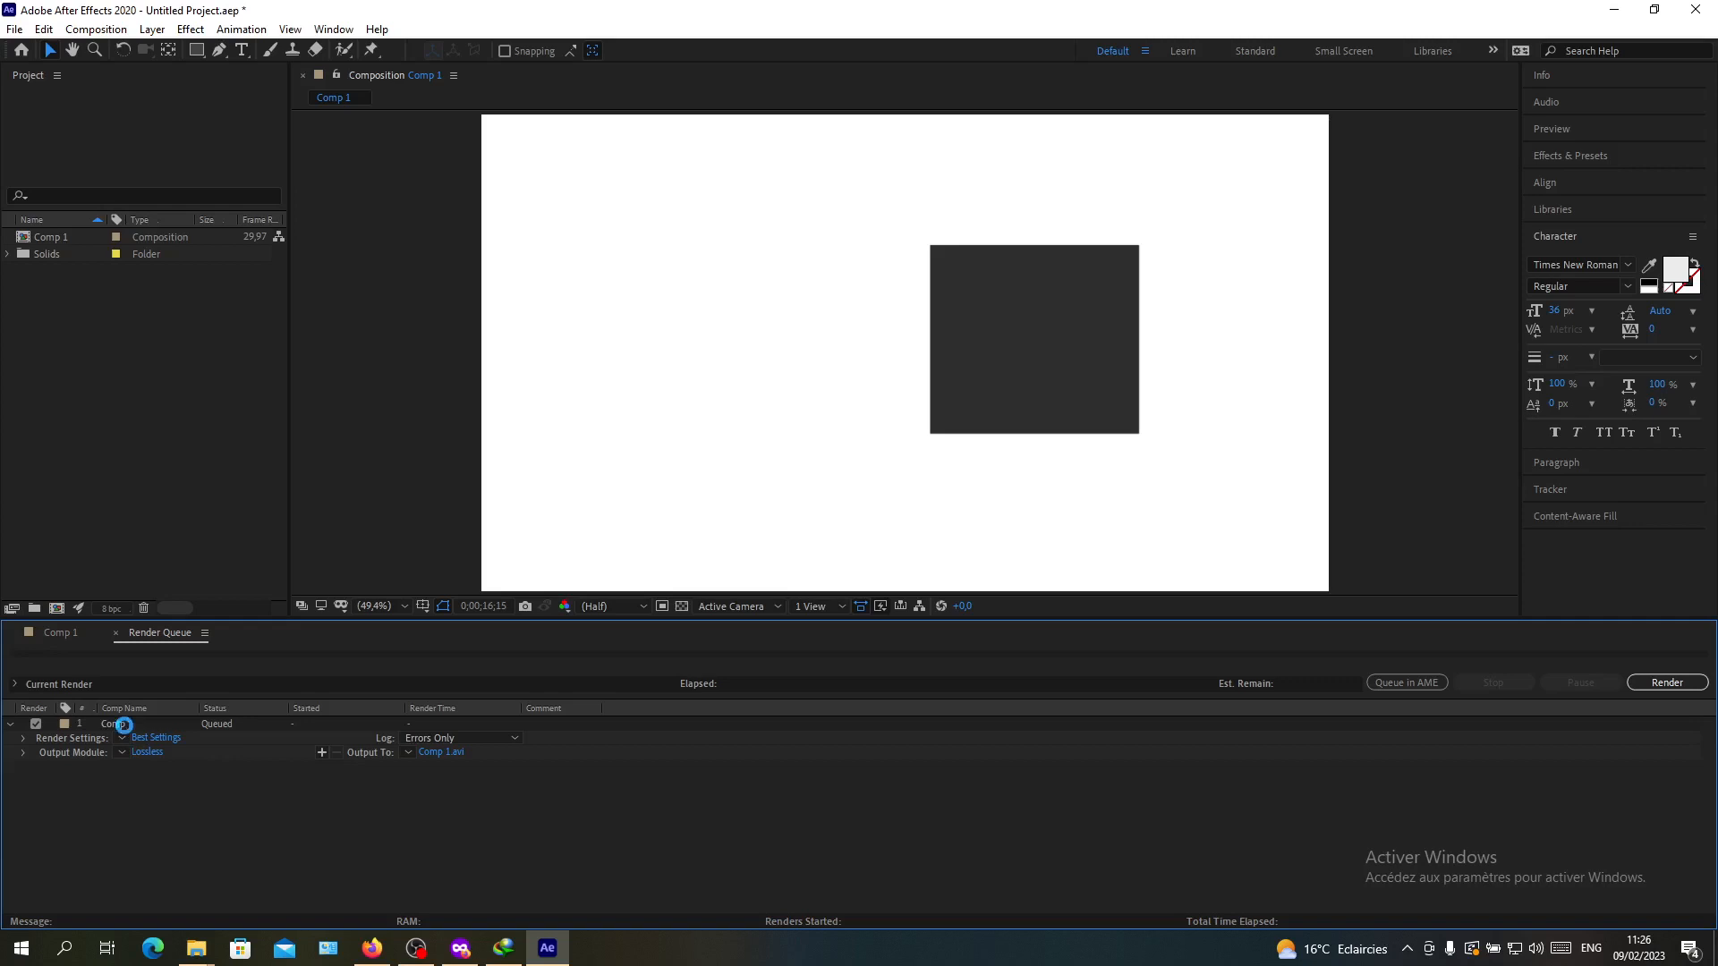
pyautogui.click(156, 737)
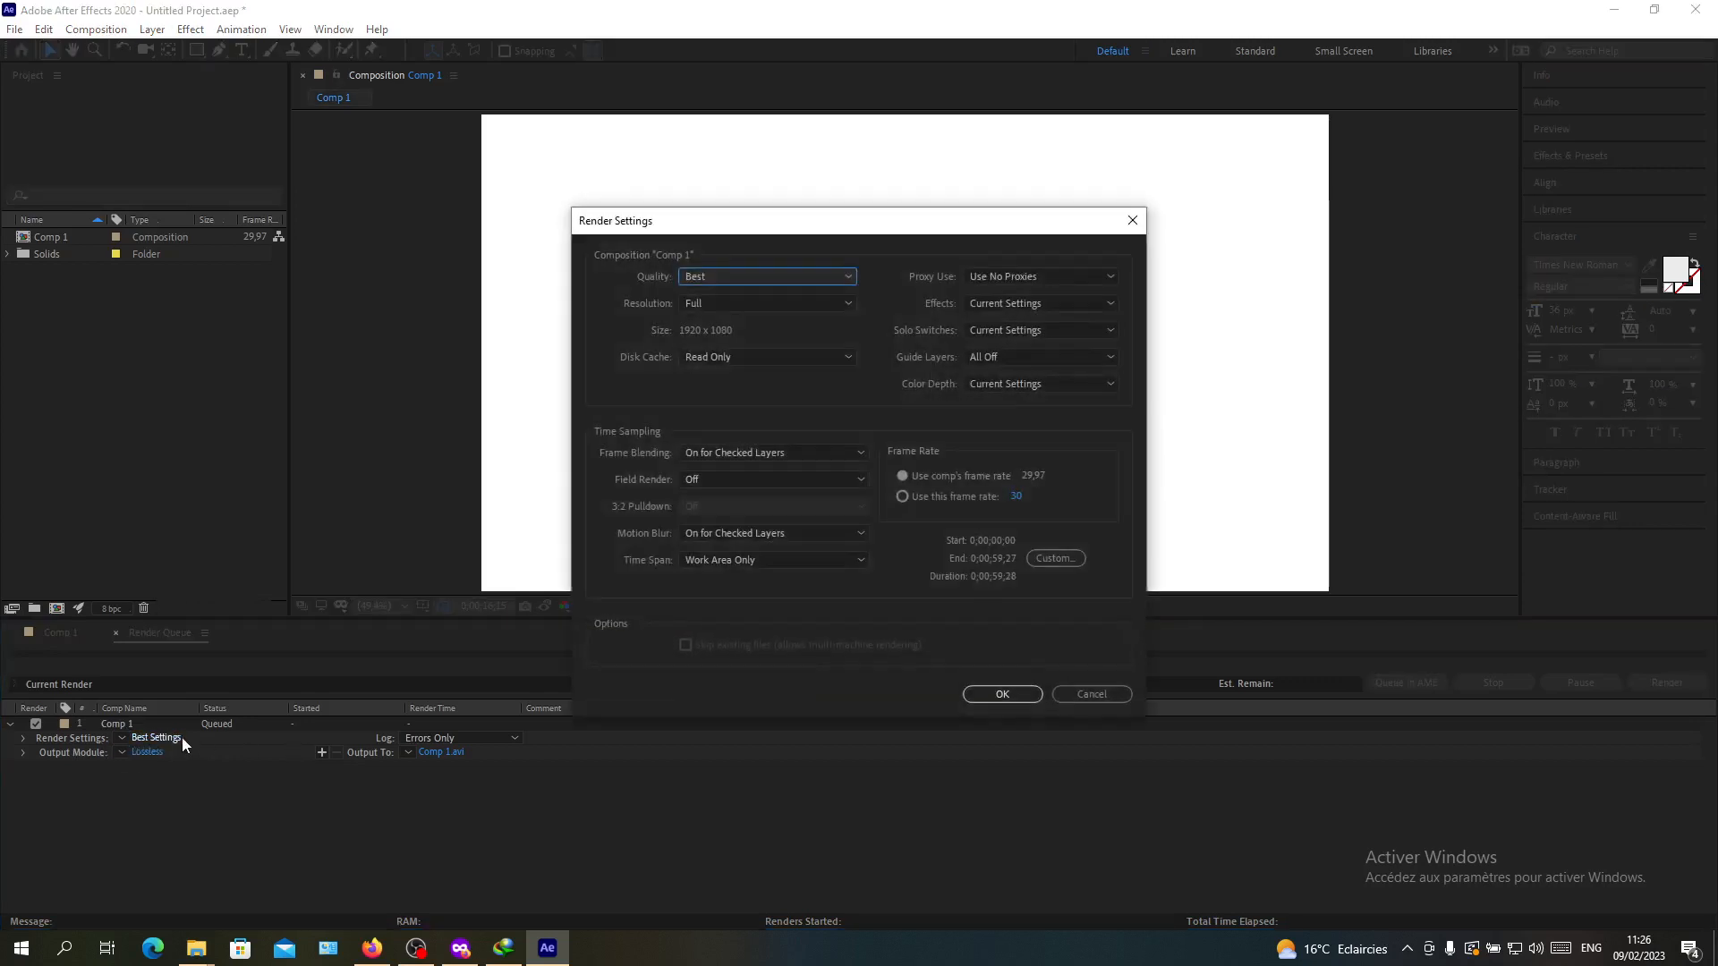
pyautogui.moveTo(293, 720)
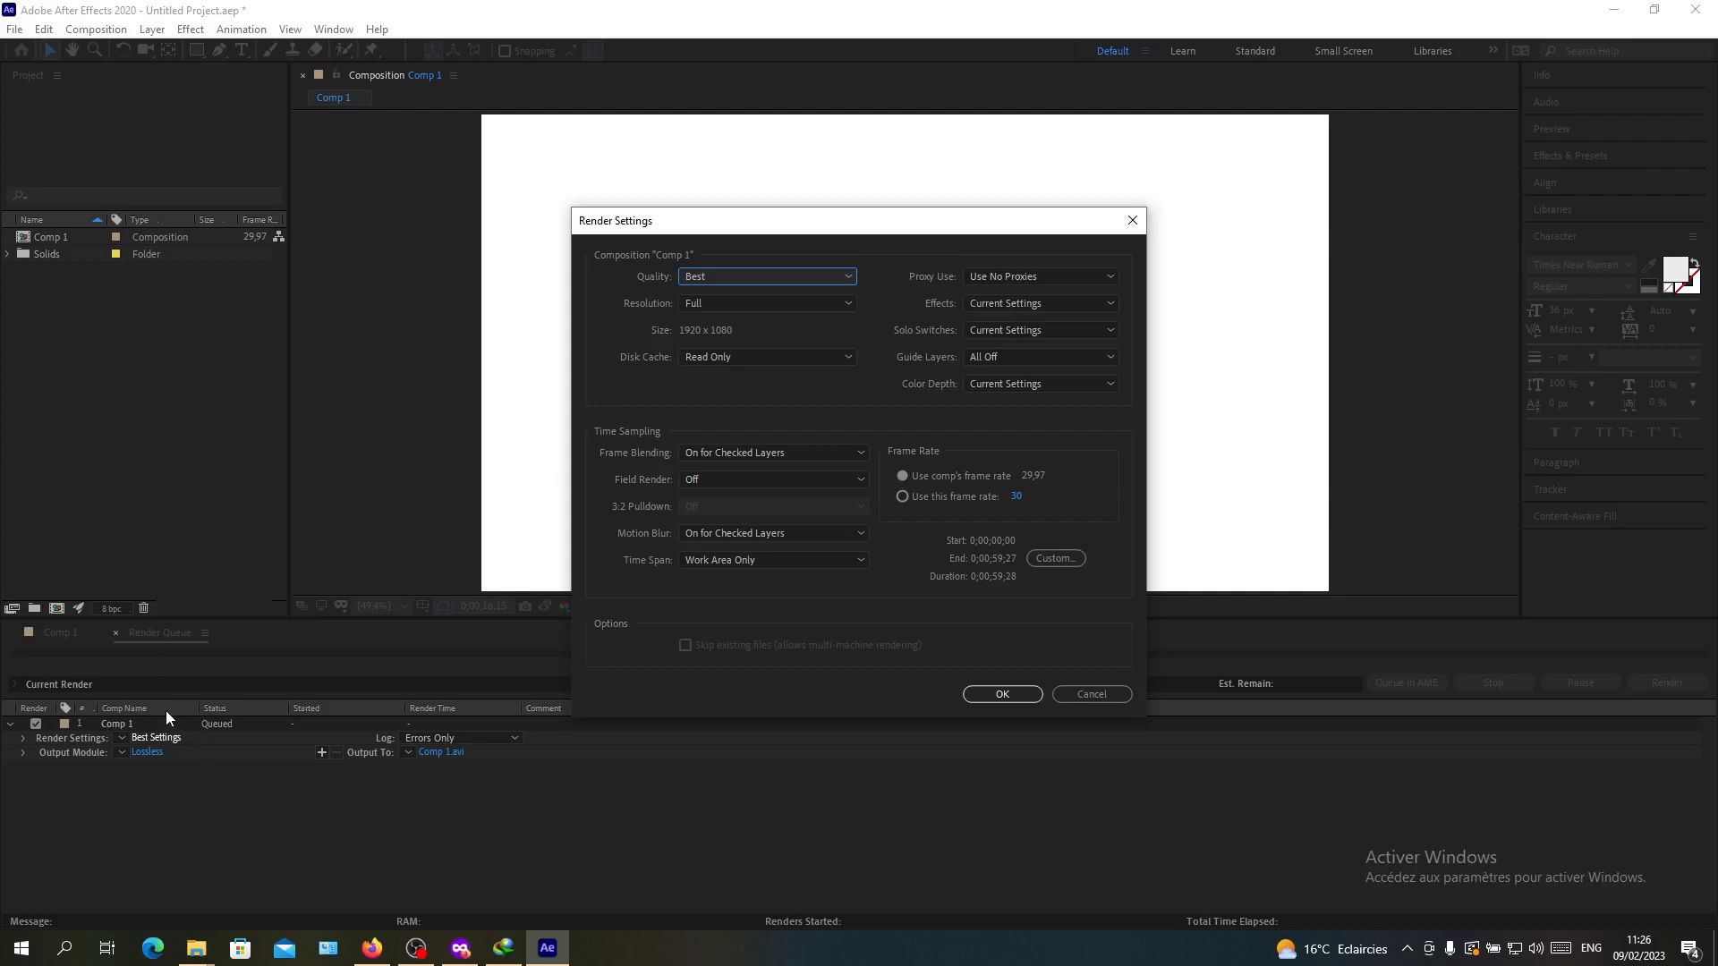
pyautogui.click(766, 275)
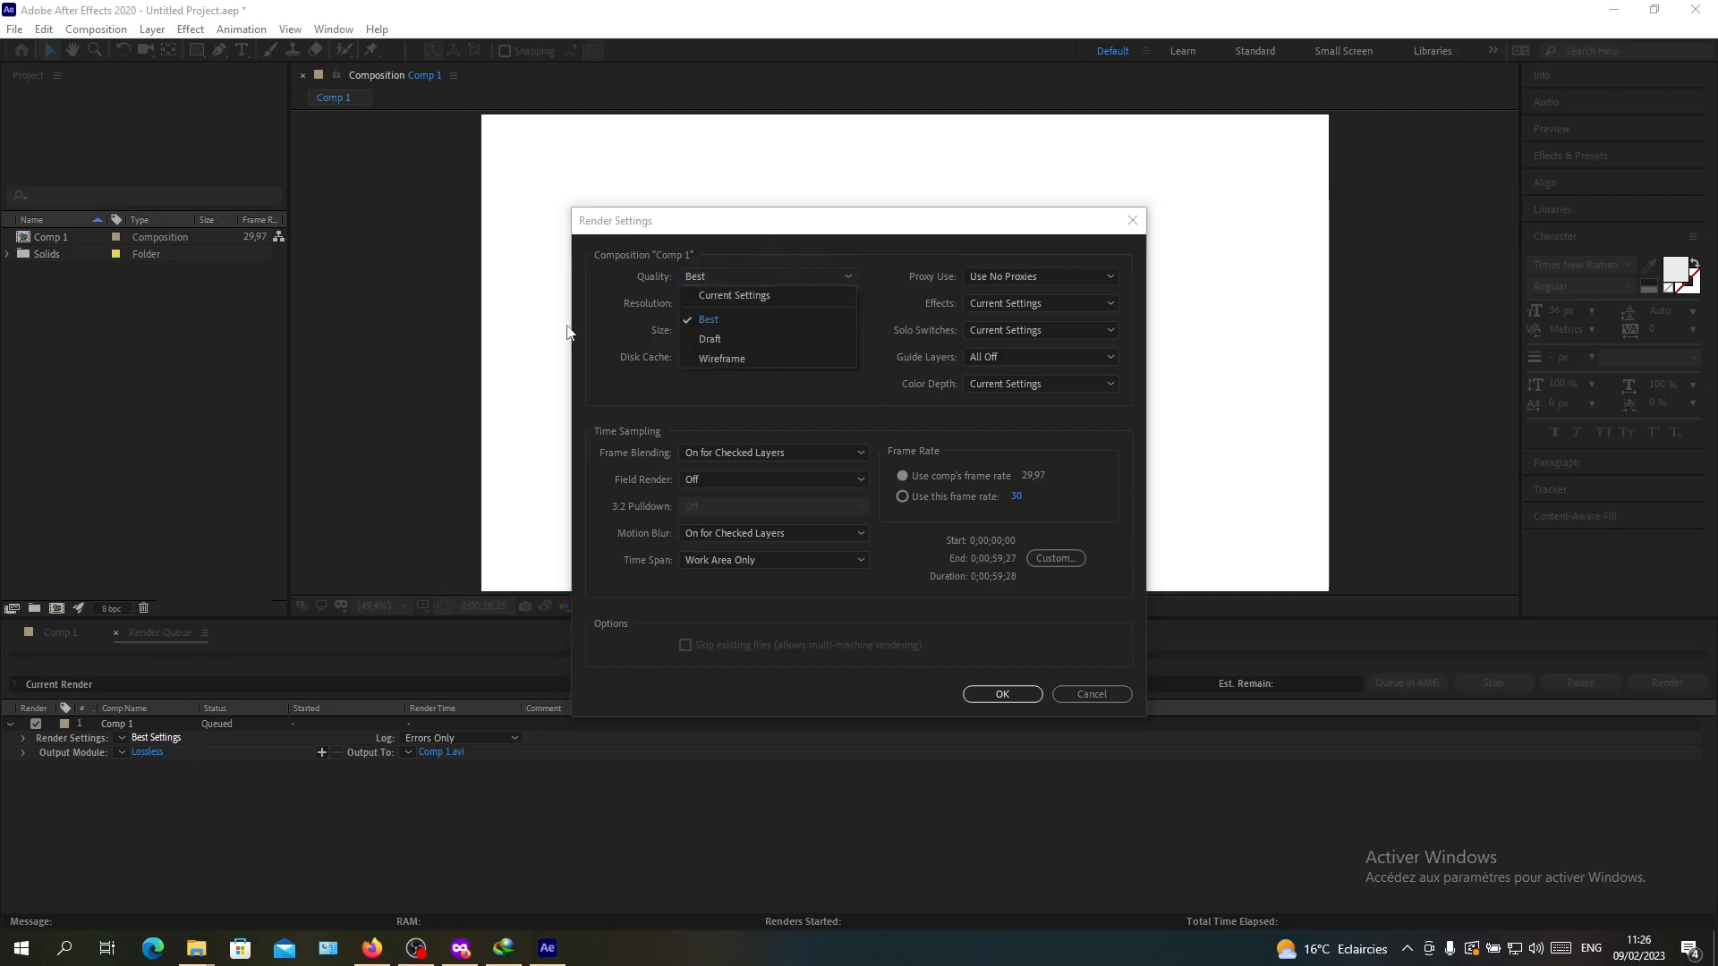
pyautogui.click(708, 318)
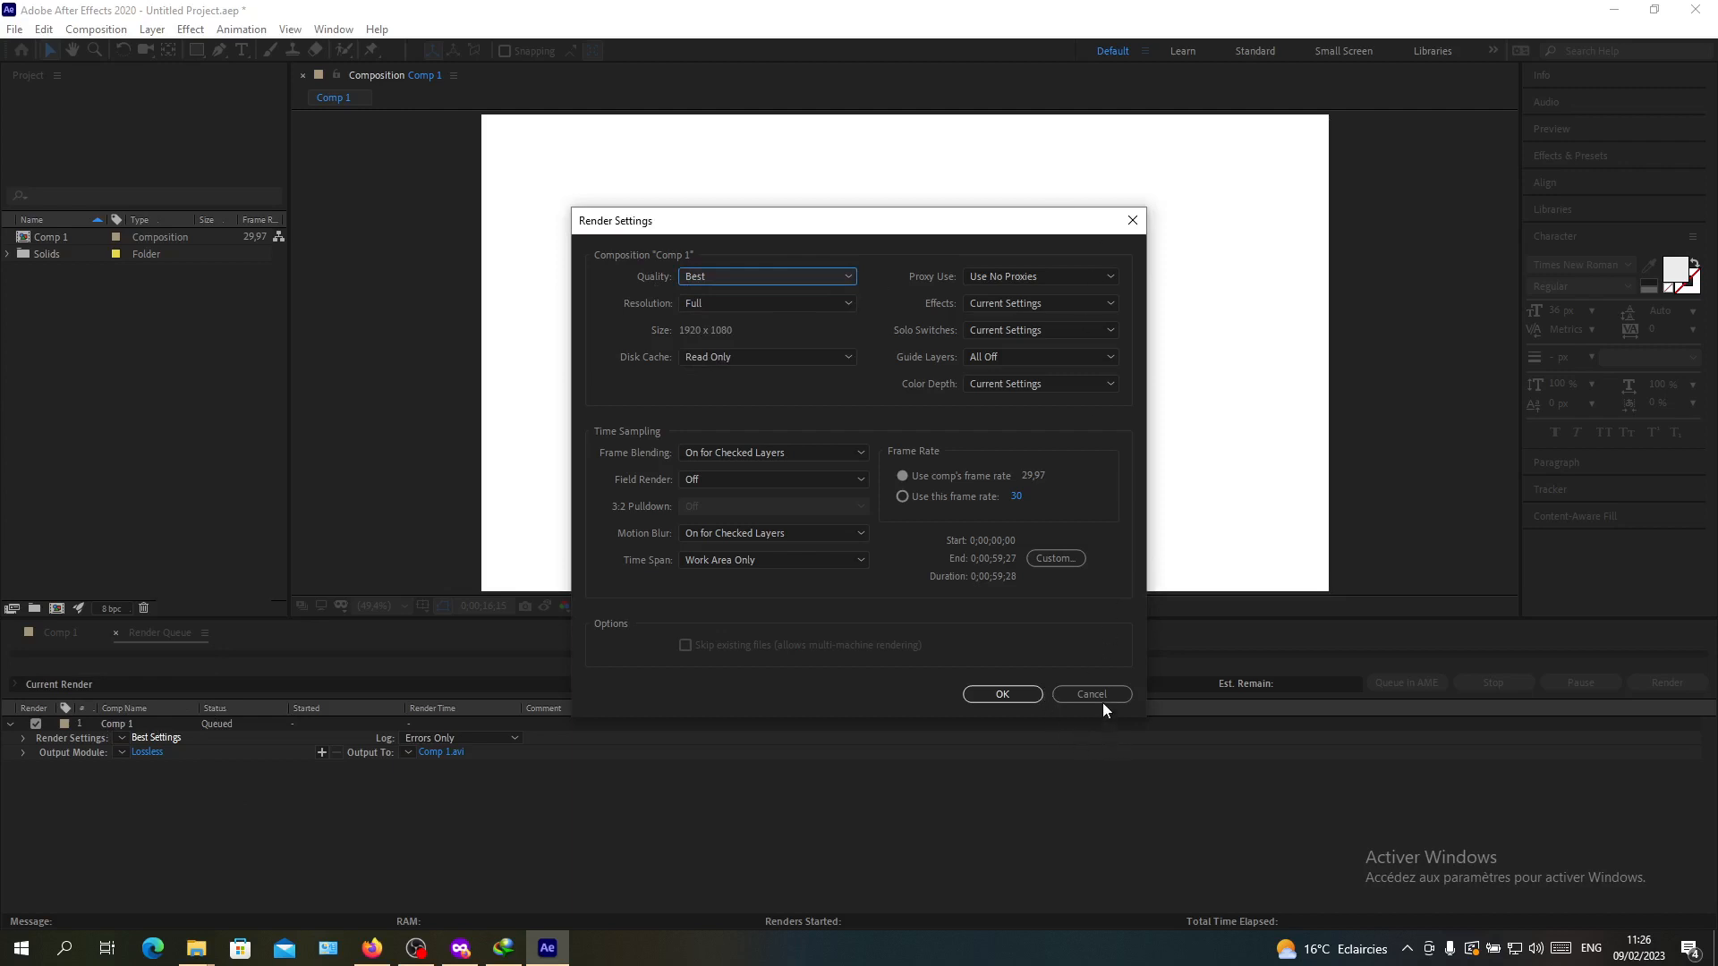
pyautogui.click(1090, 693)
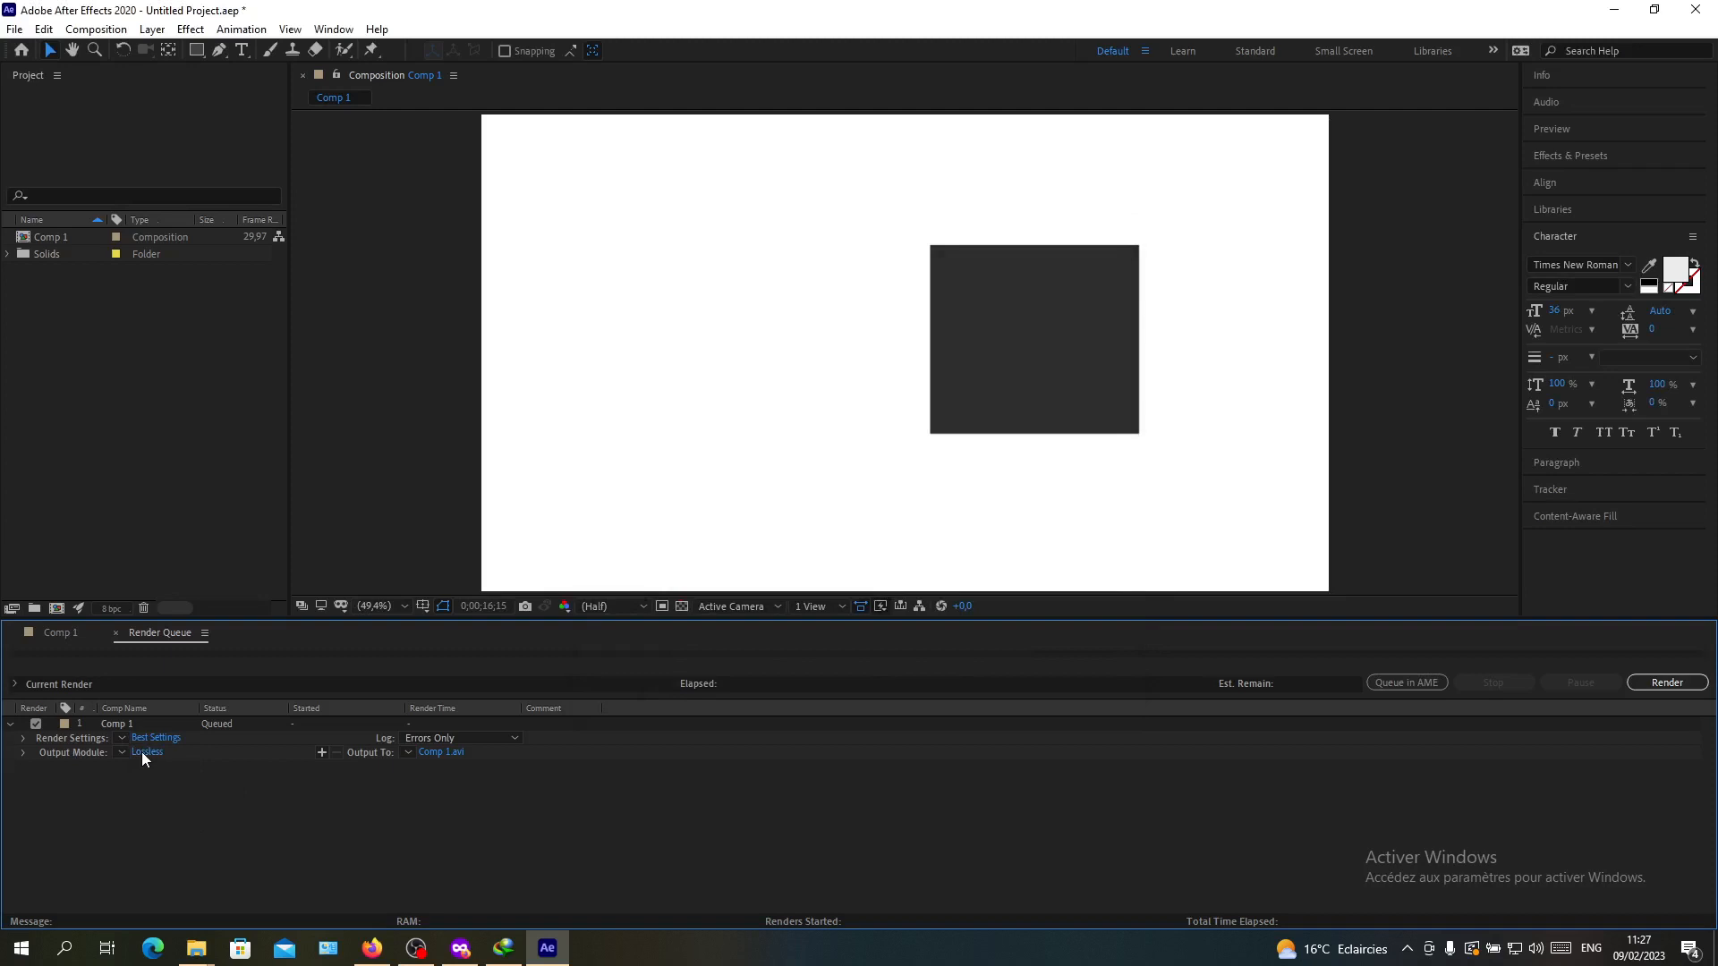
# Step: Open Comp 1's Lossless output module settings in the Render Queue
pyautogui.click(147, 751)
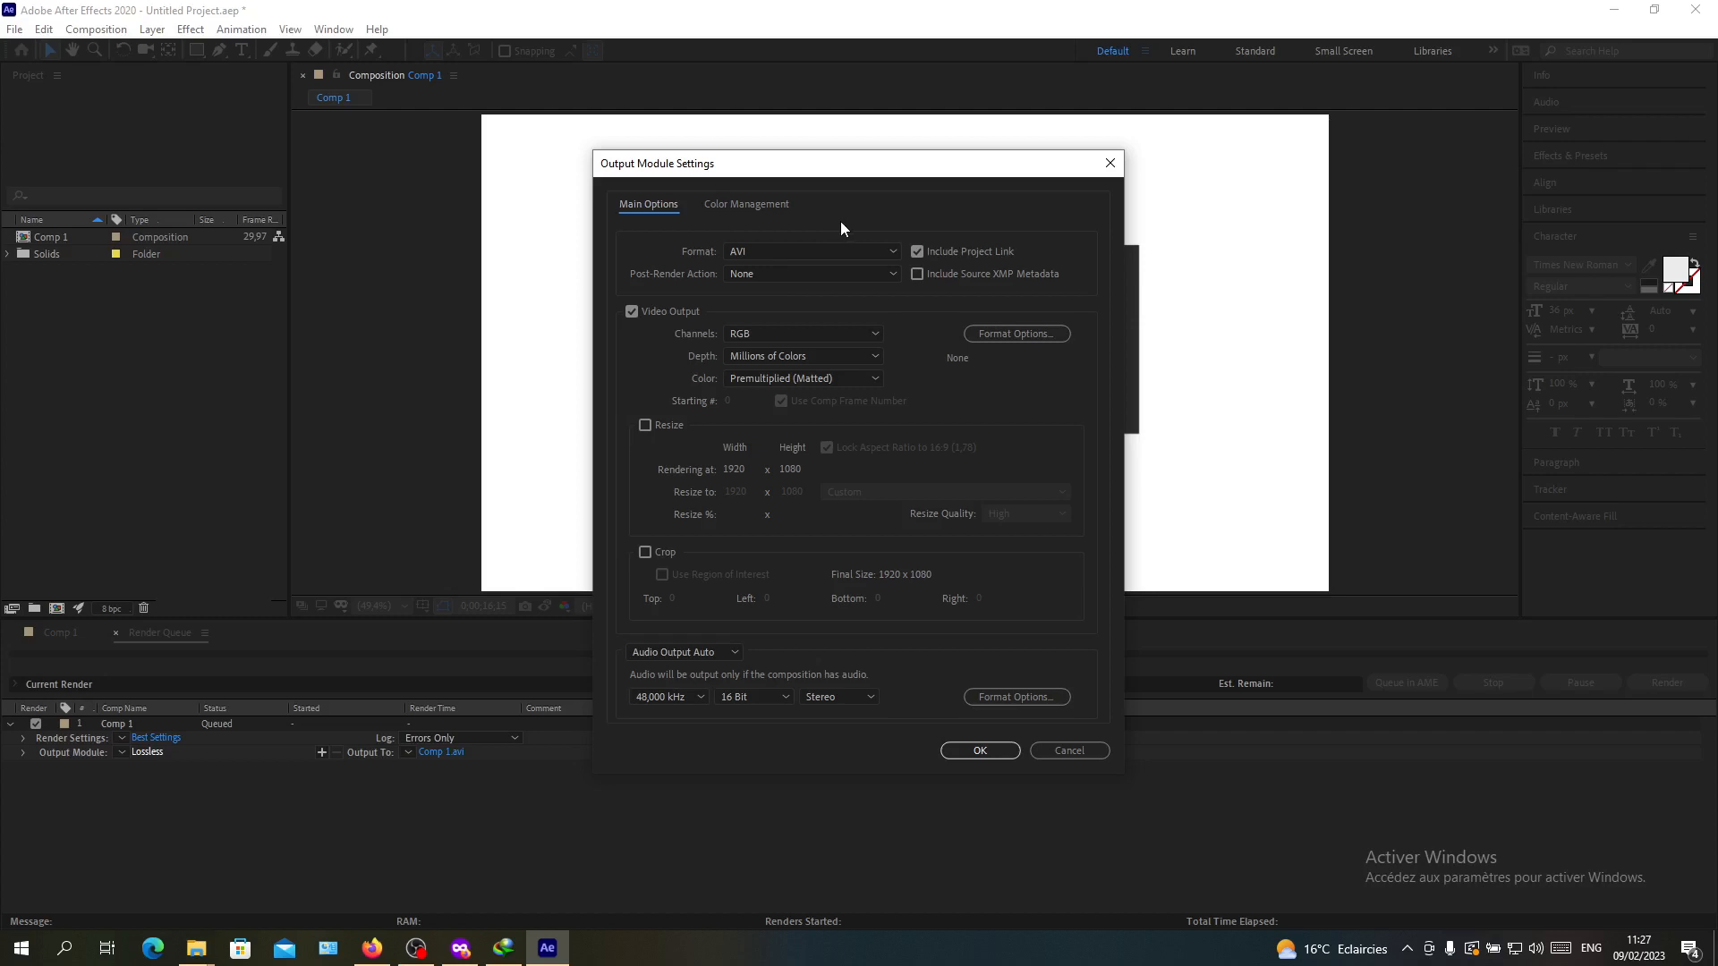
pyautogui.moveTo(805, 294)
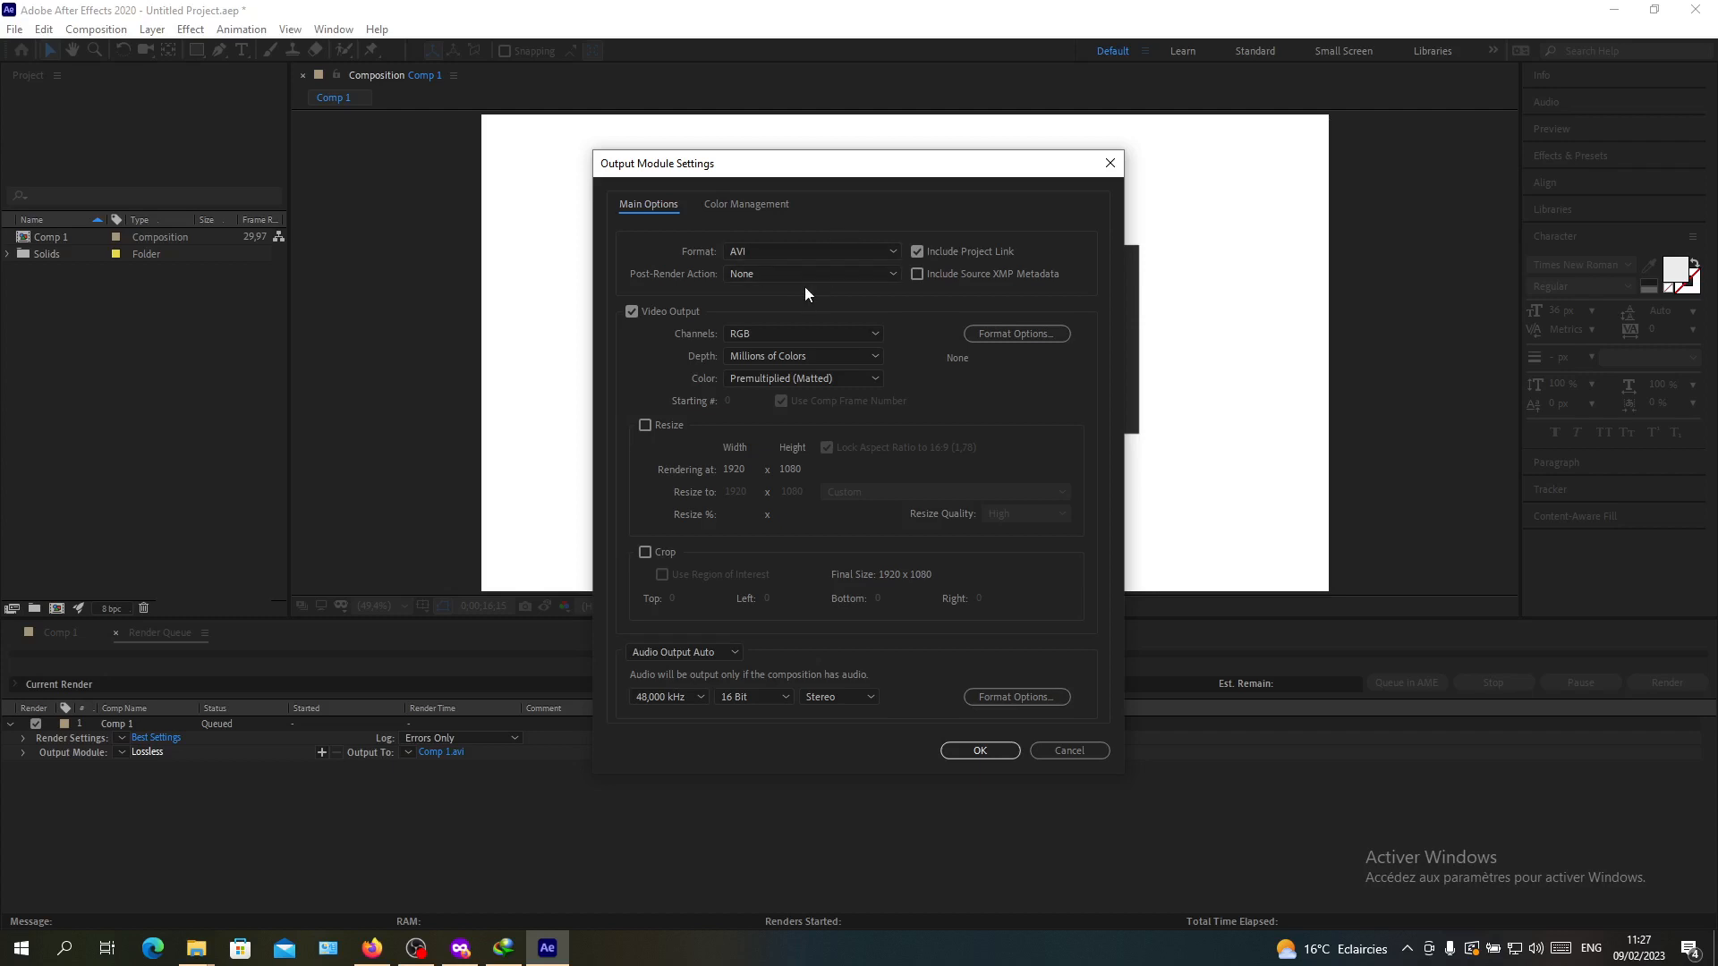
pyautogui.moveTo(748, 252)
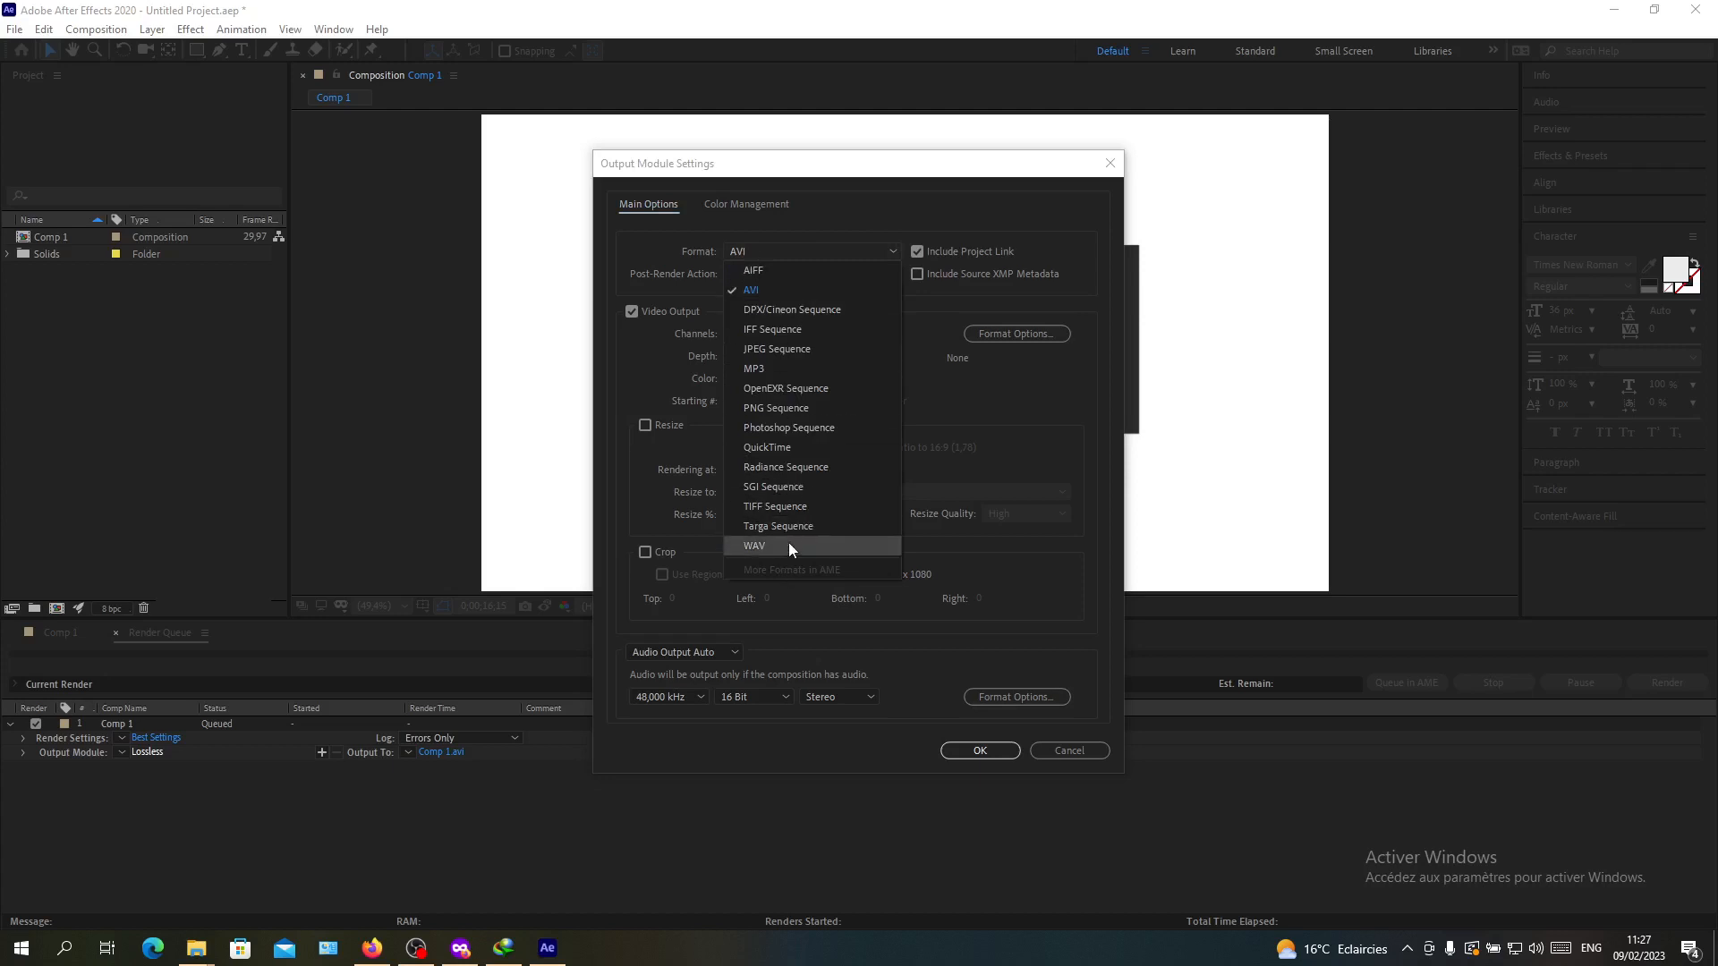
pyautogui.moveTo(877, 316)
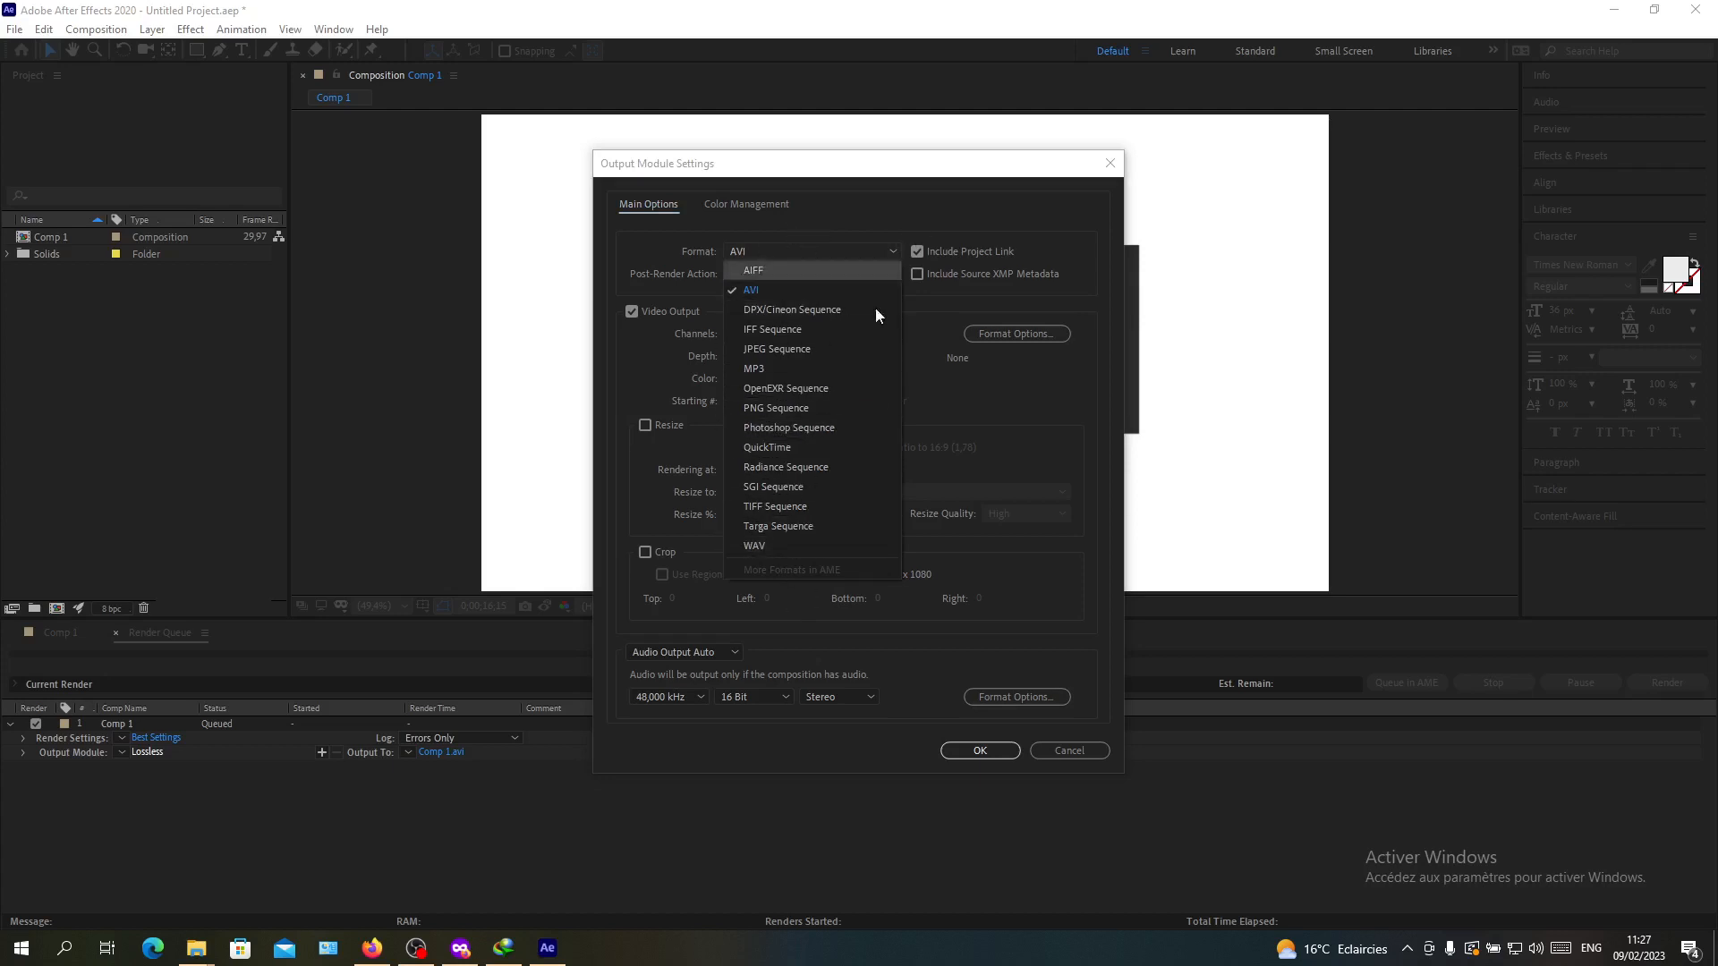
pyautogui.moveTo(736, 235)
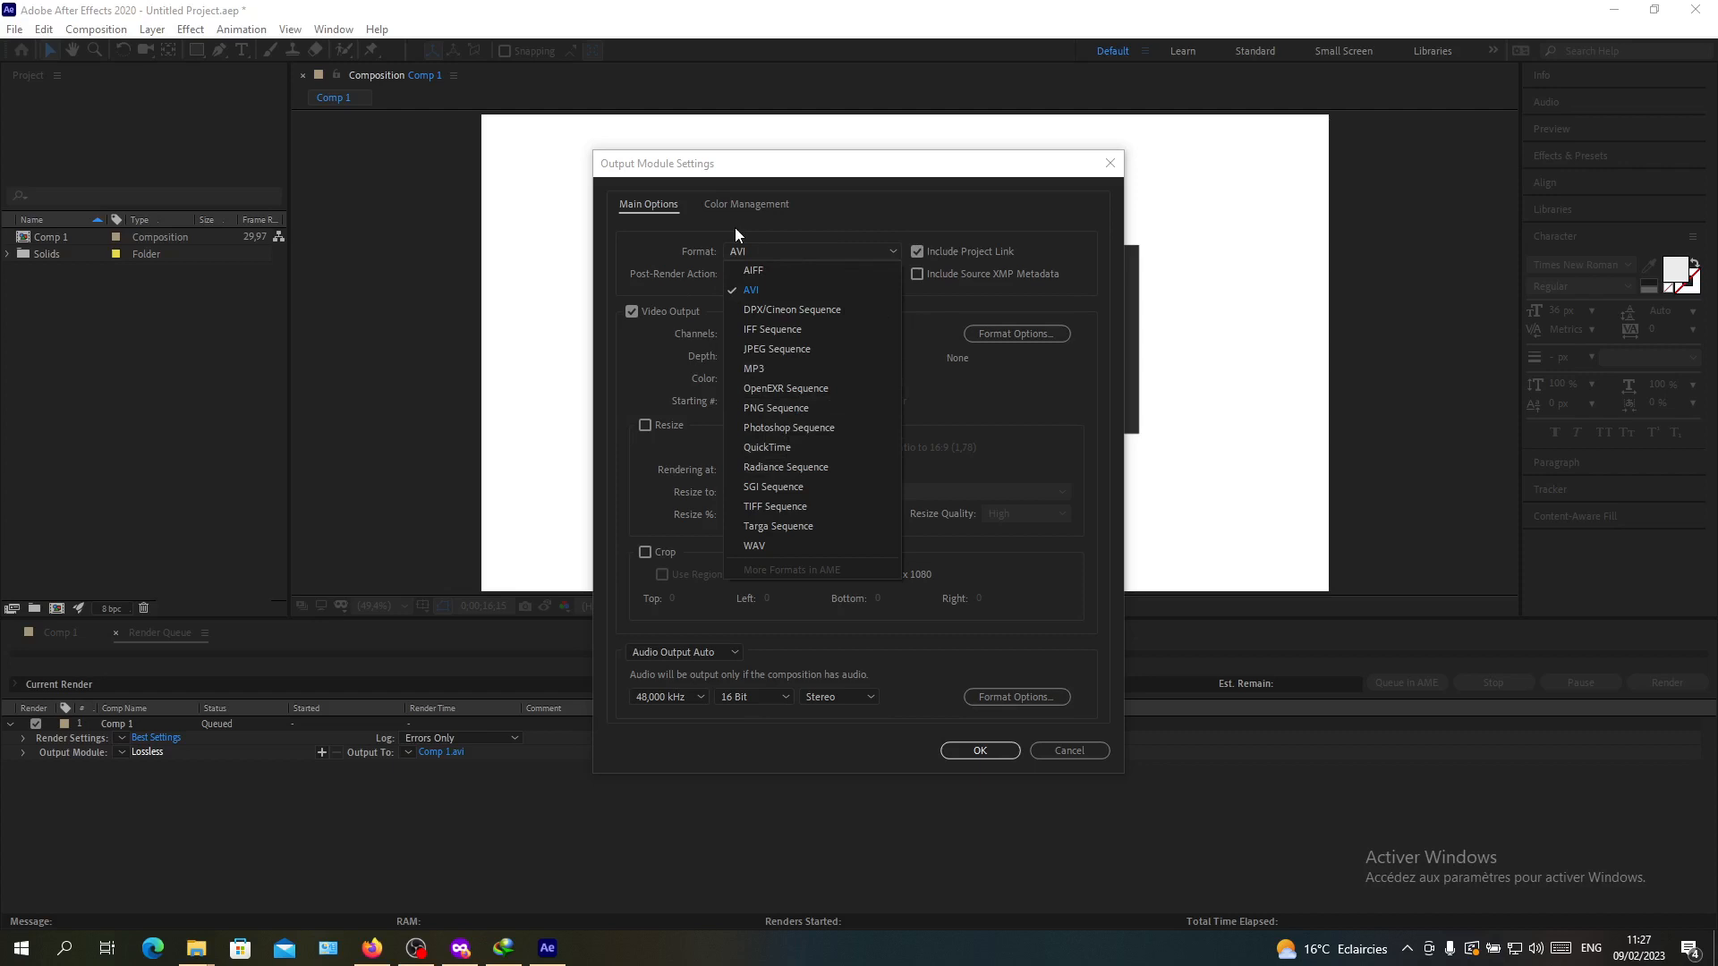
pyautogui.moveTo(772, 259)
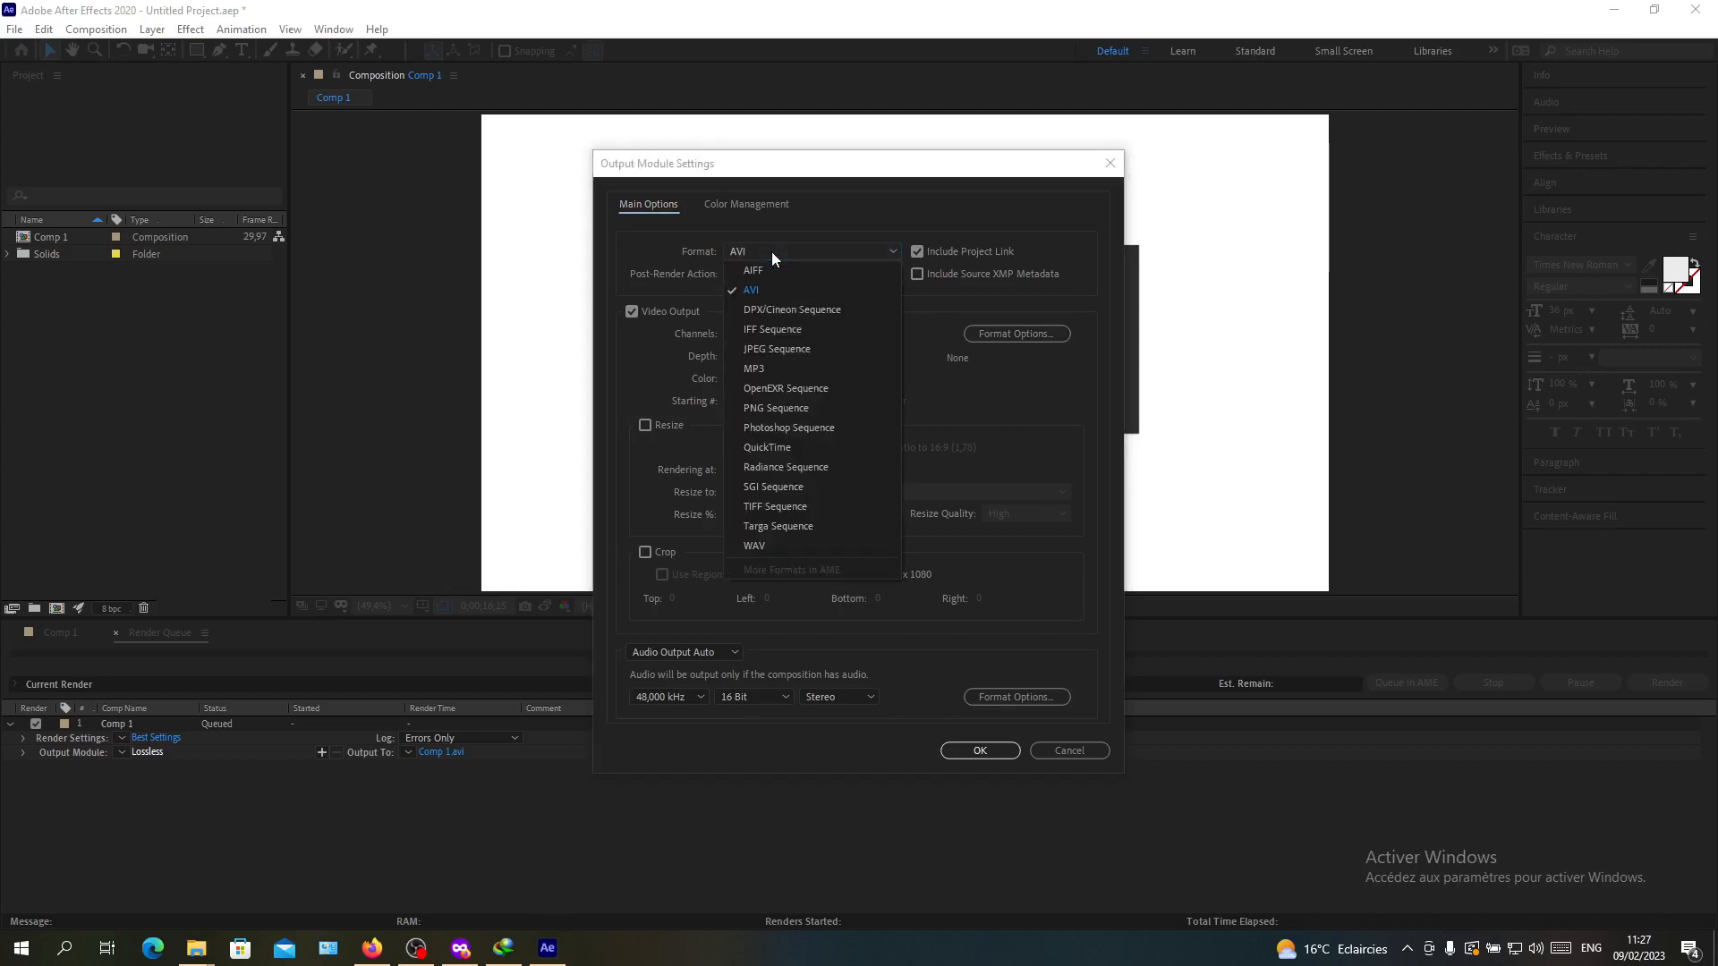
pyautogui.moveTo(776, 266)
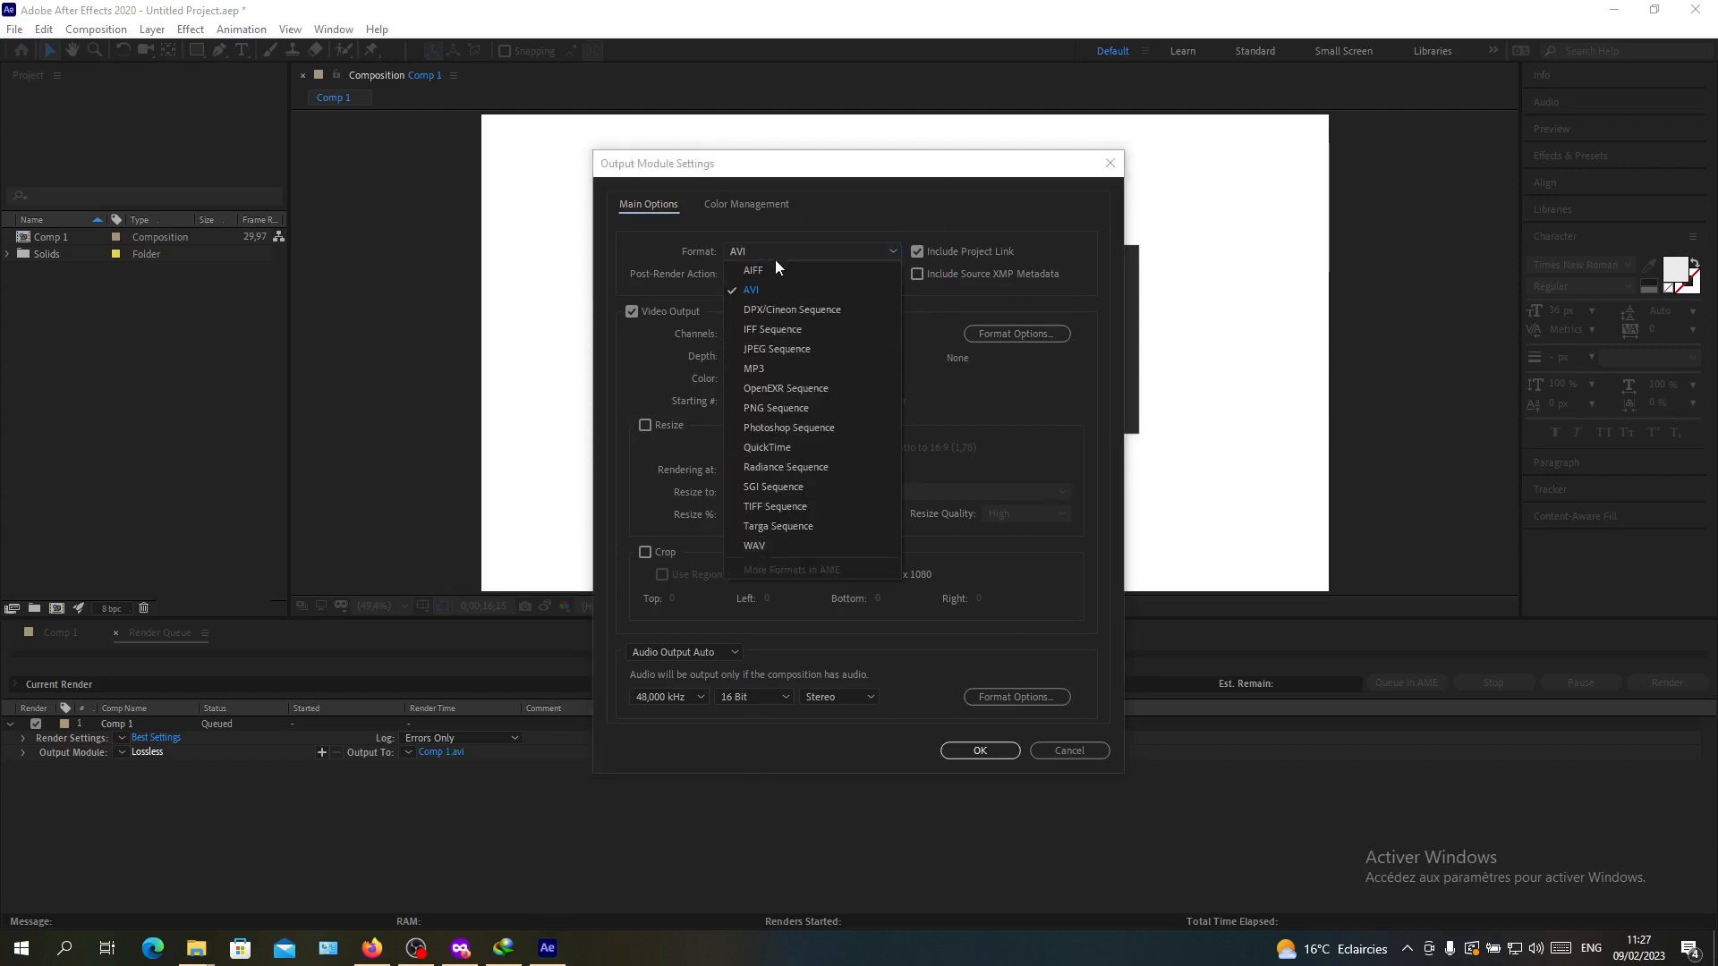
pyautogui.moveTo(775, 259)
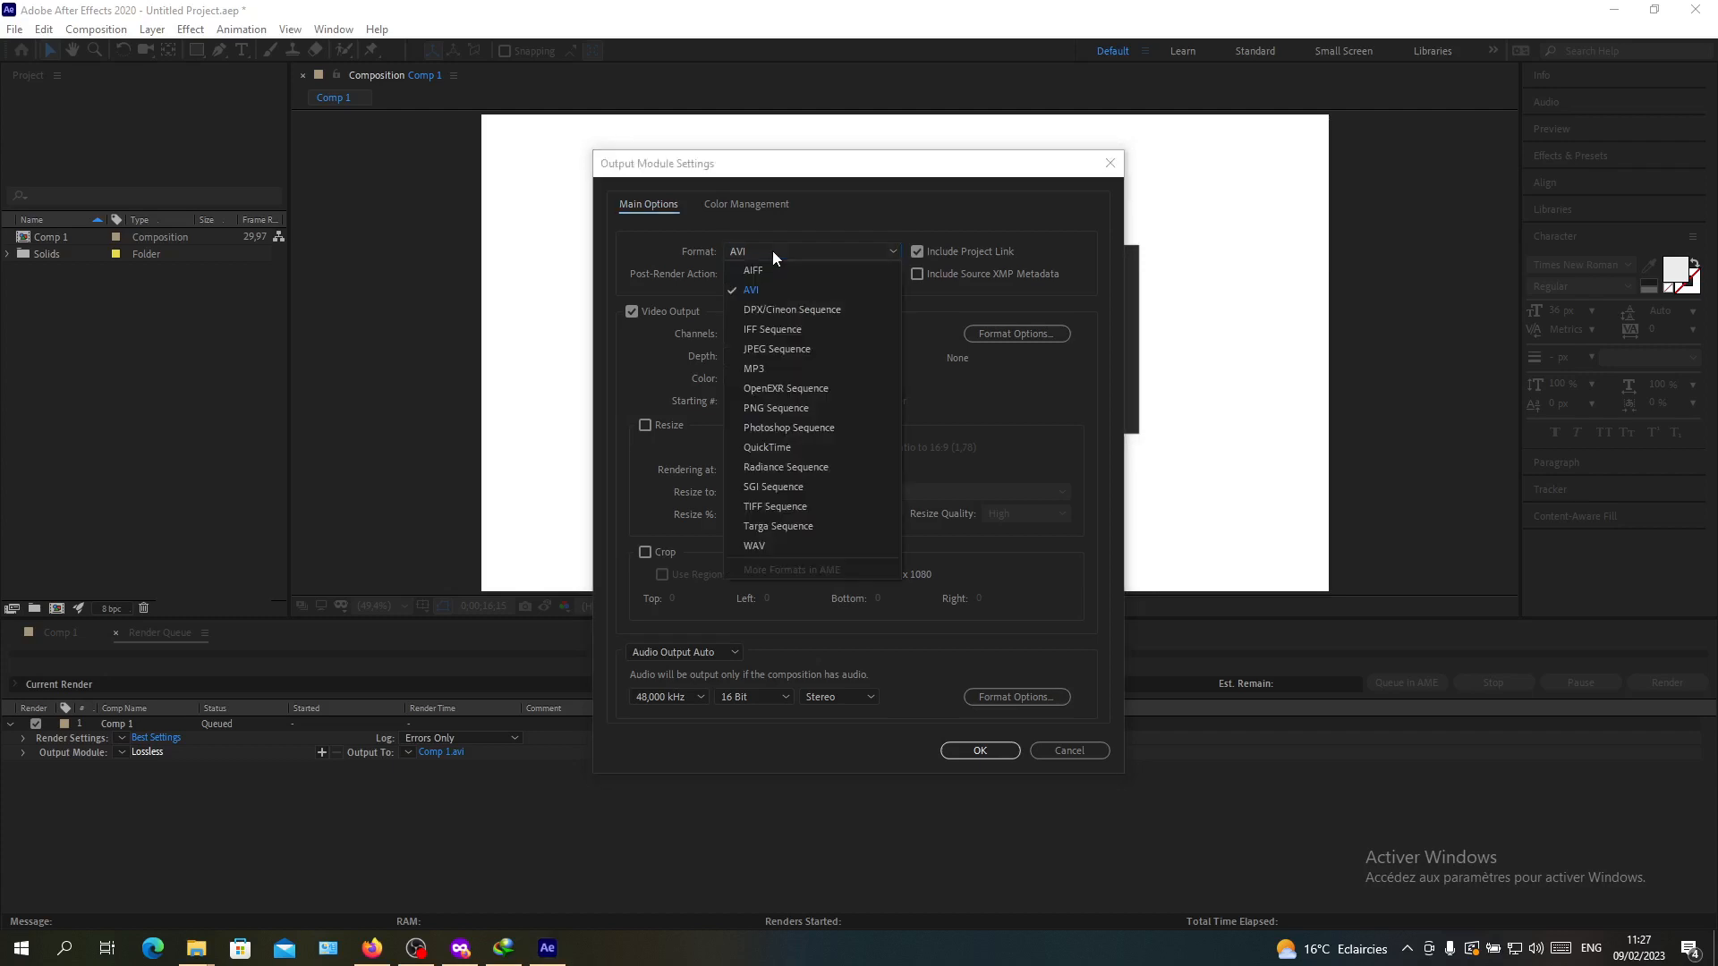
pyautogui.click(751, 289)
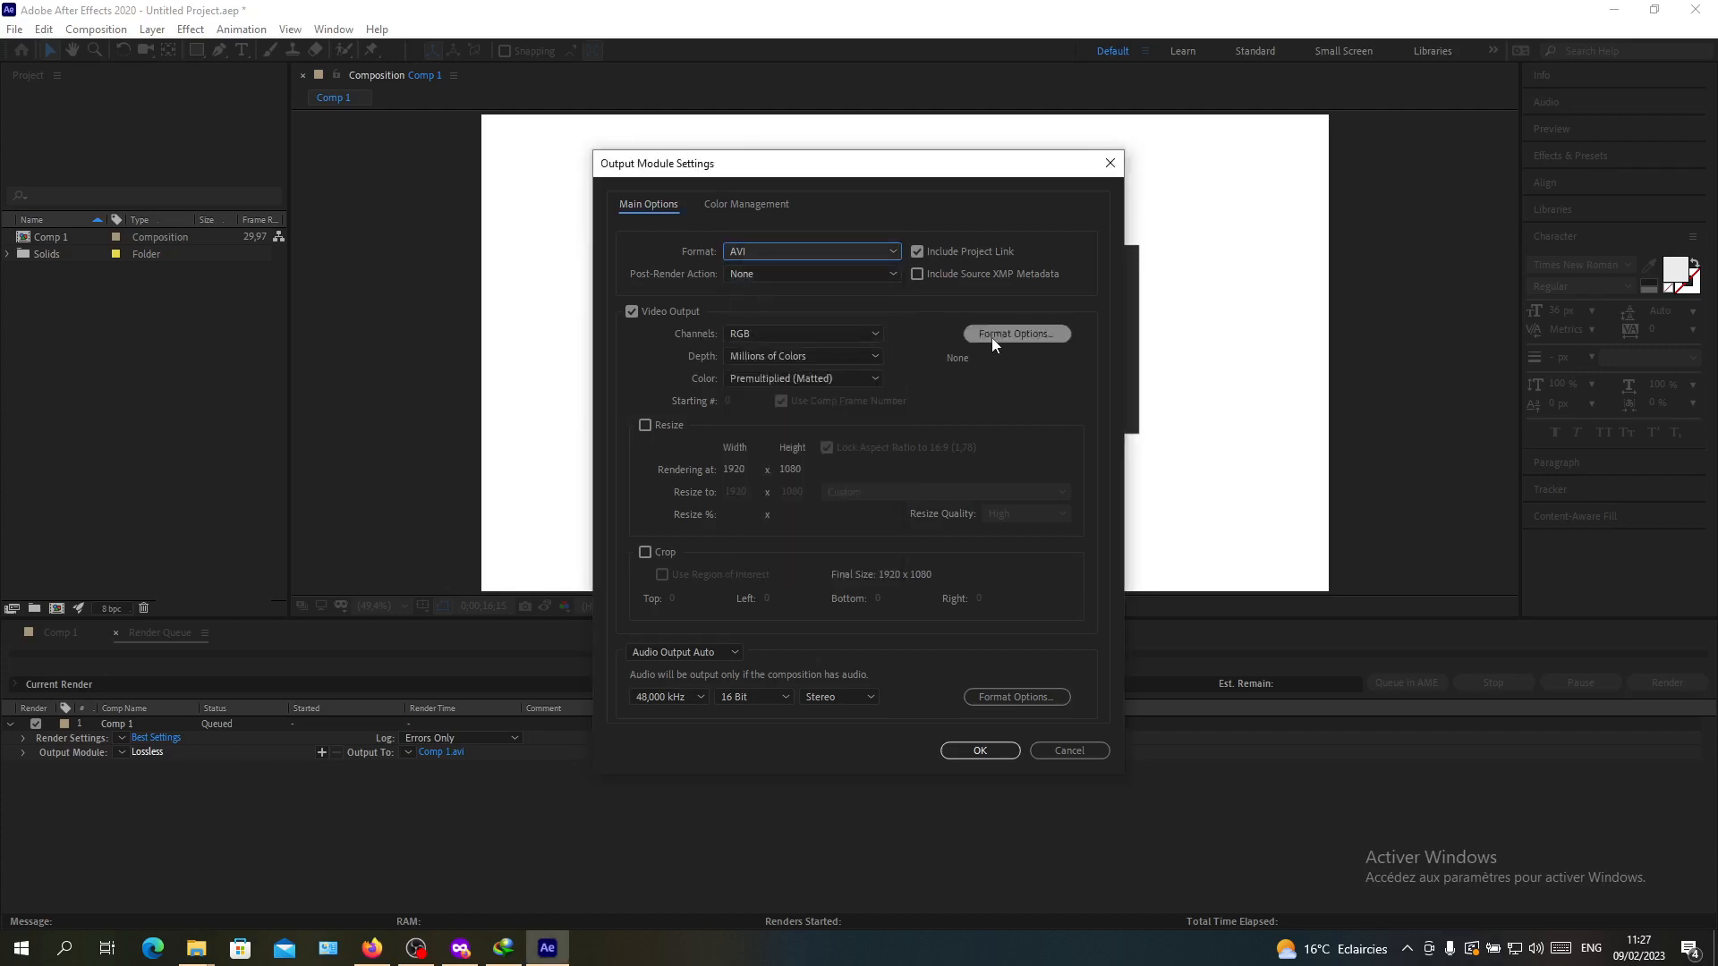
pyautogui.click(1015, 334)
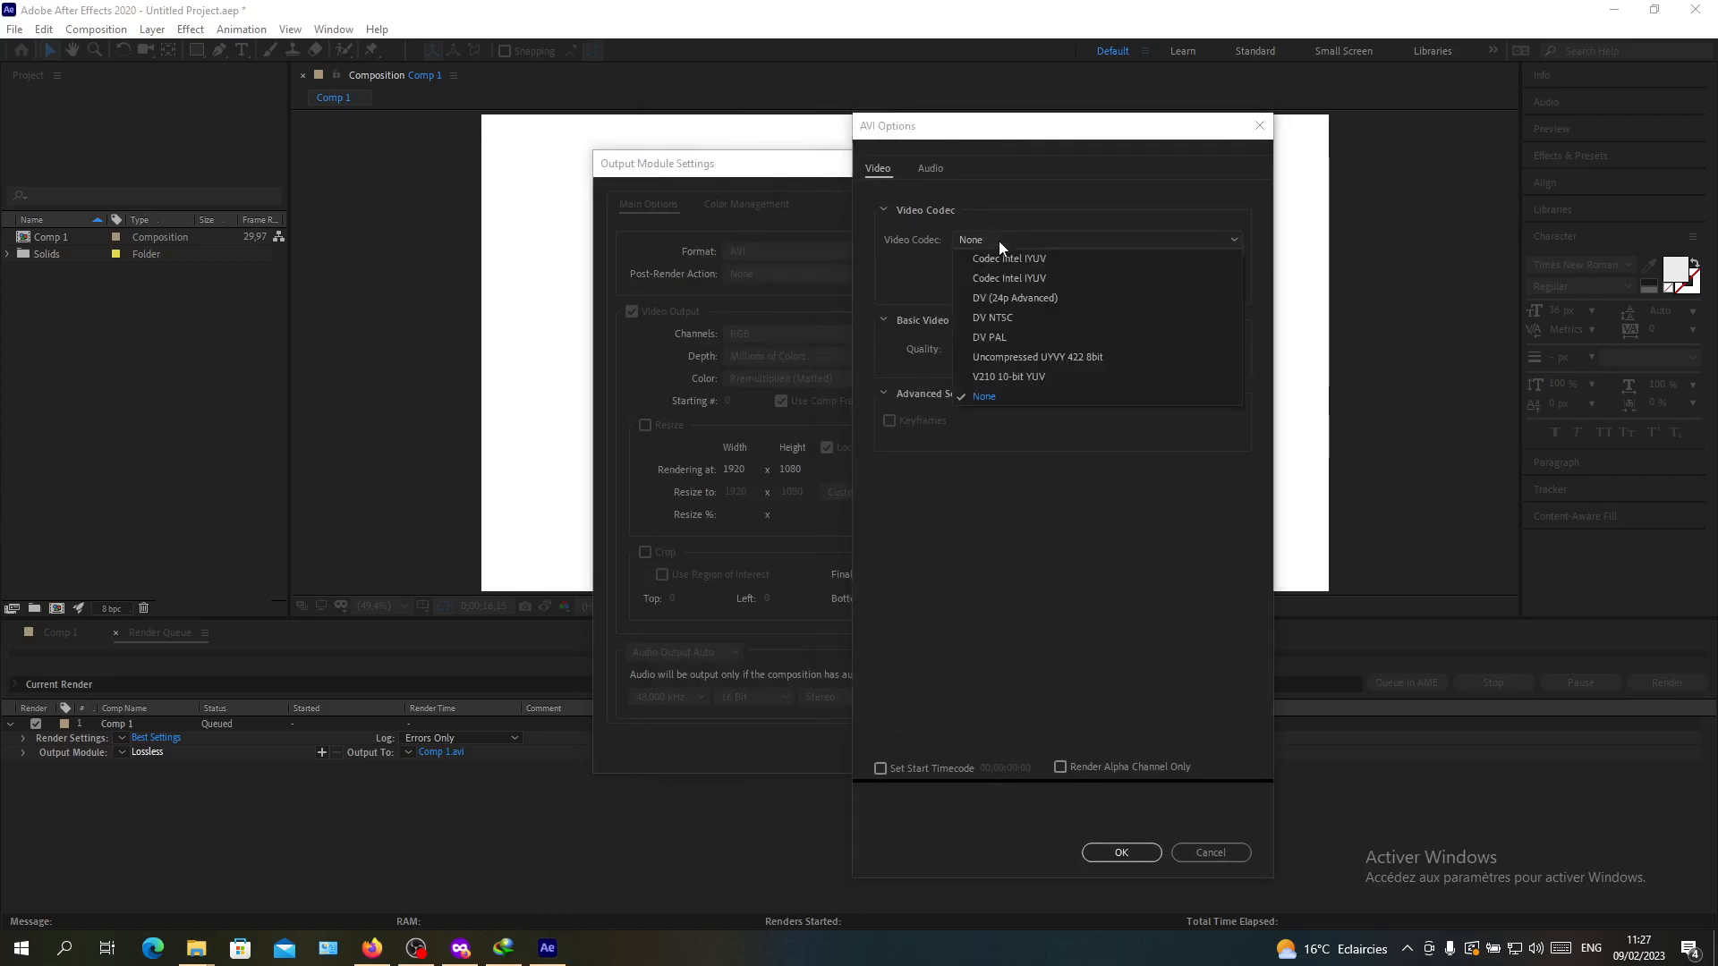
pyautogui.moveTo(1159, 231)
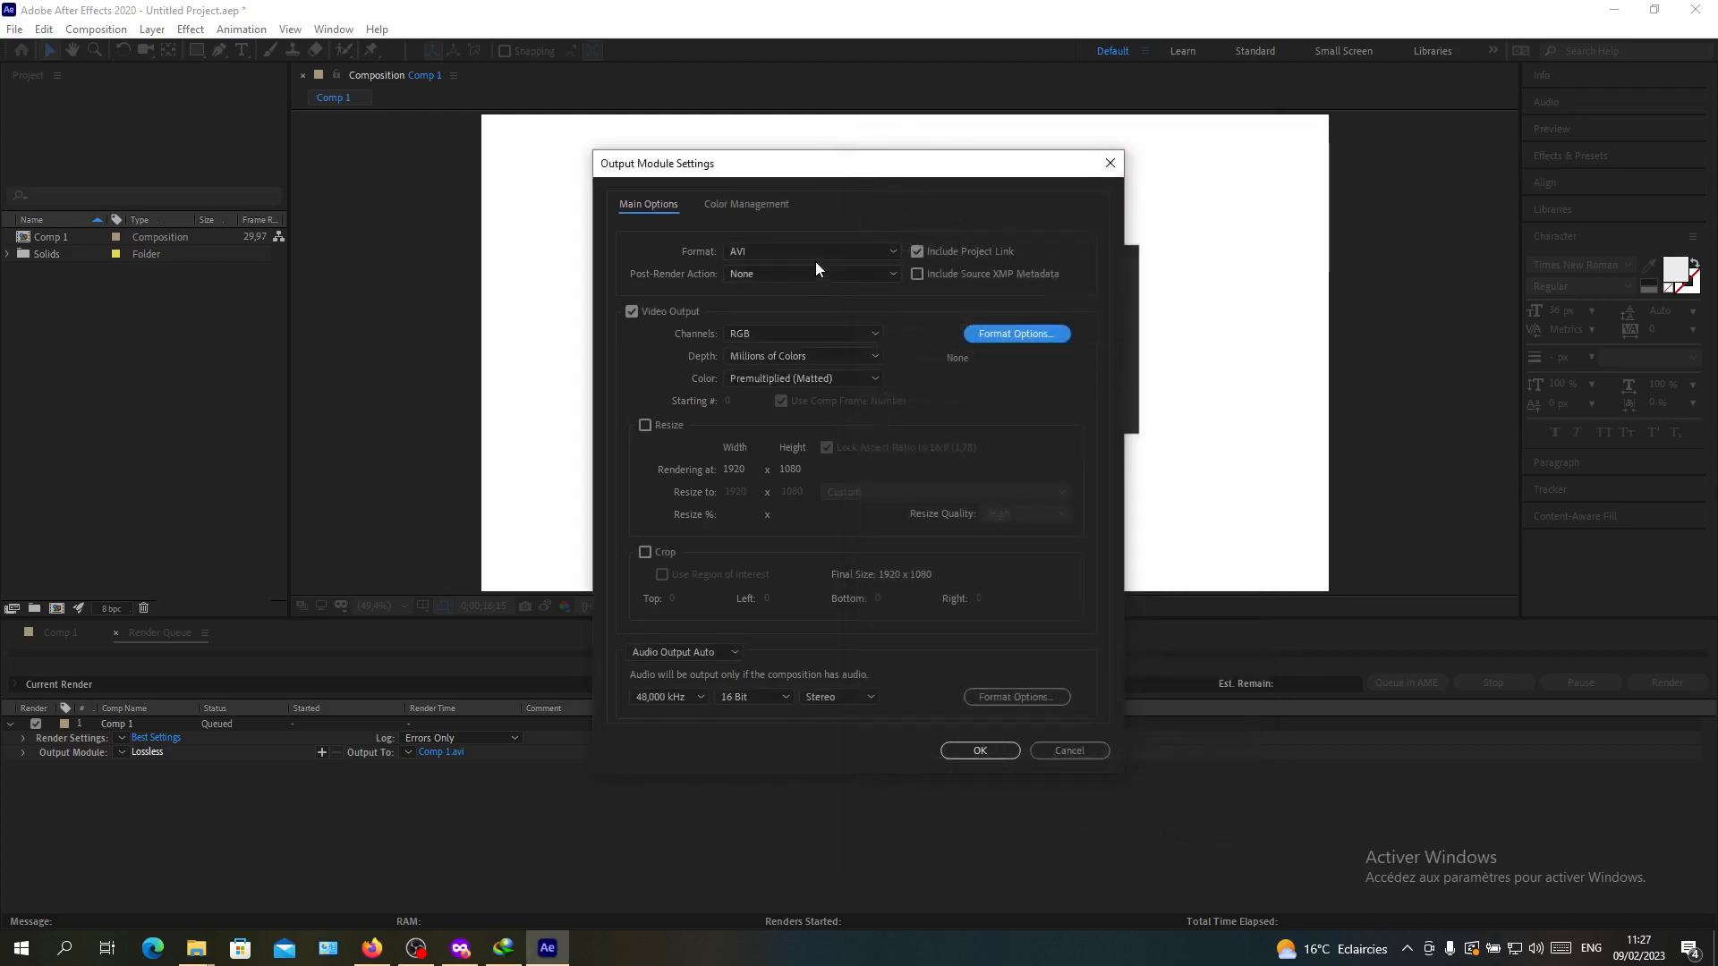
# Step: Set the output format to QuickTime and keep the Animation video codec
pyautogui.click(811, 250)
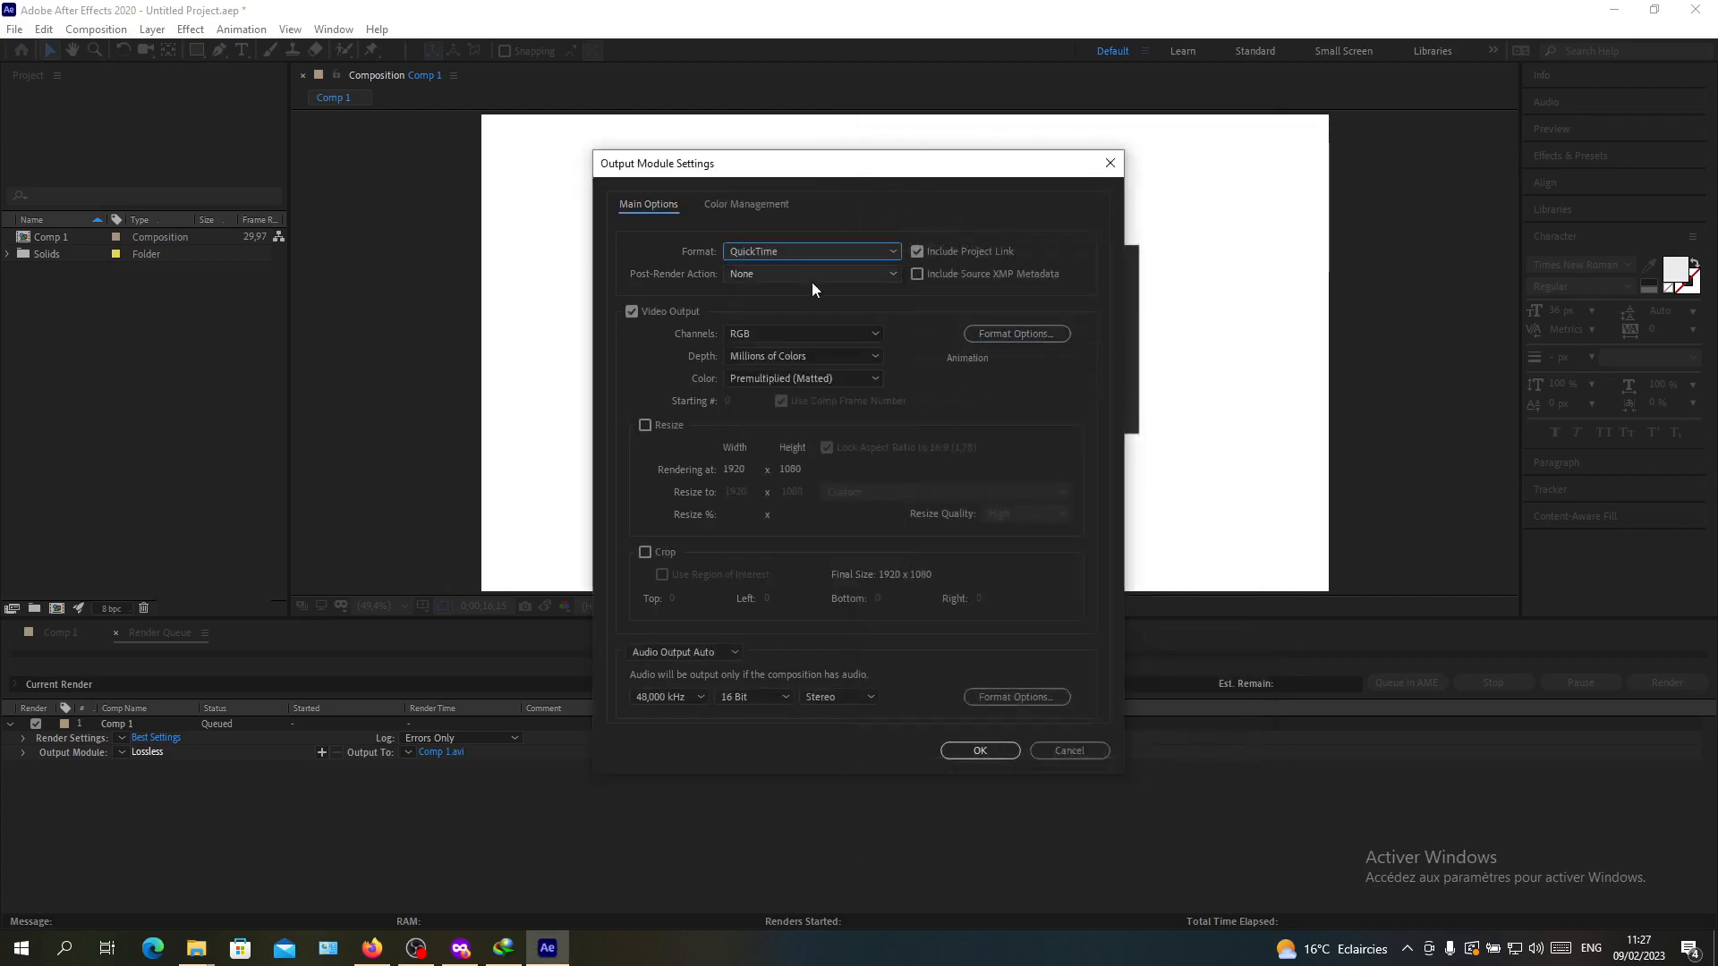
pyautogui.click(811, 251)
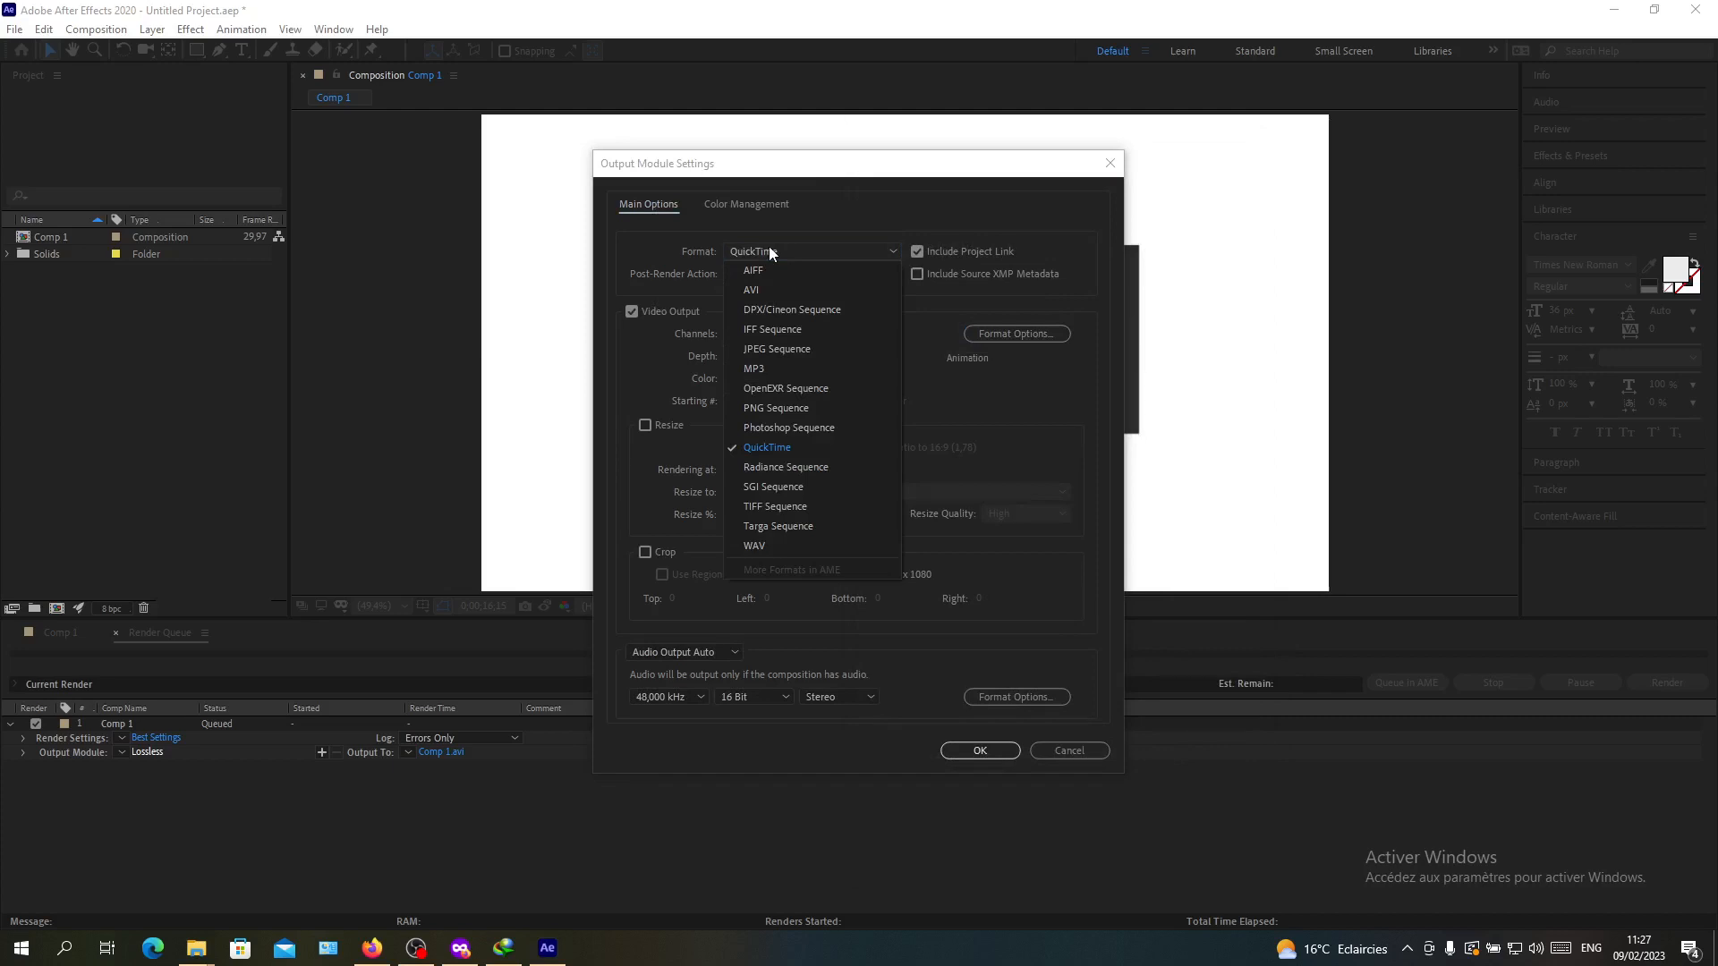
pyautogui.click(767, 448)
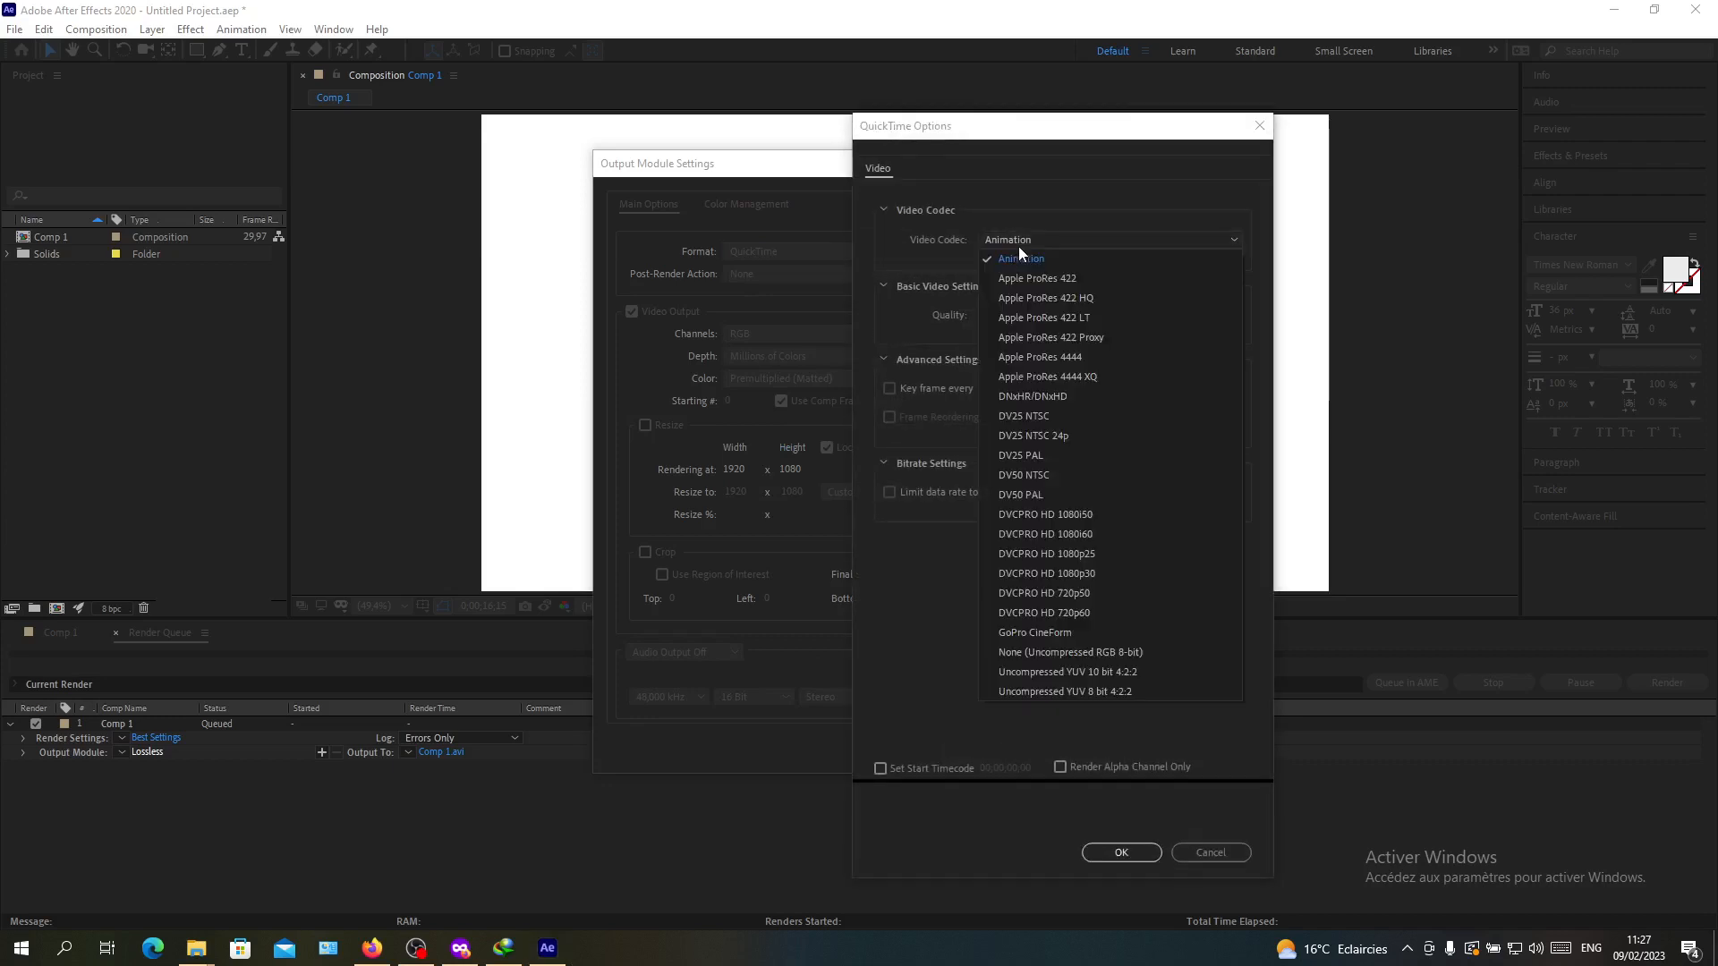
pyautogui.click(1020, 258)
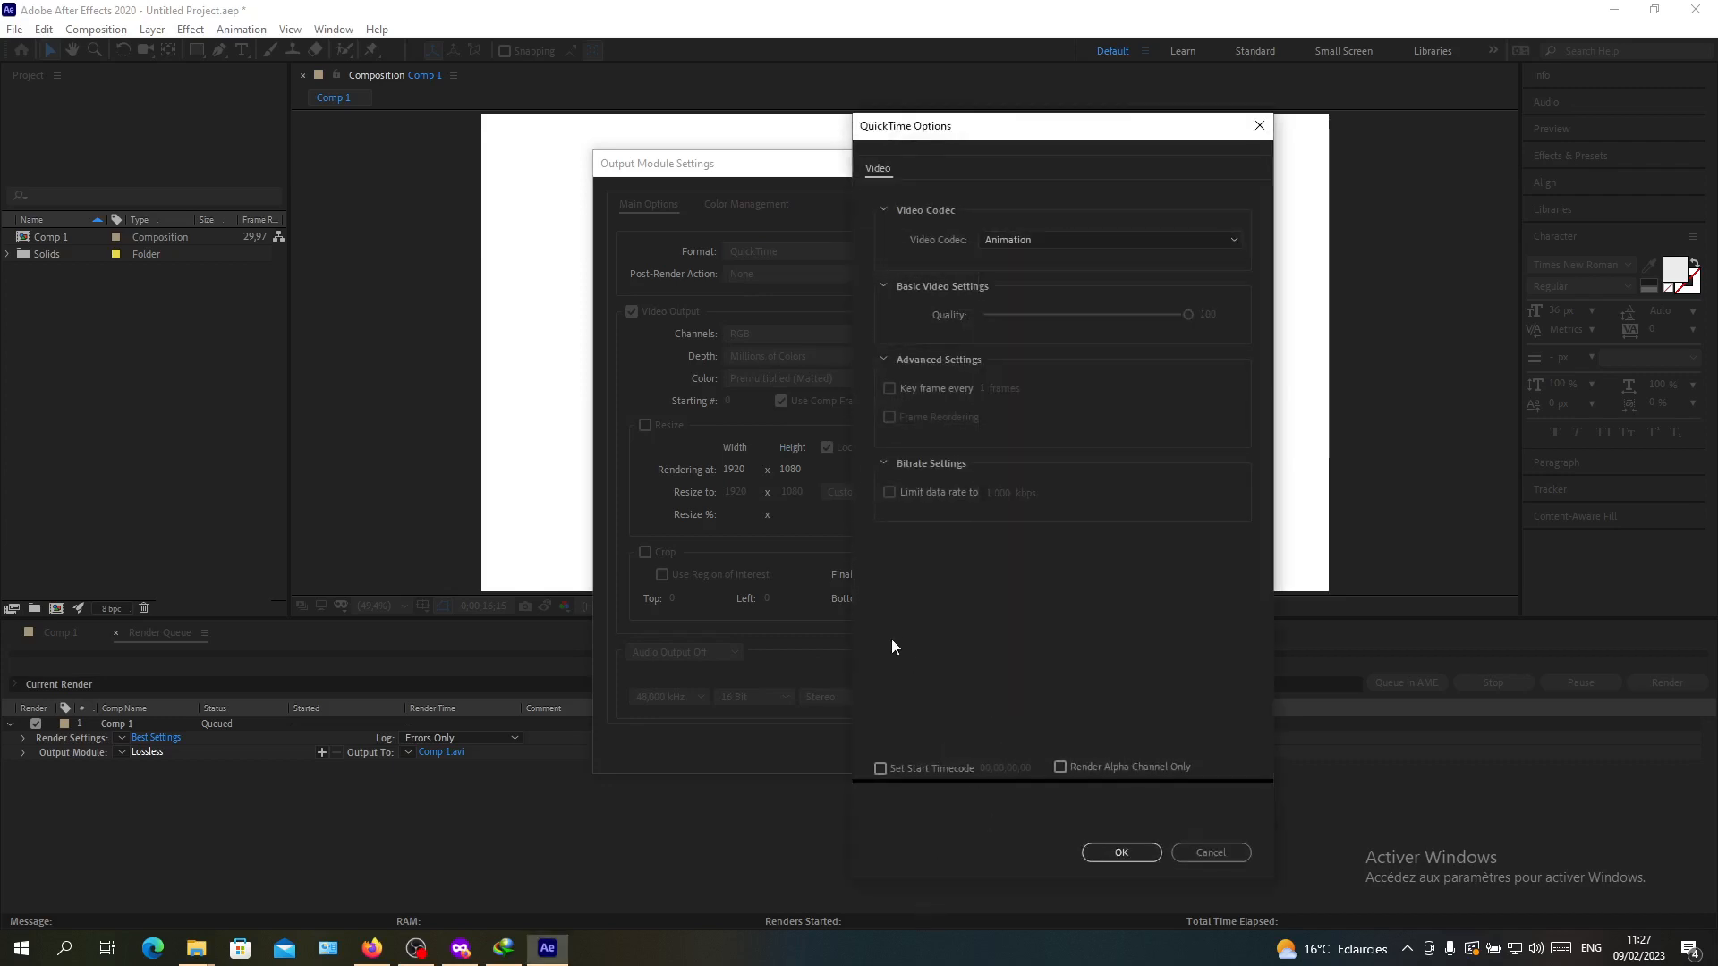
pyautogui.click(1119, 853)
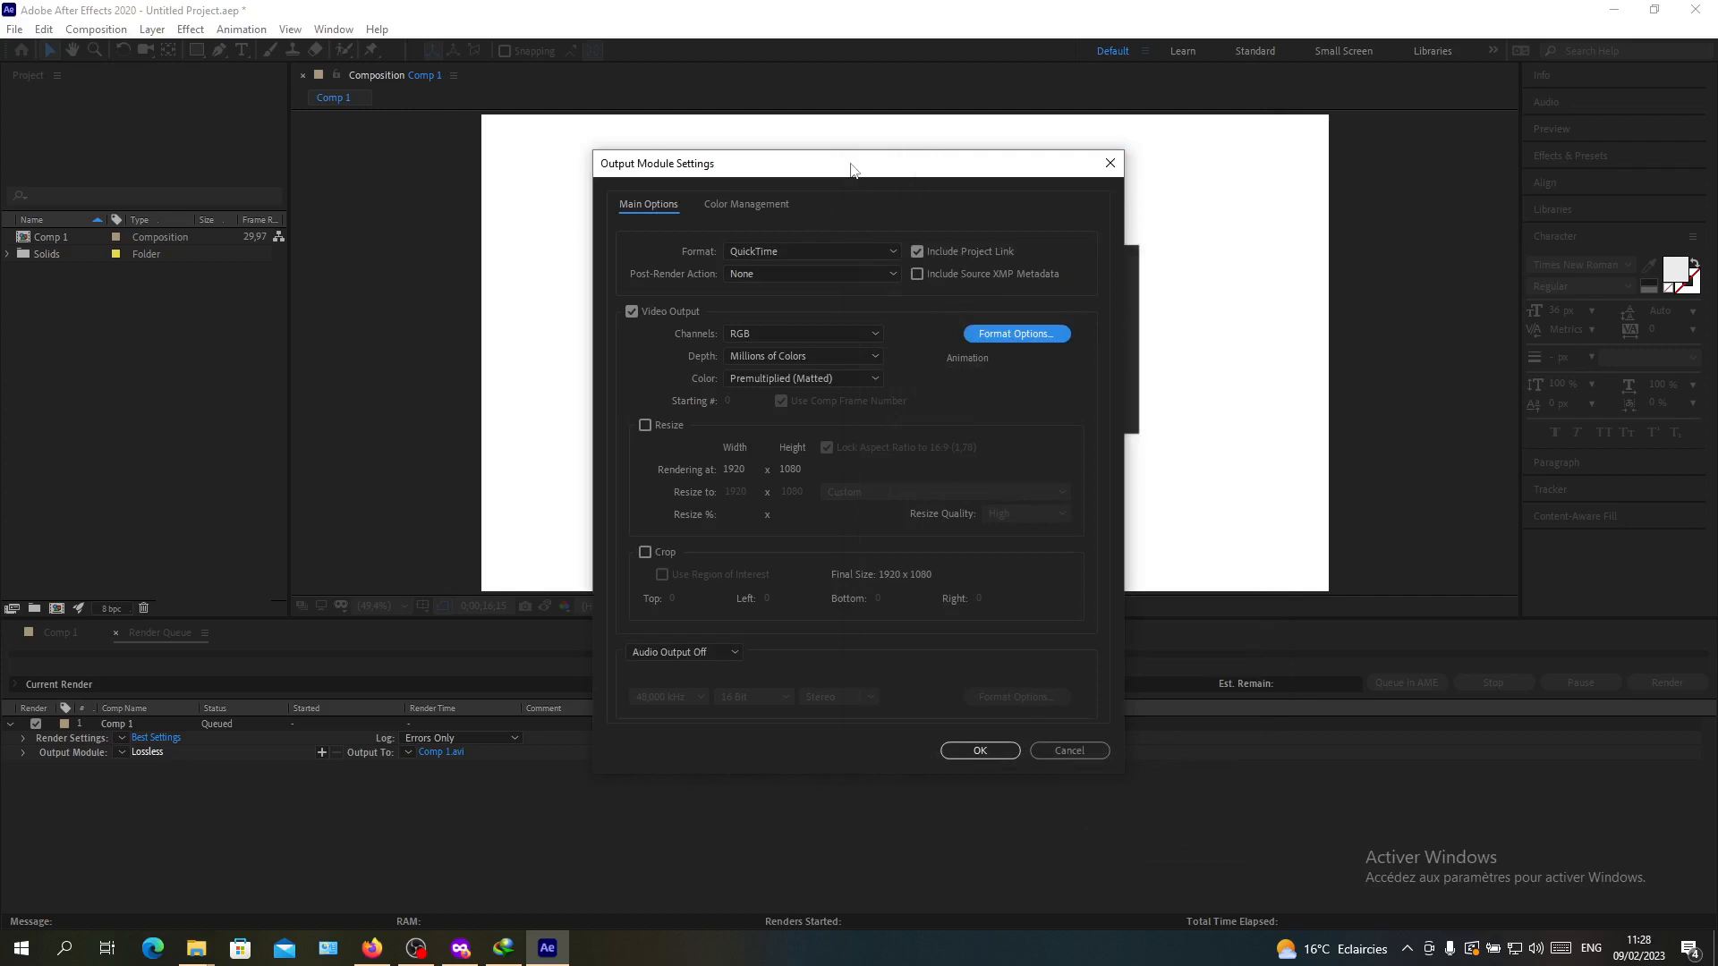
pyautogui.moveTo(784, 241)
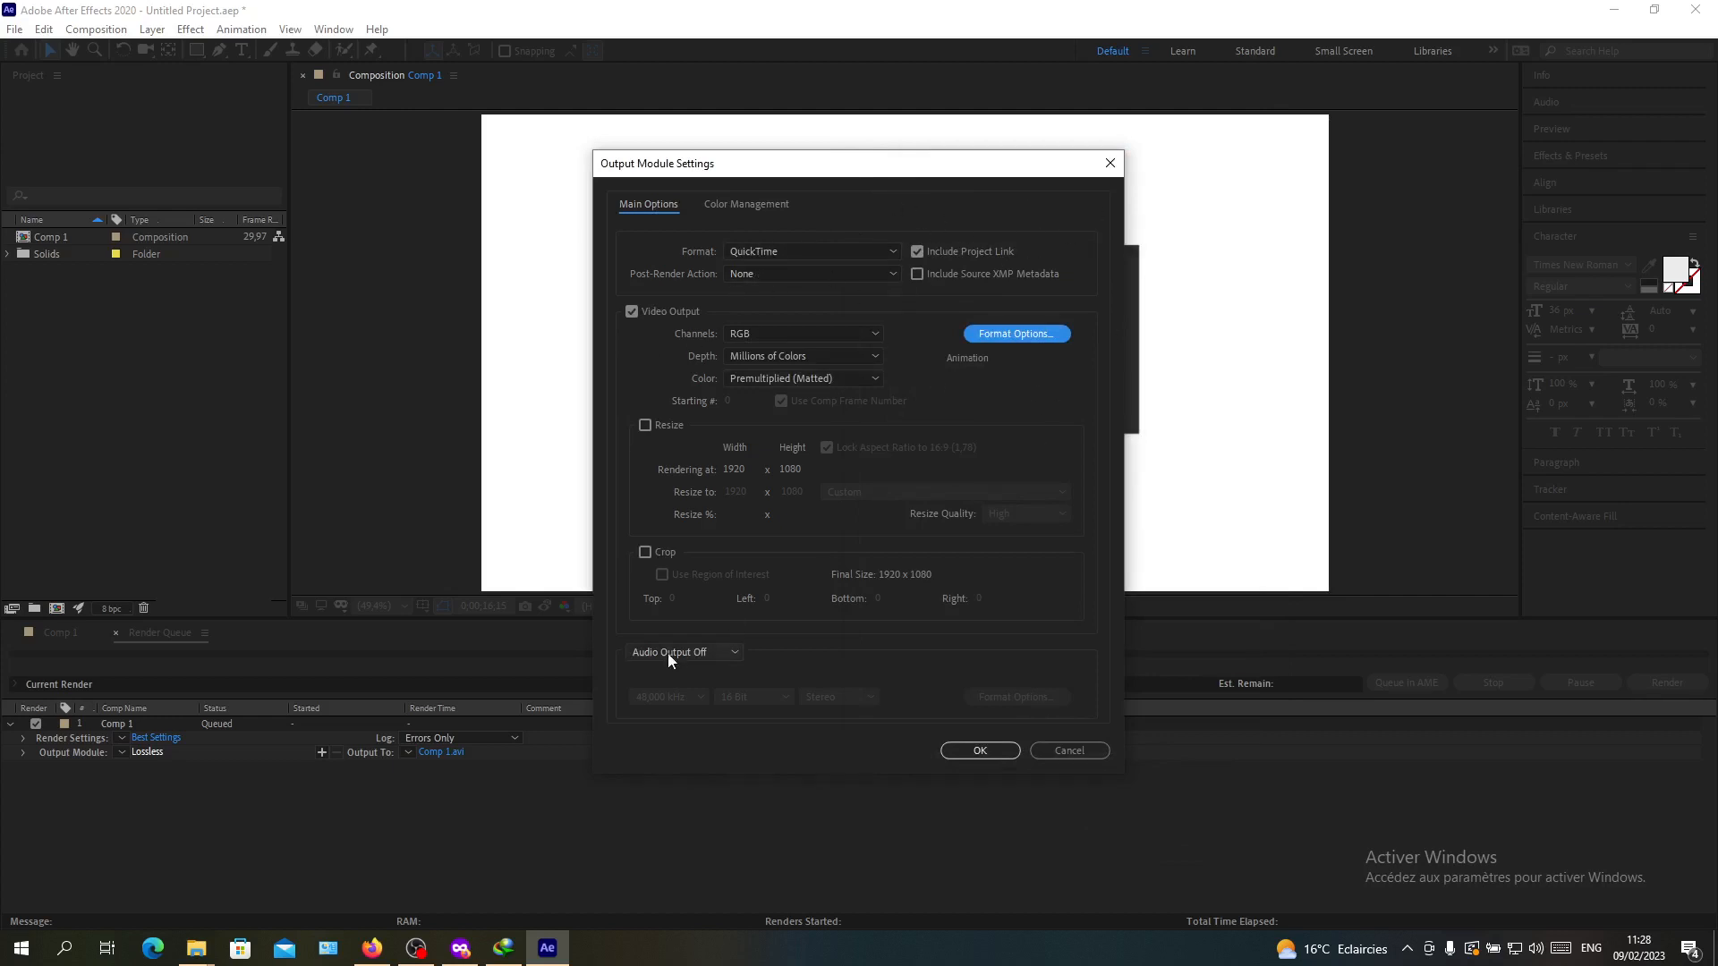
pyautogui.moveTo(827, 312)
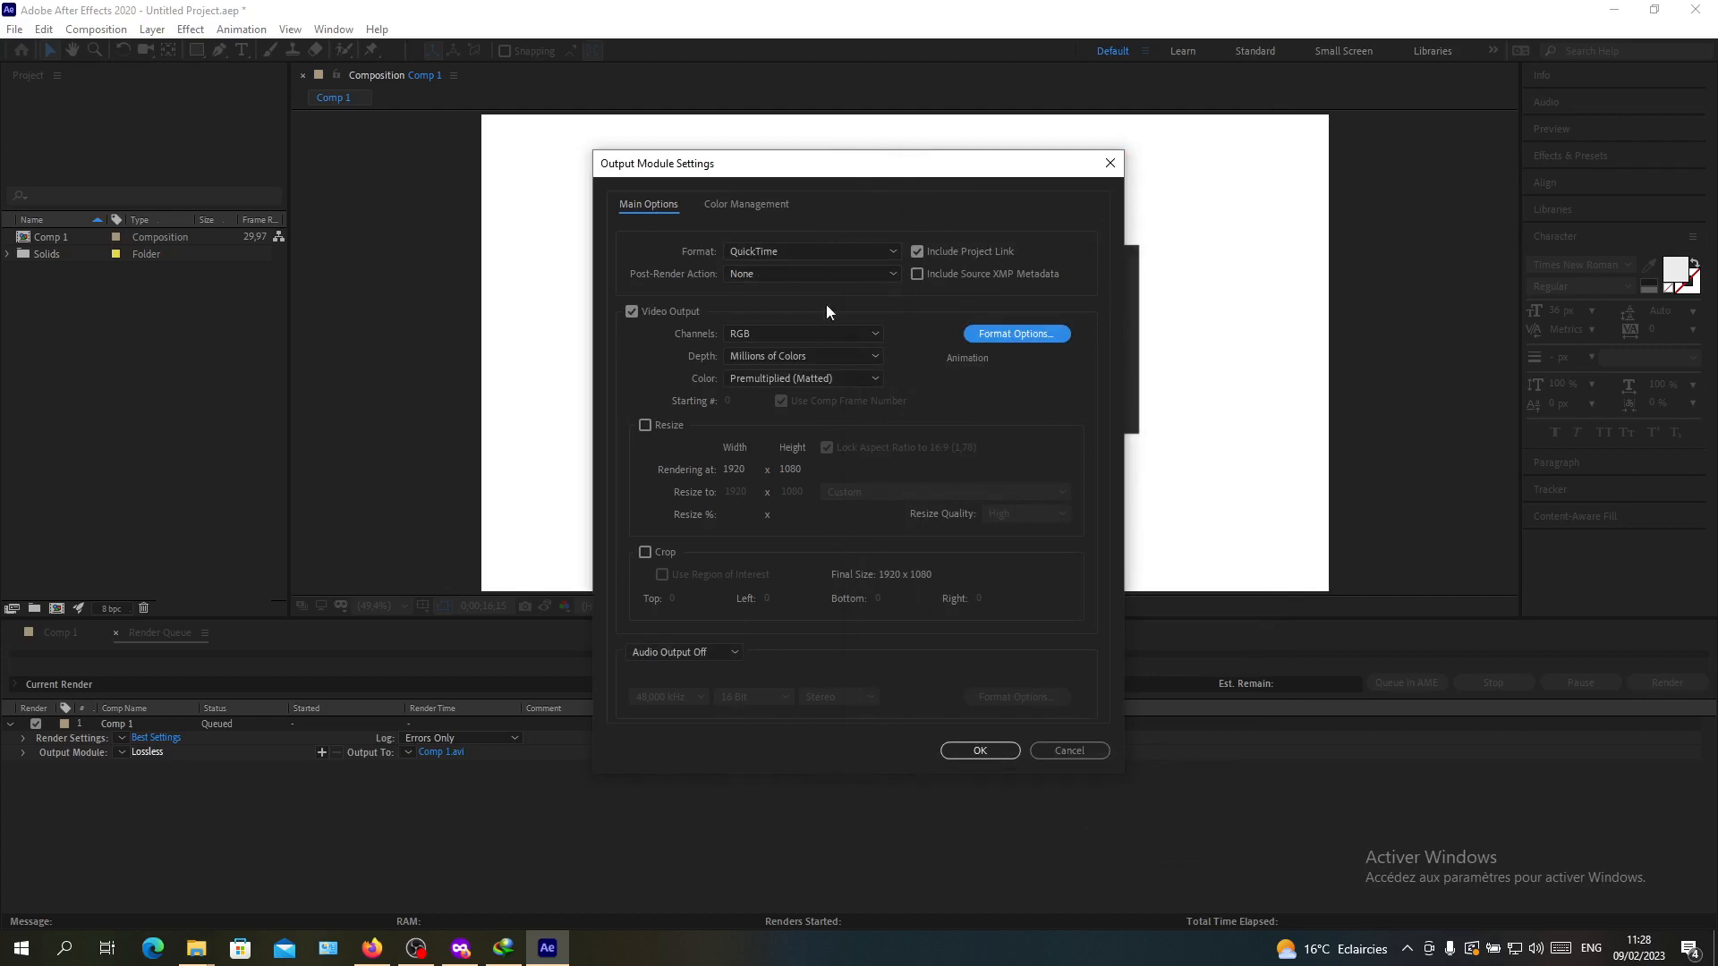
pyautogui.moveTo(882, 350)
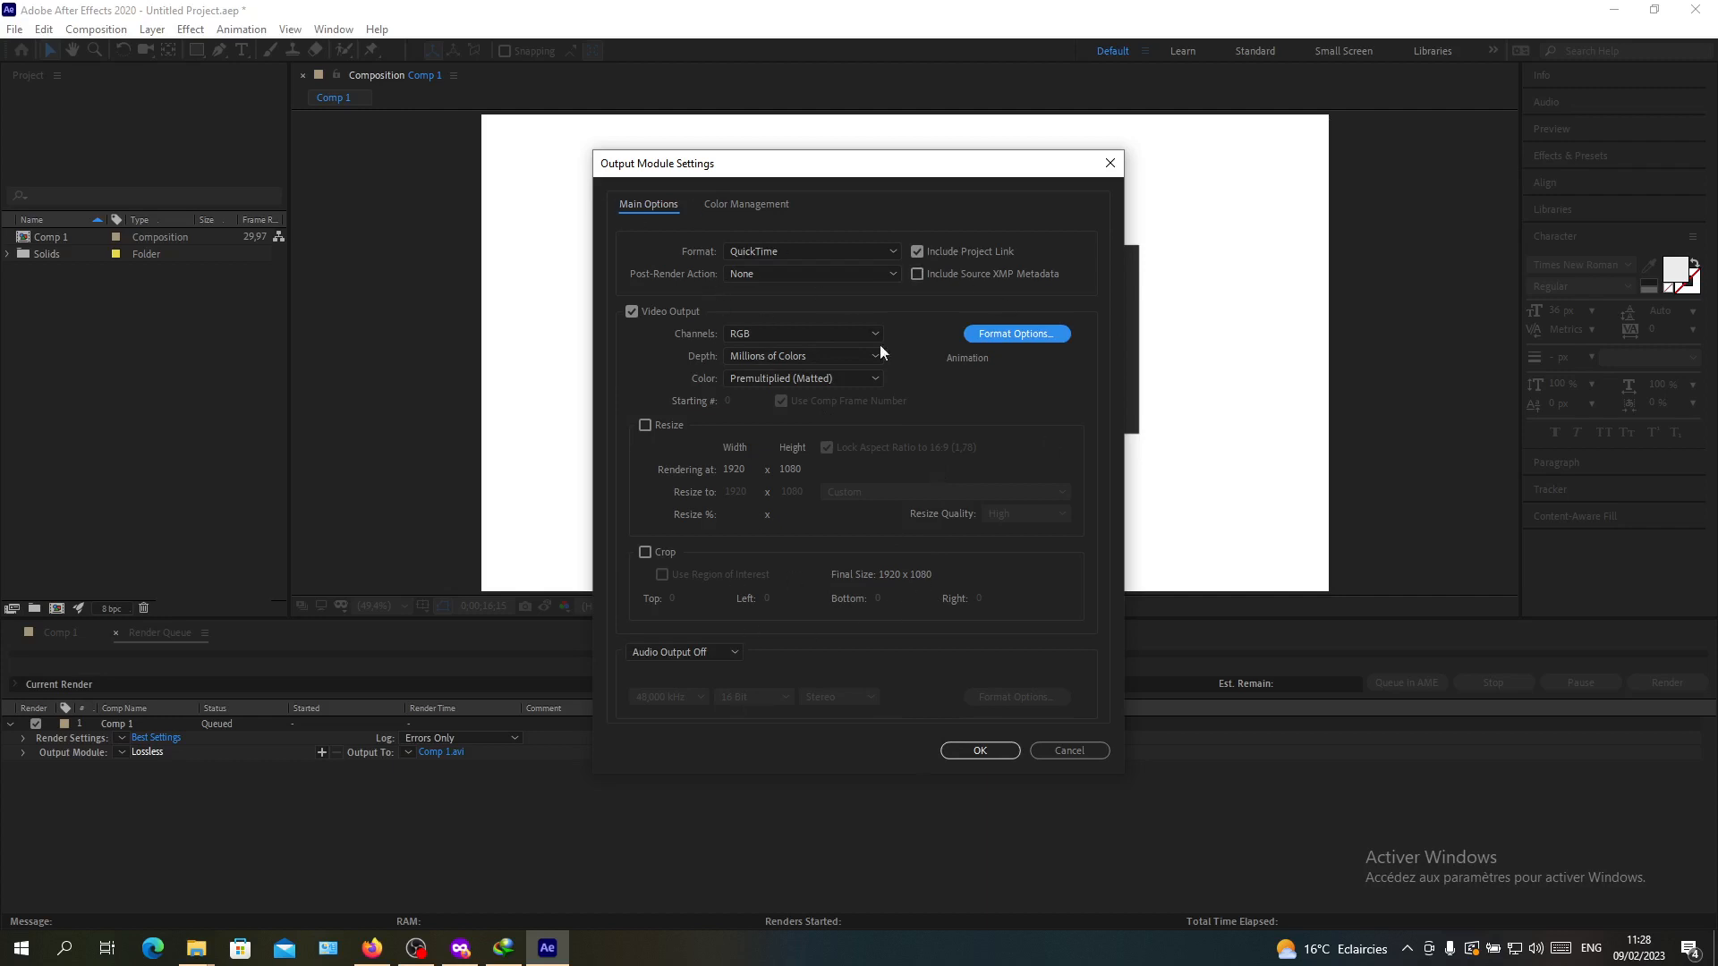
pyautogui.moveTo(978, 749)
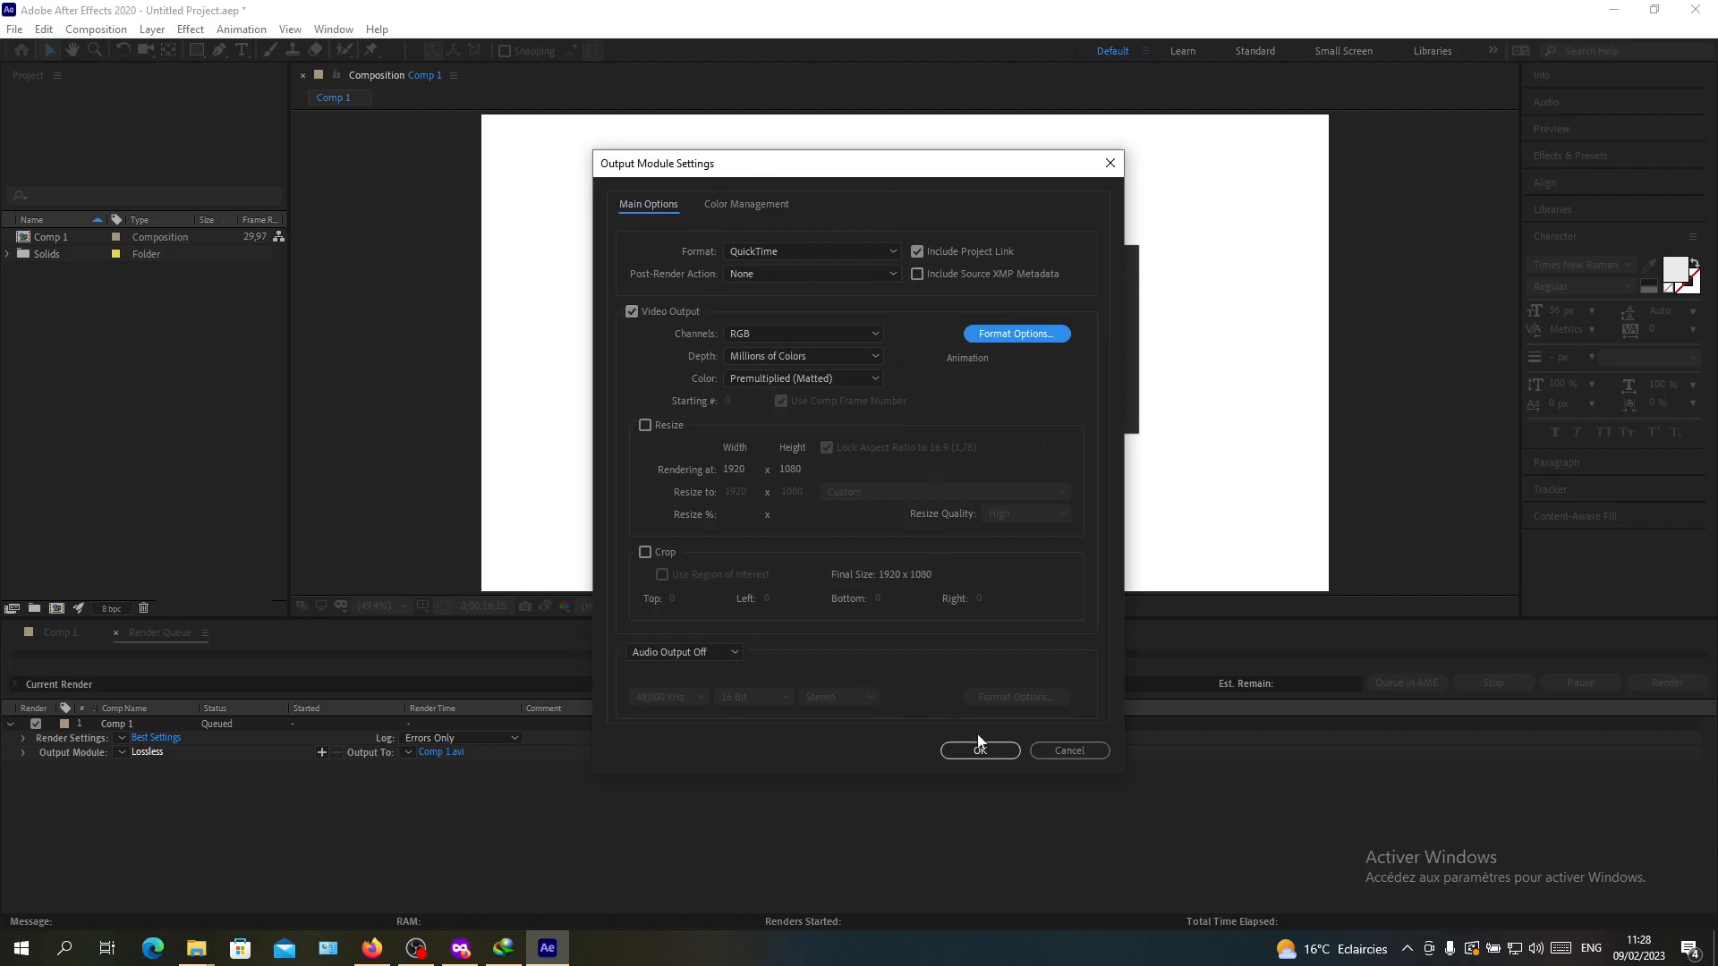
# Step: Apply the QuickTime output settings and save the output as Comp 1.mov on the desktop
pyautogui.click(977, 751)
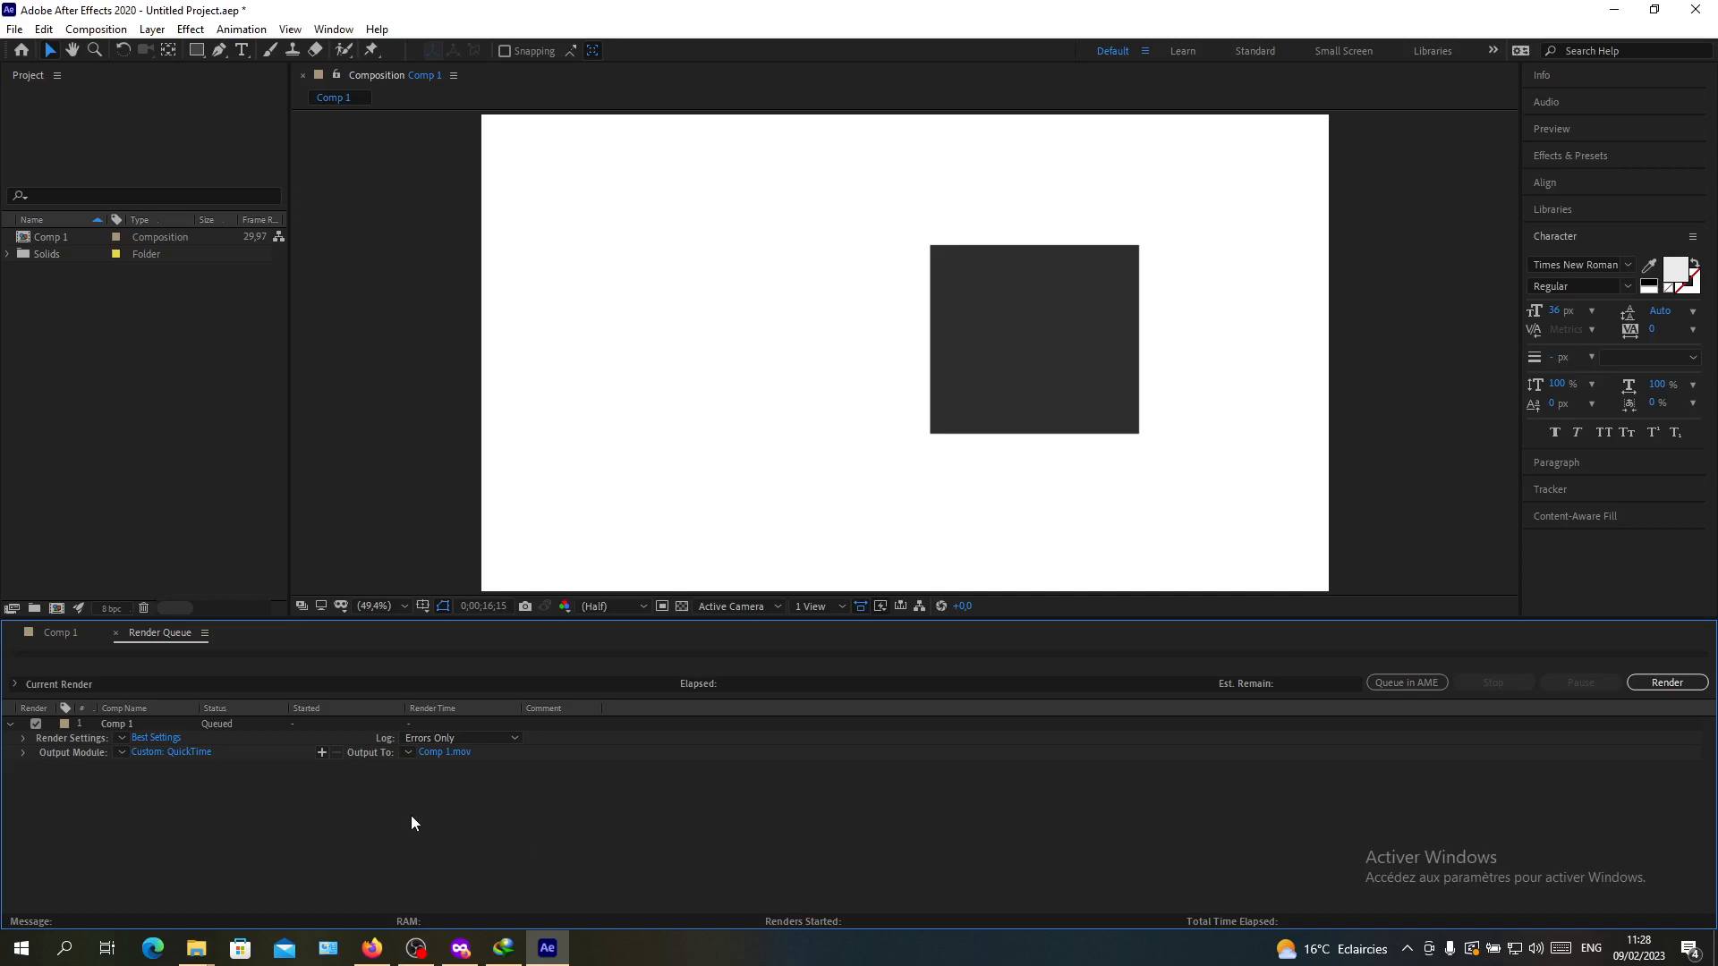
pyautogui.moveTo(443, 752)
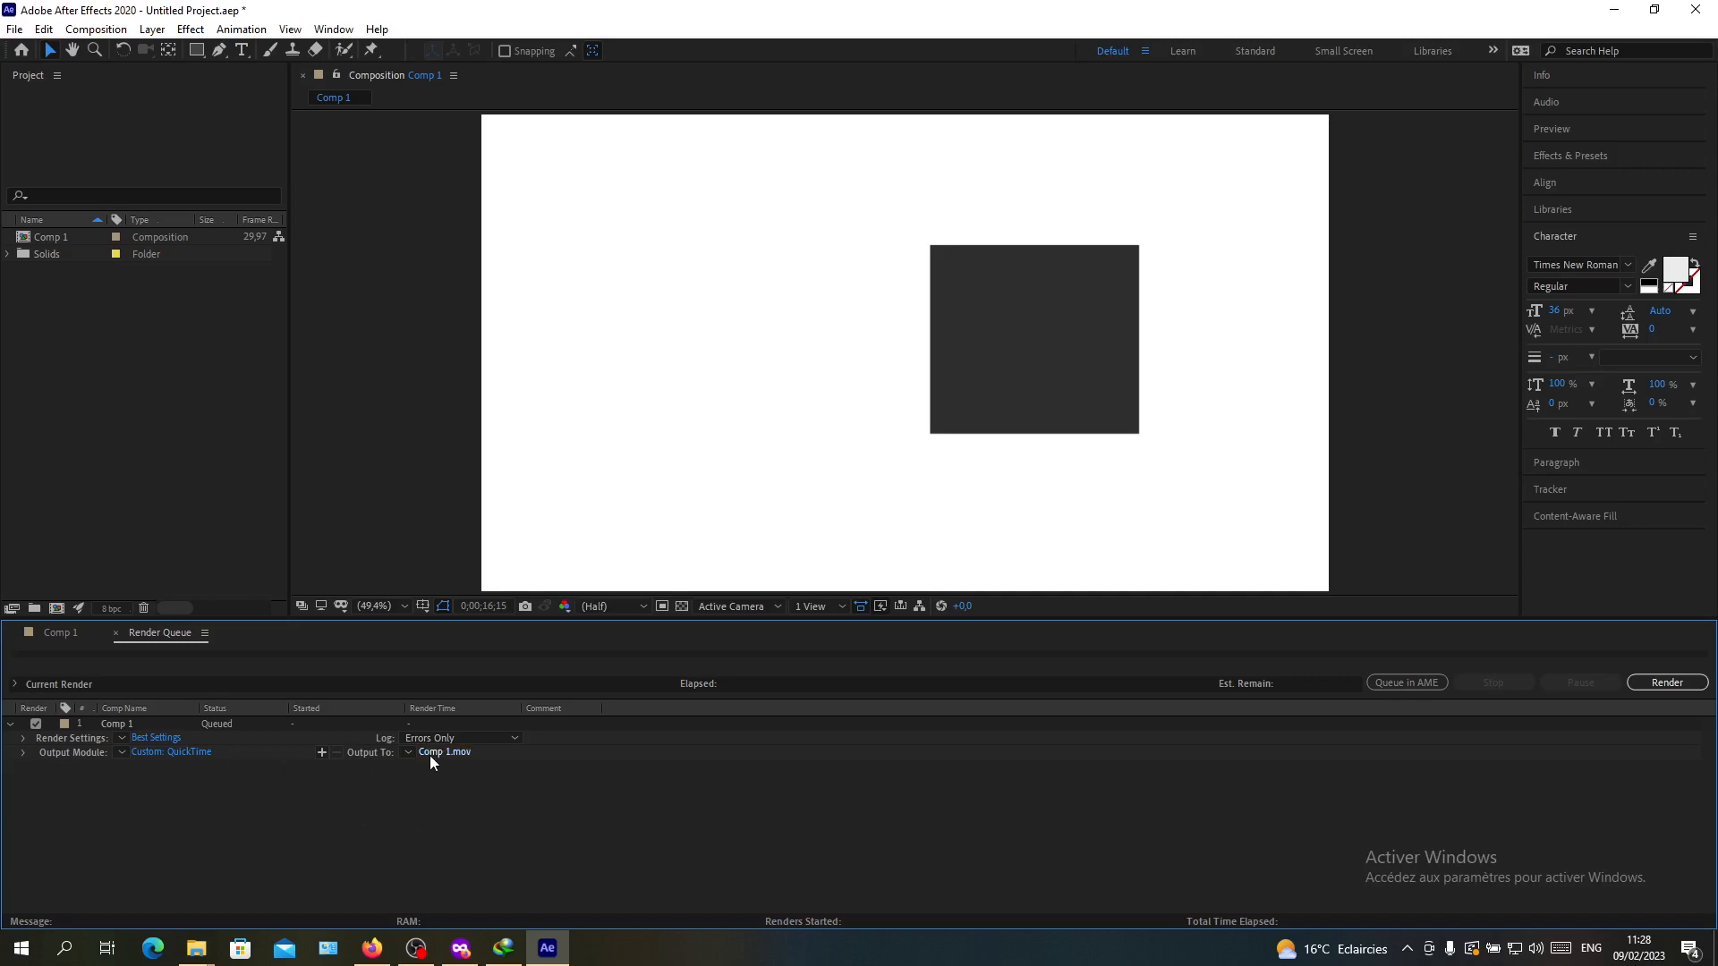
pyautogui.click(444, 751)
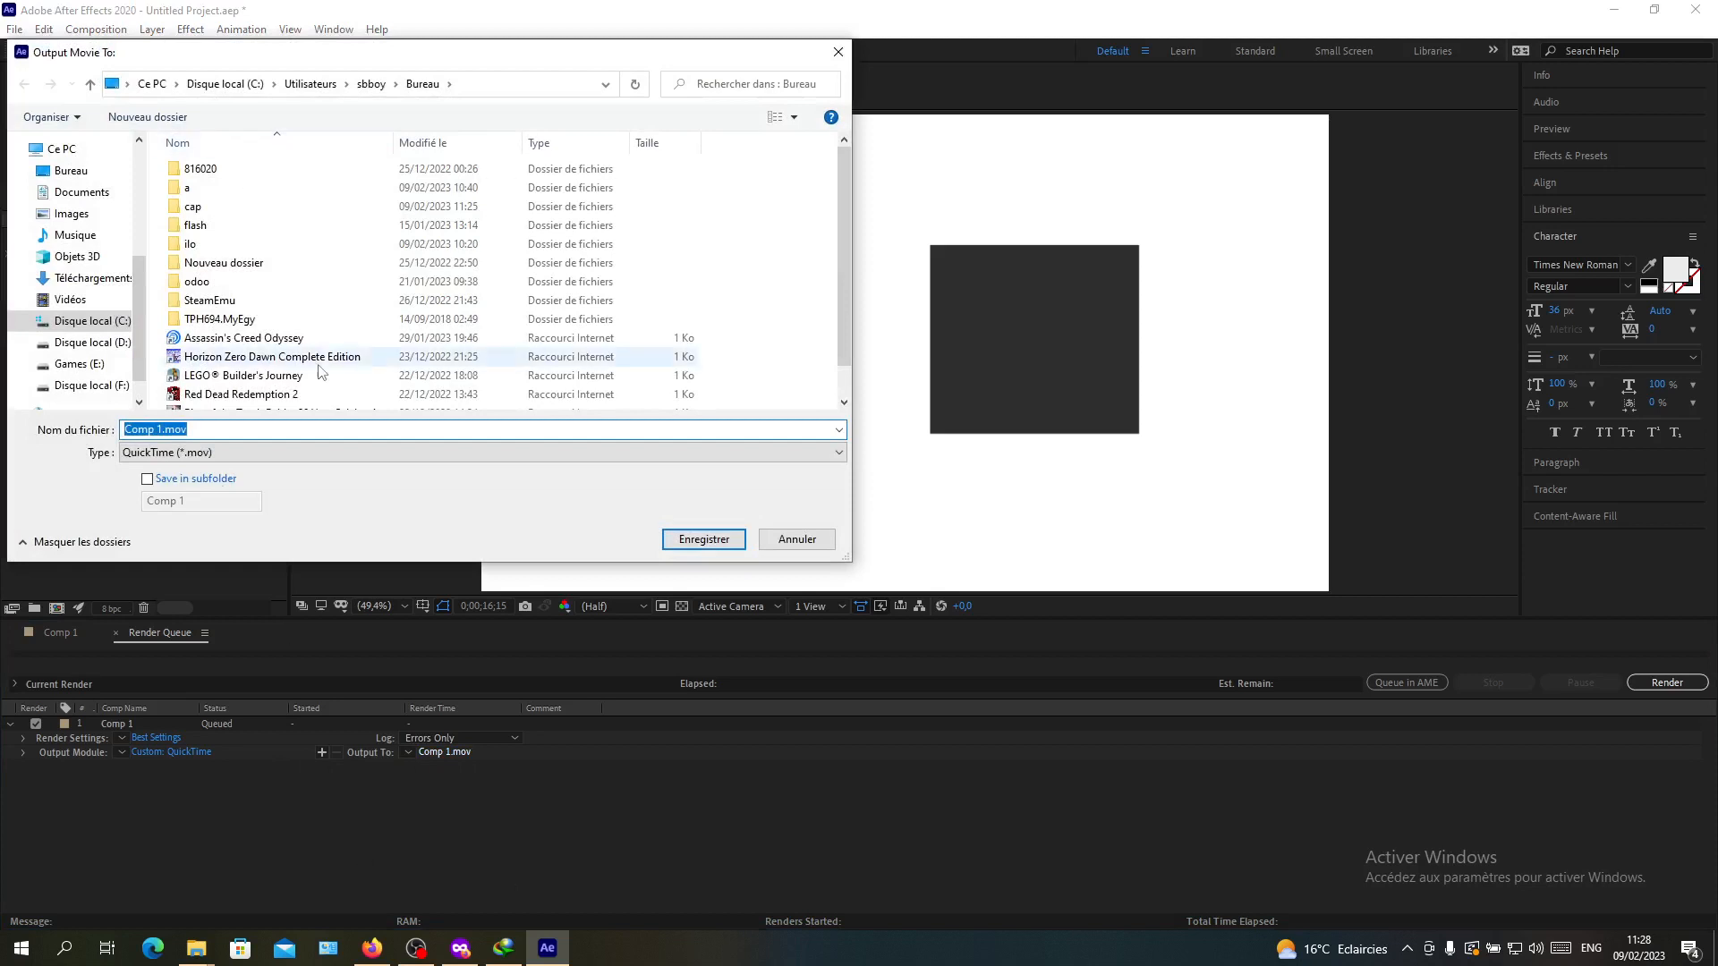
pyautogui.scroll(-3)
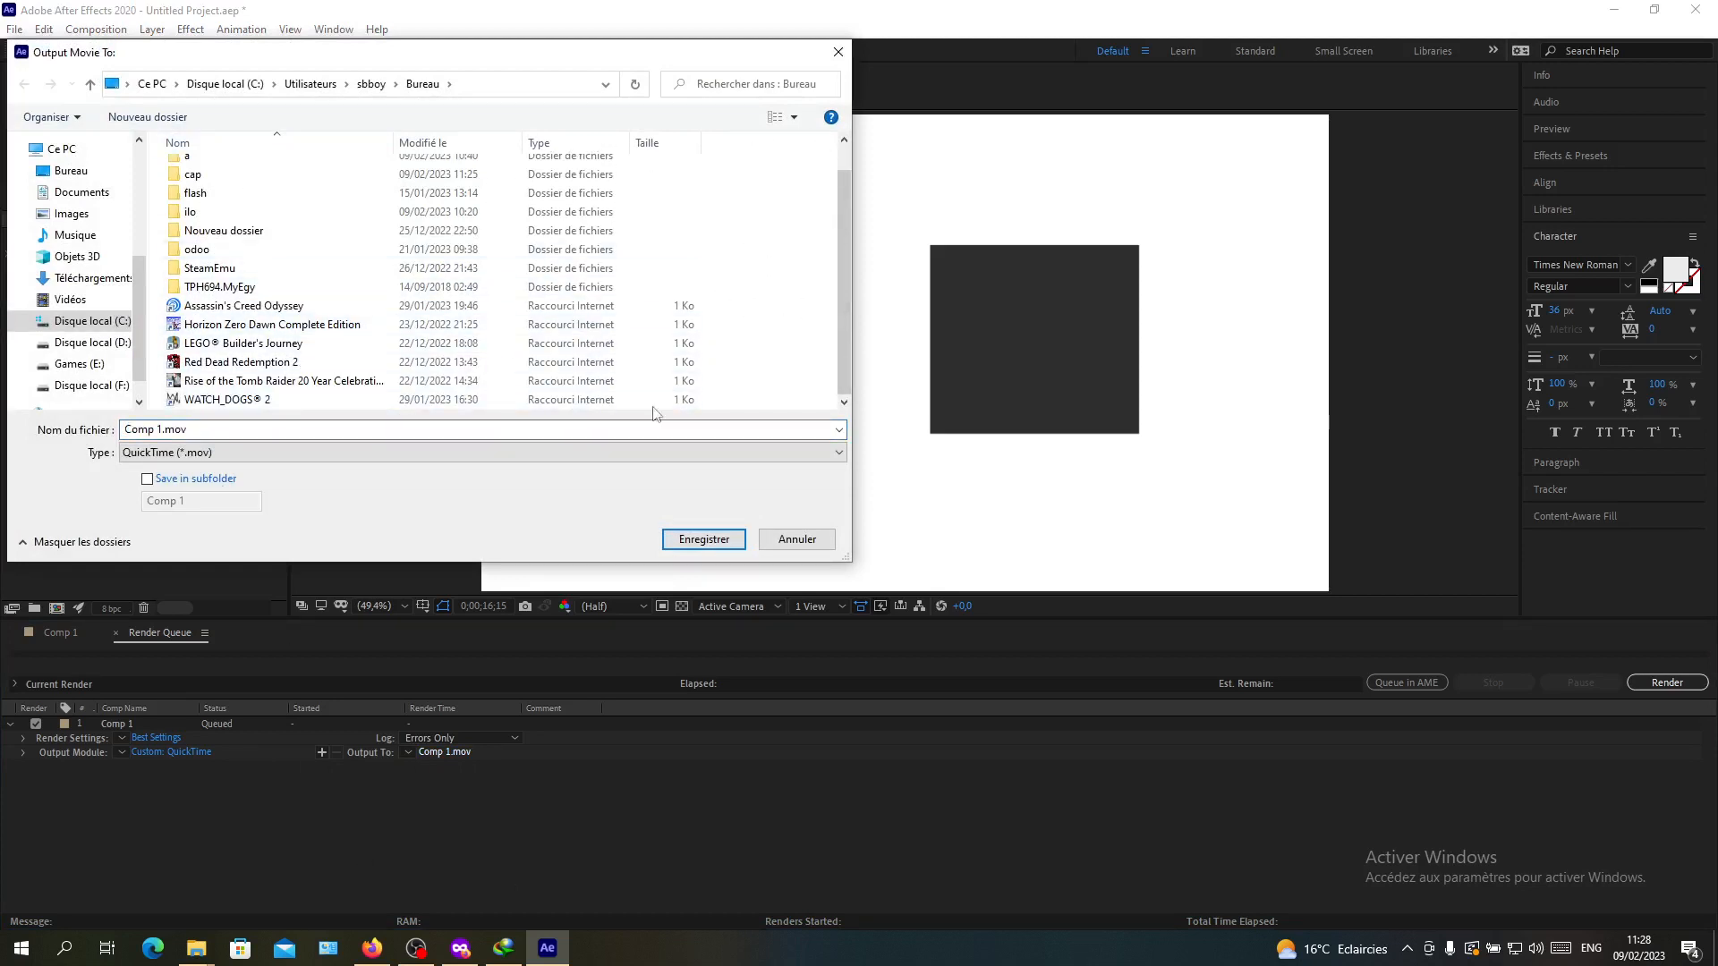
pyautogui.moveTo(408, 512)
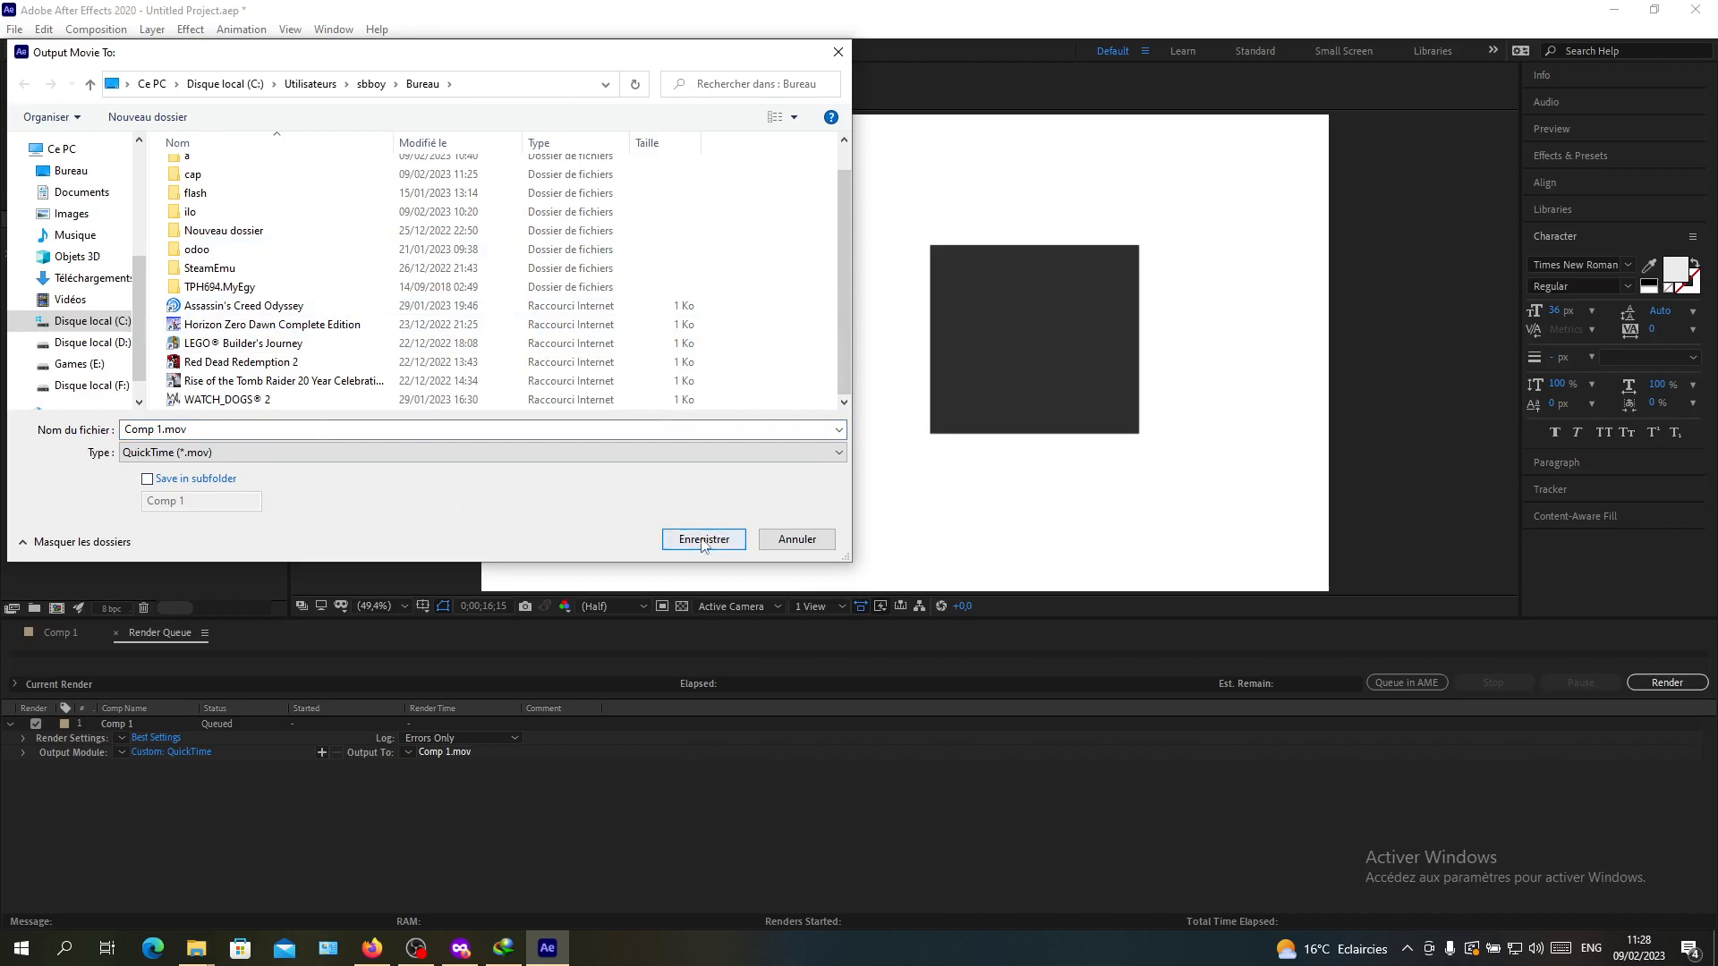
pyautogui.click(702, 538)
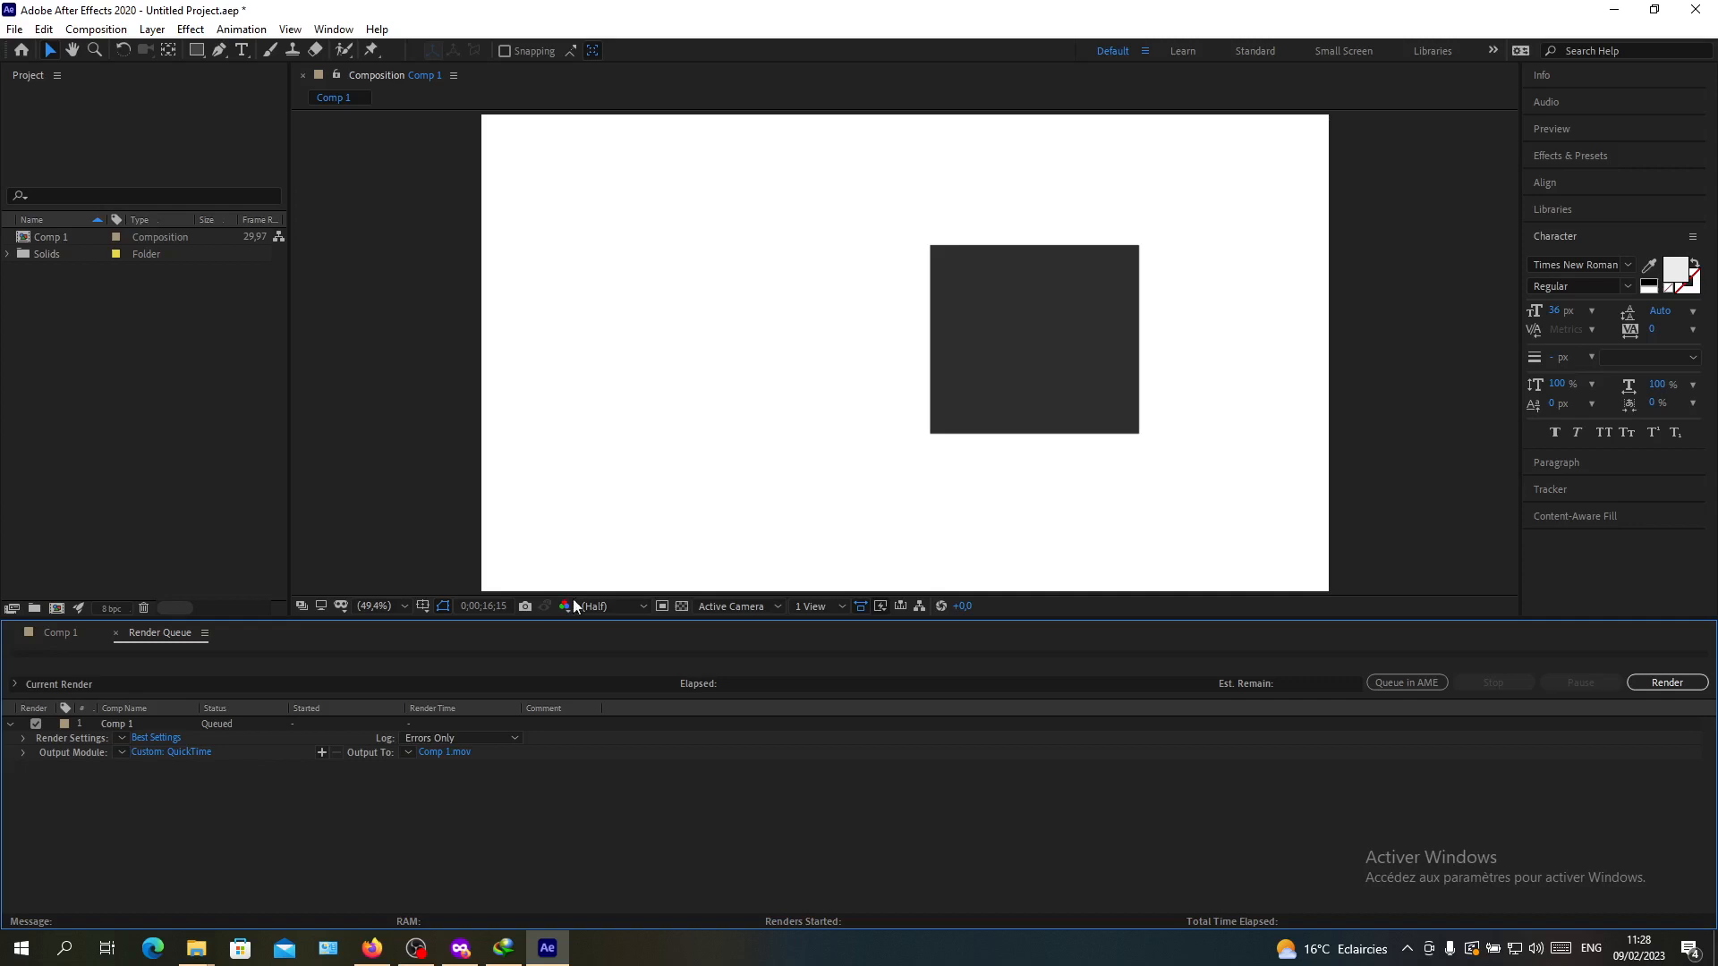
pyautogui.click(444, 751)
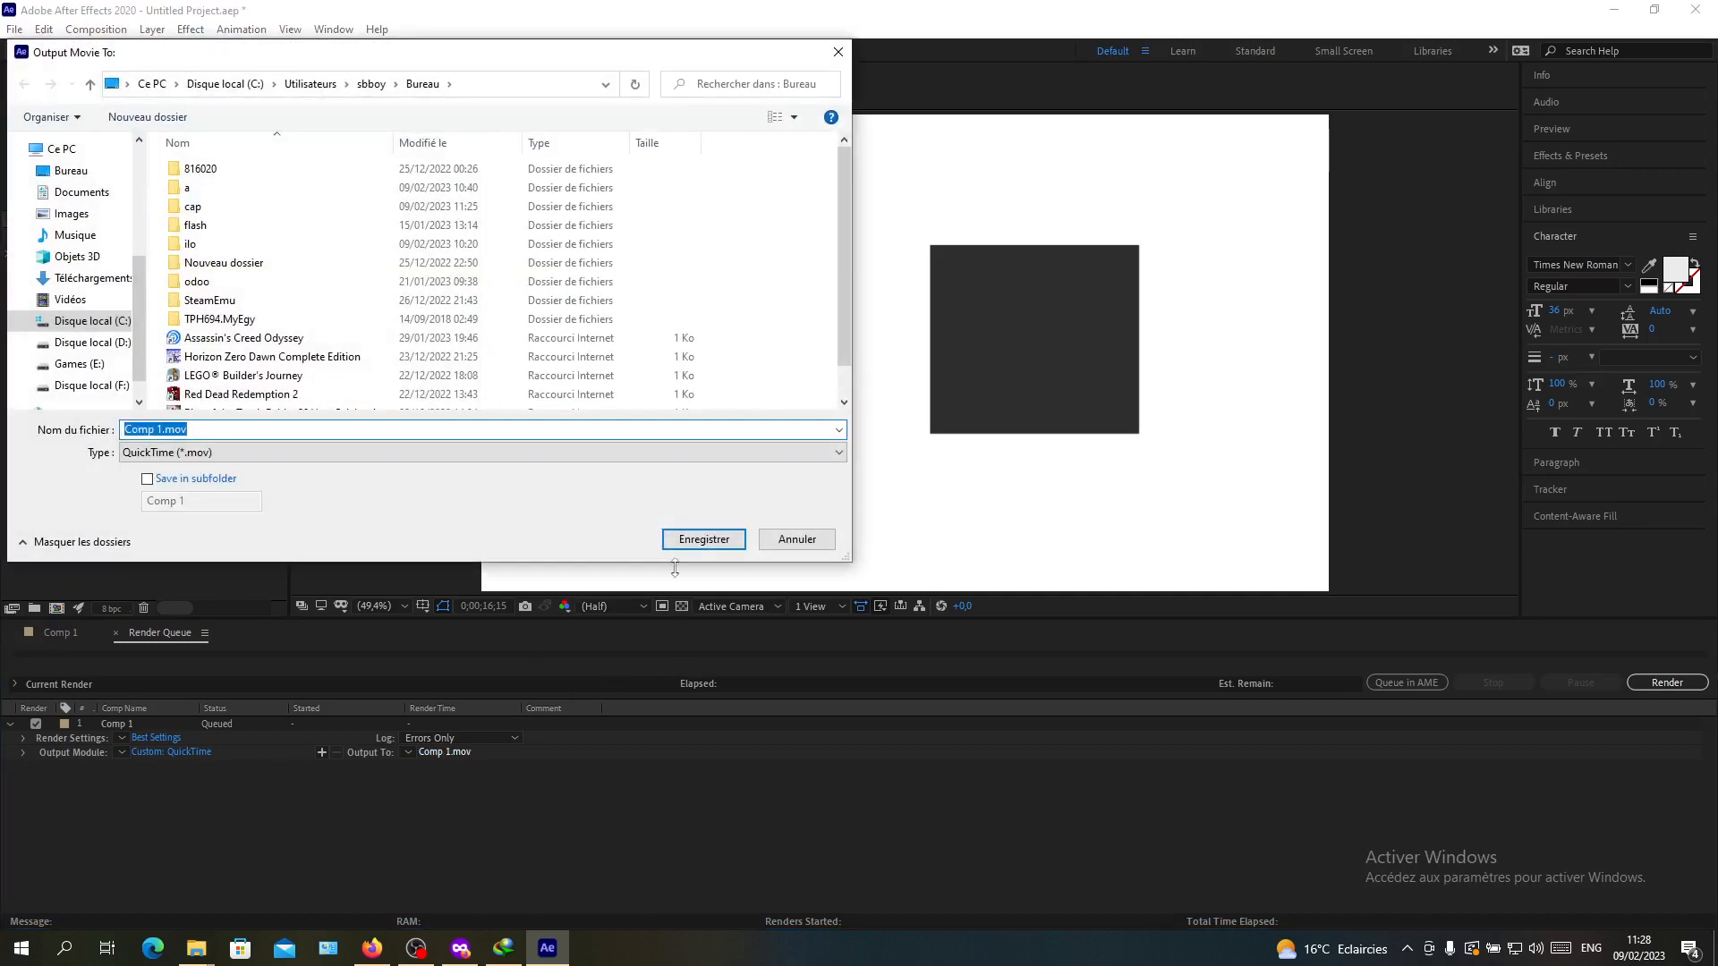
pyautogui.click(703, 539)
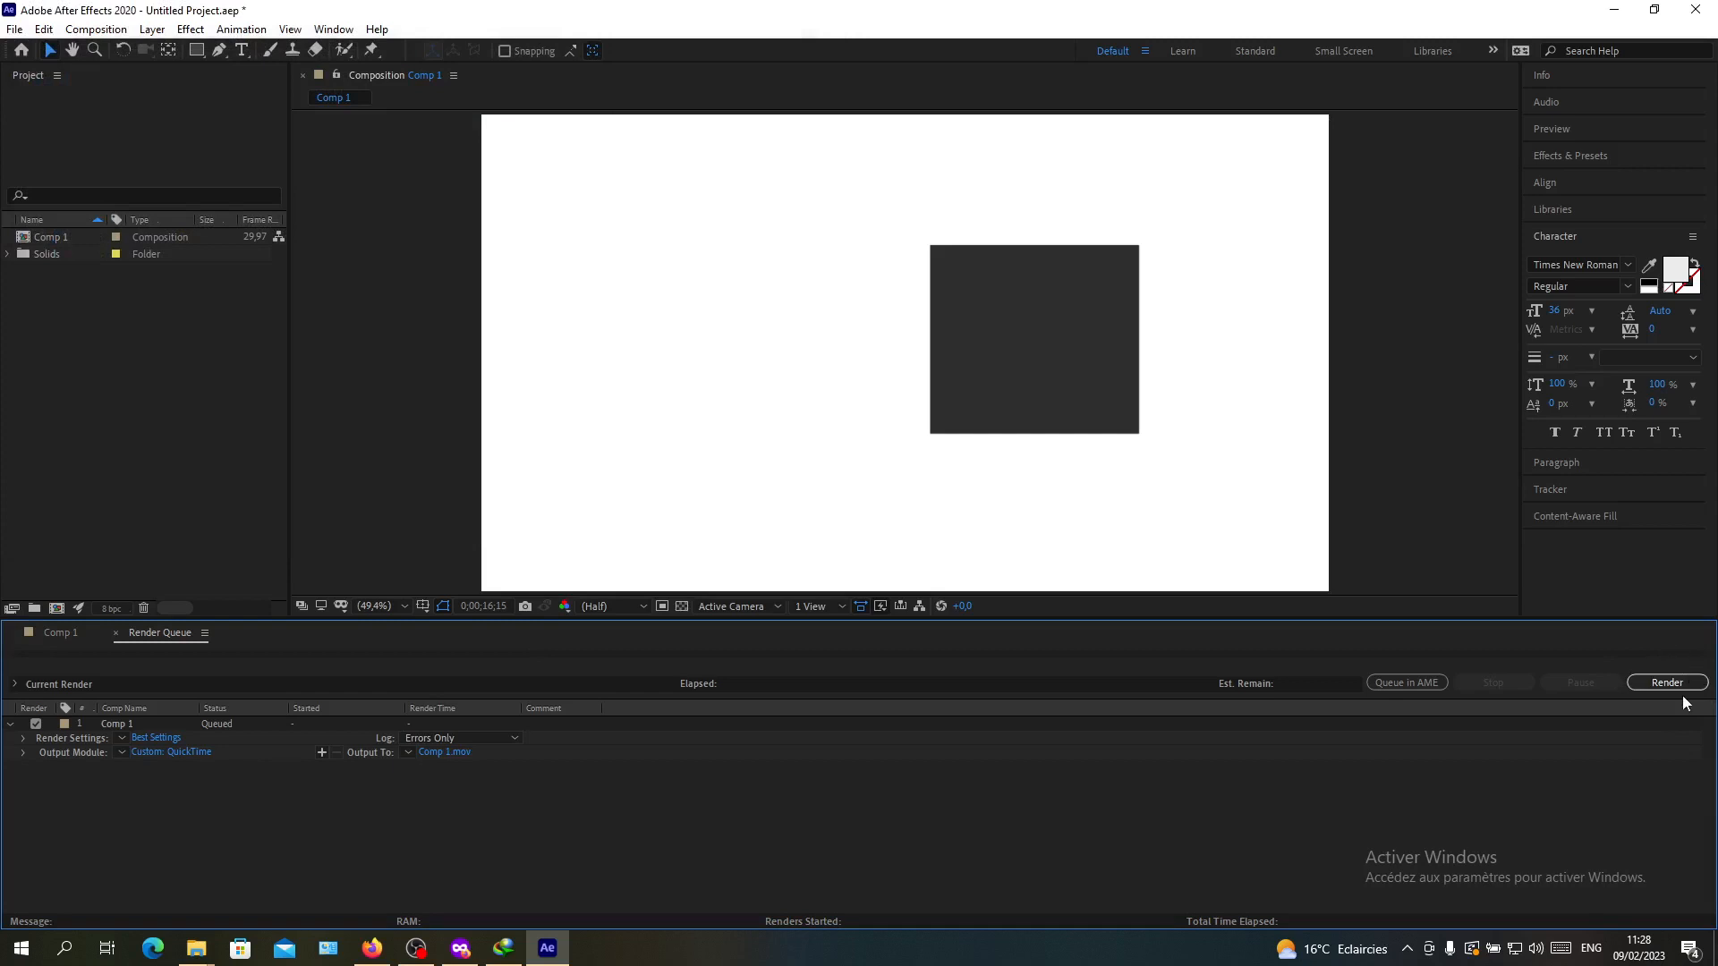
pyautogui.moveTo(1571, 674)
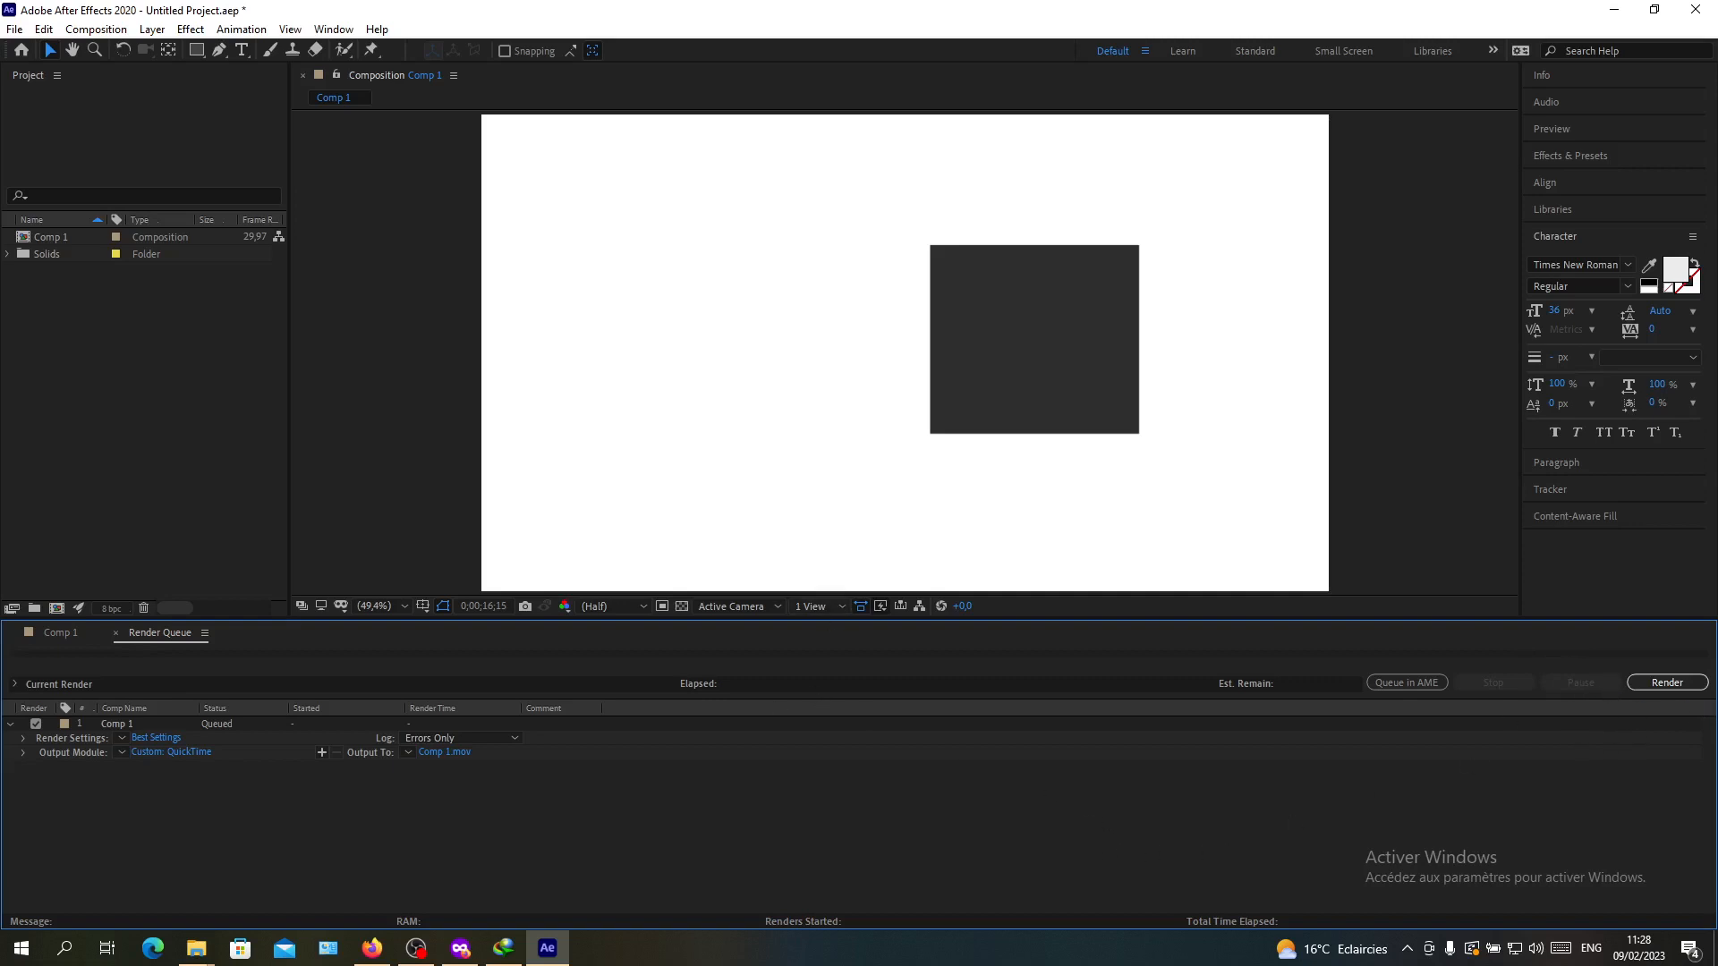
pyautogui.moveTo(525, 868)
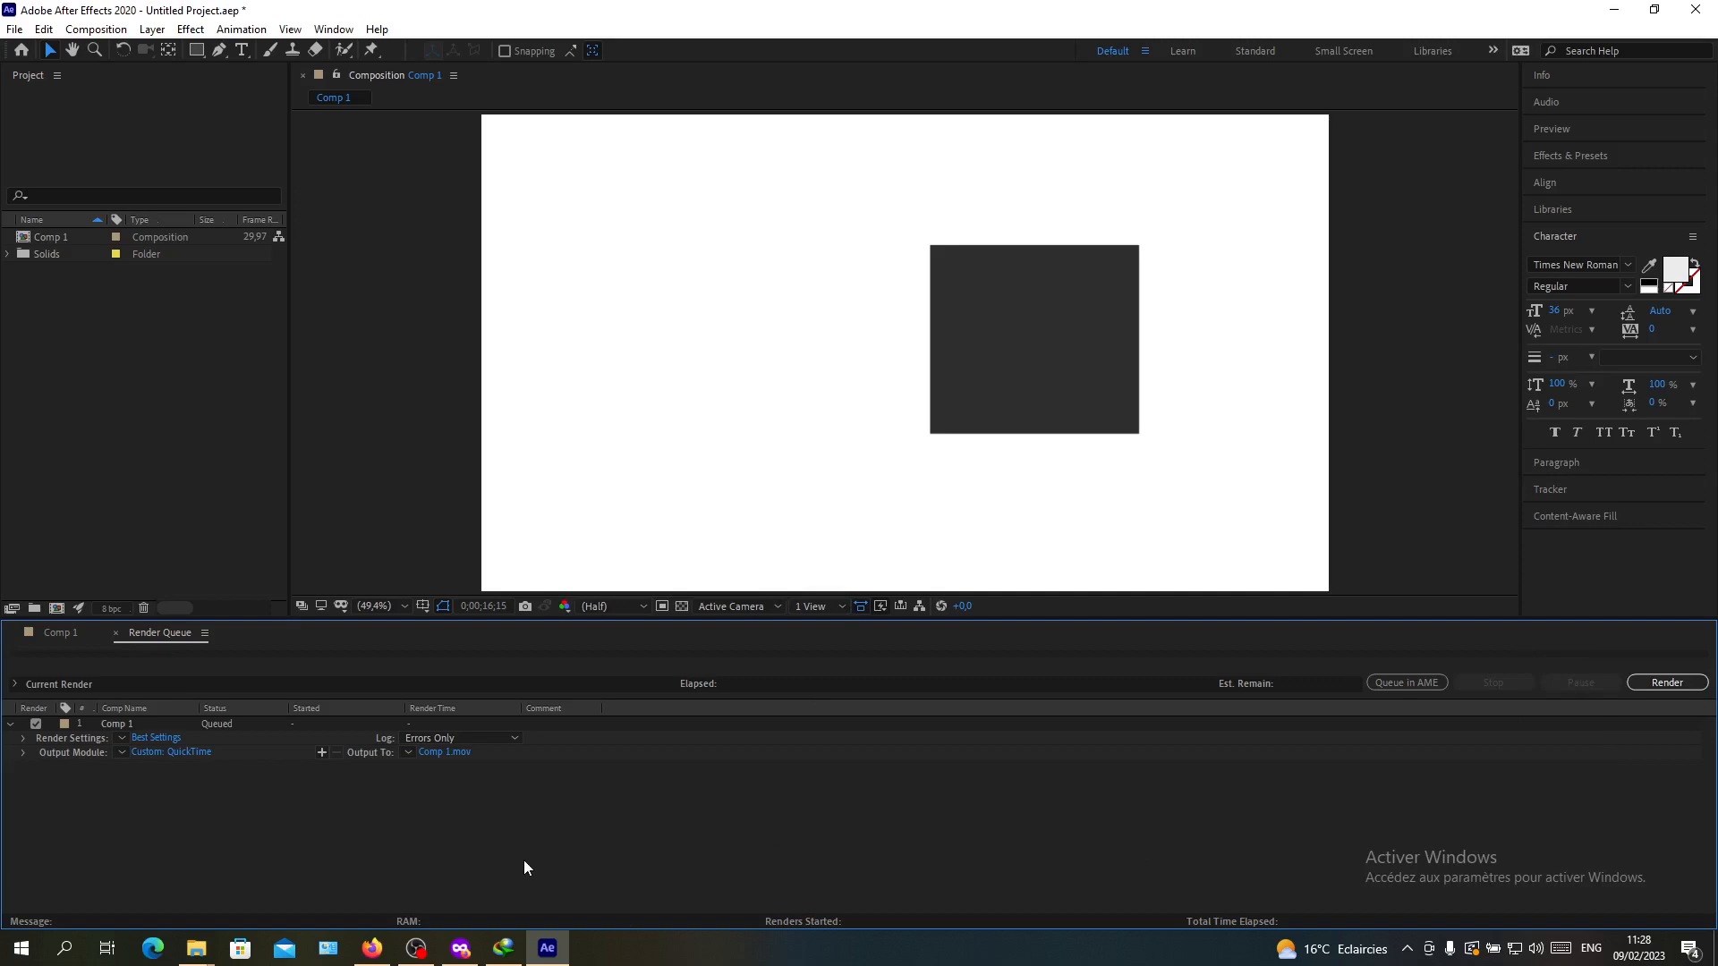
pyautogui.moveTo(518, 848)
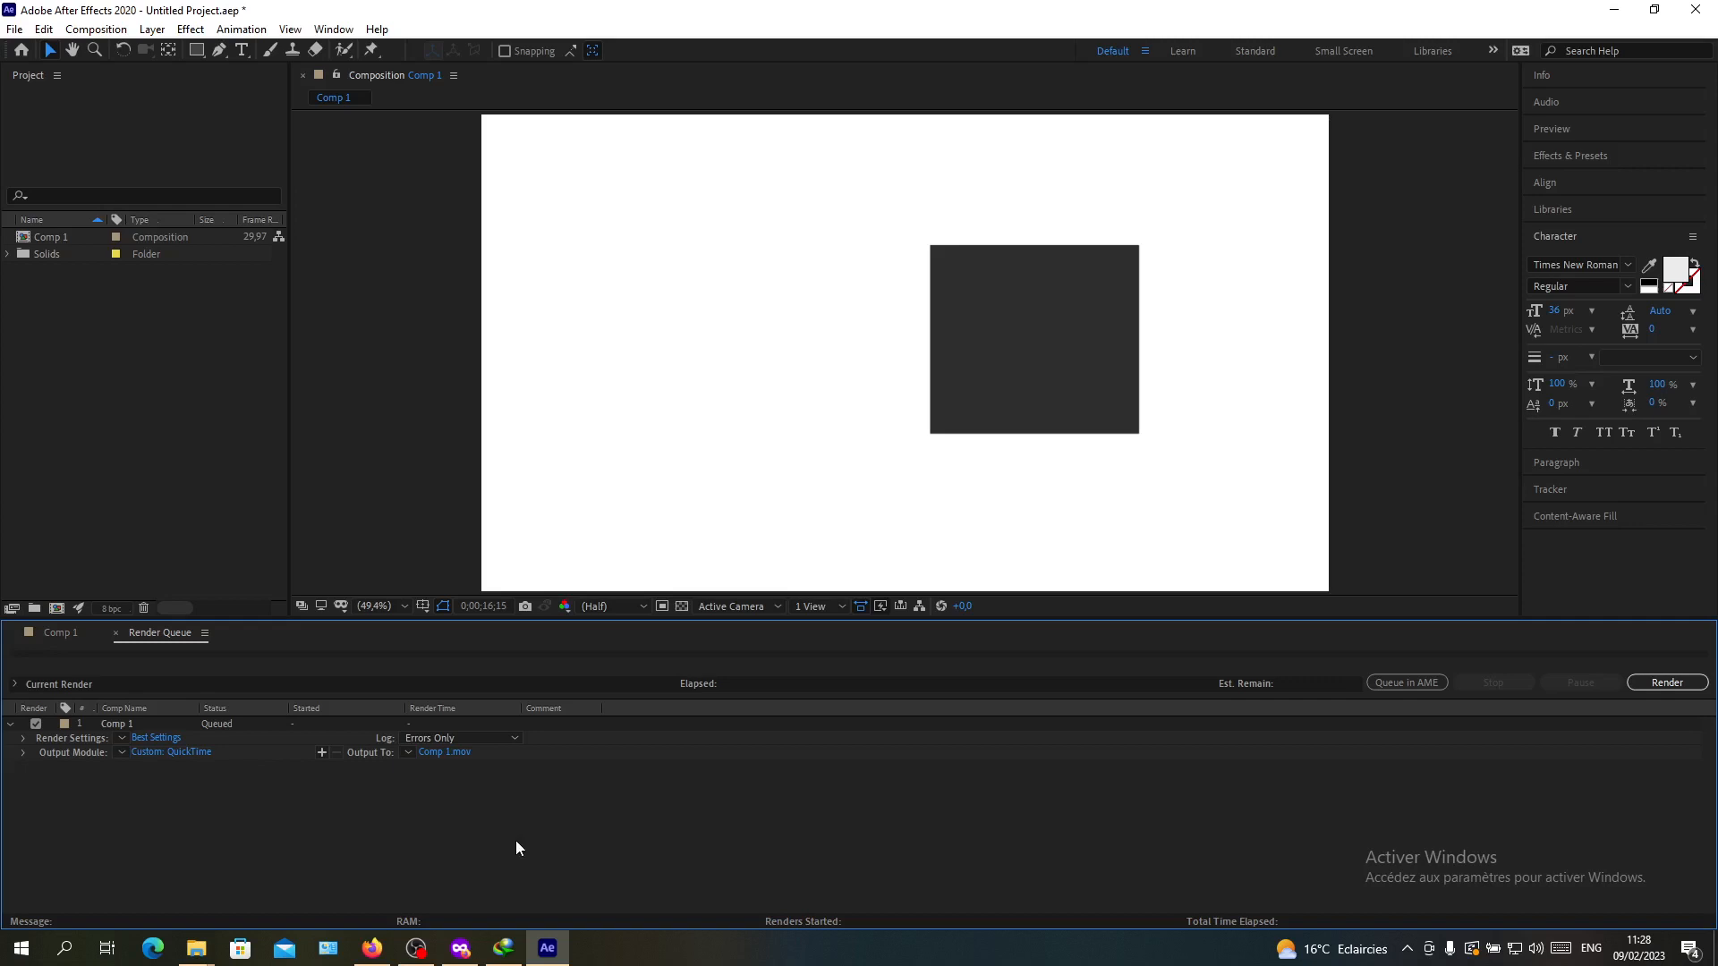